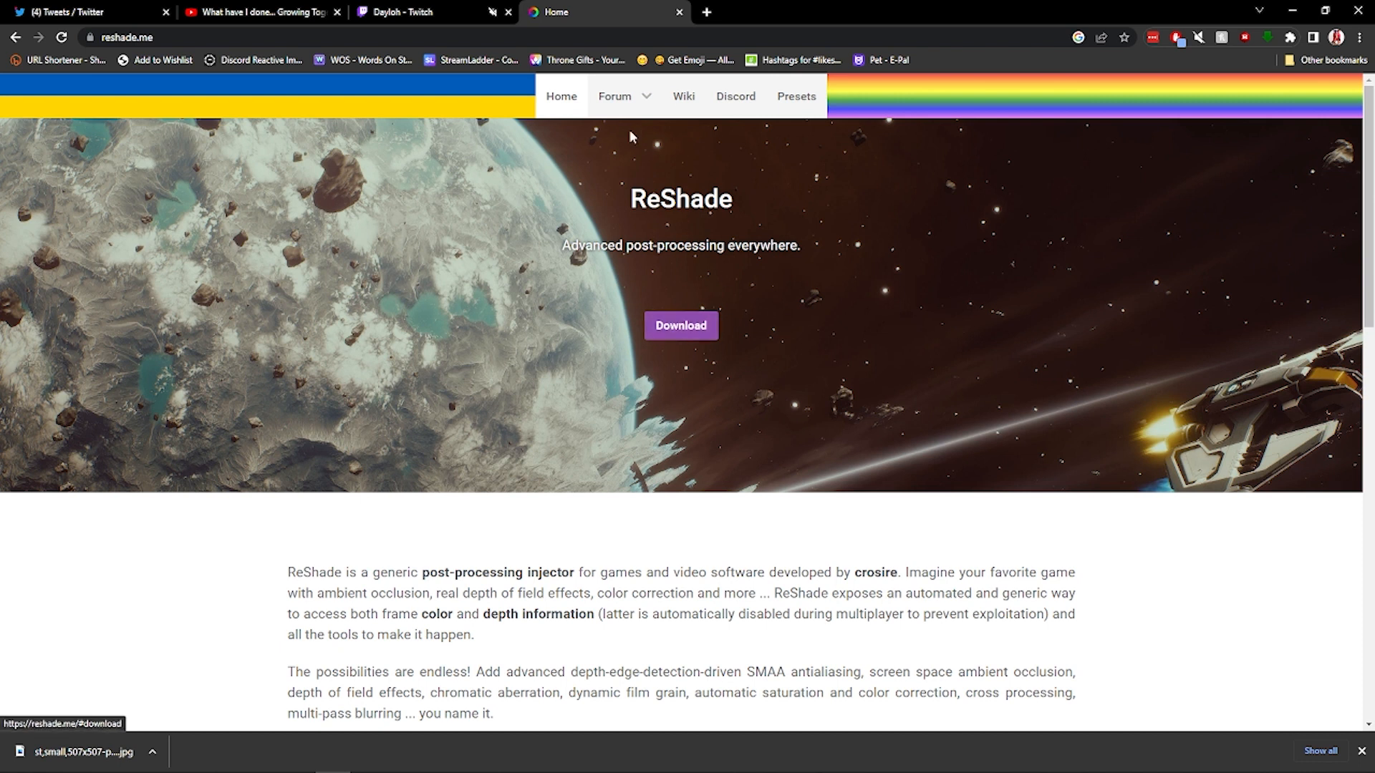
Jump to the reshade.me download section offering ReShade 5.8.0.
left_click(680, 325)
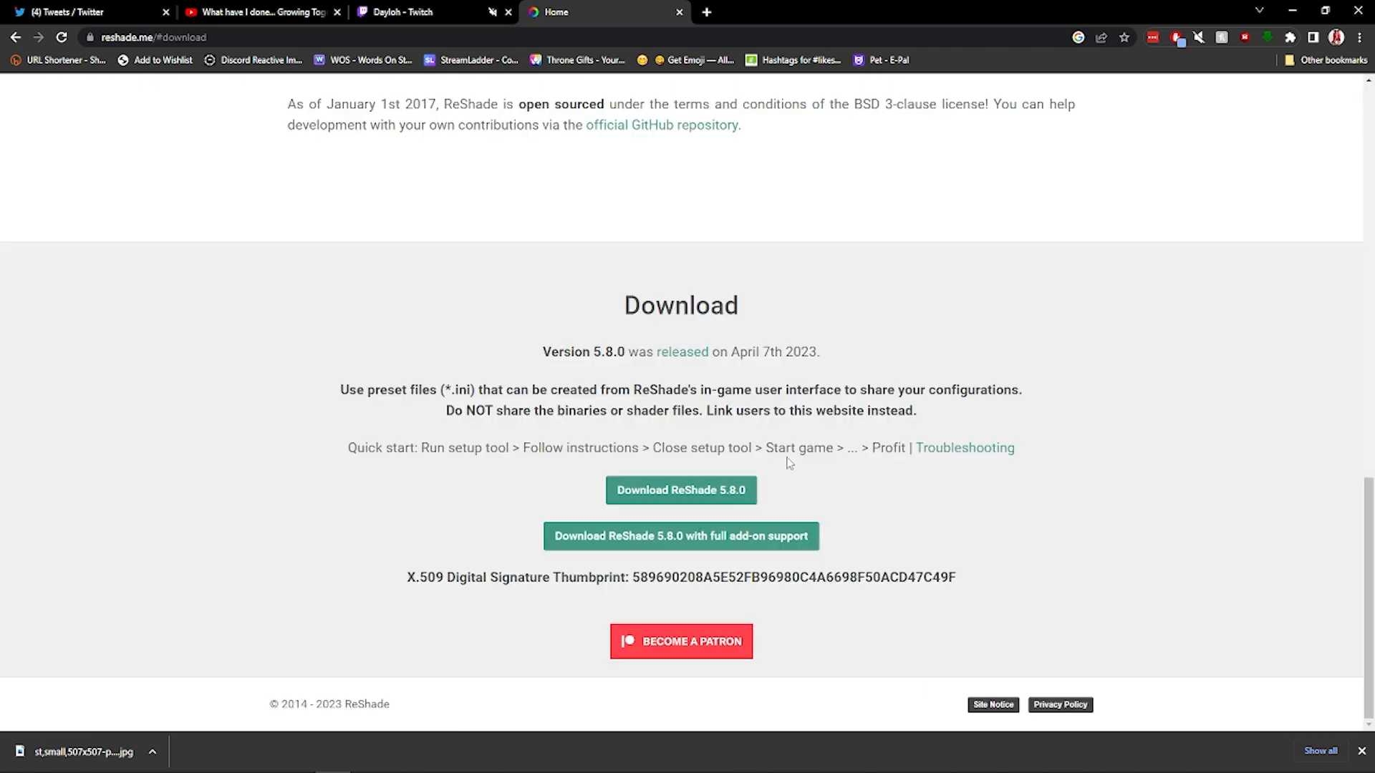
mouse_move(945, 413)
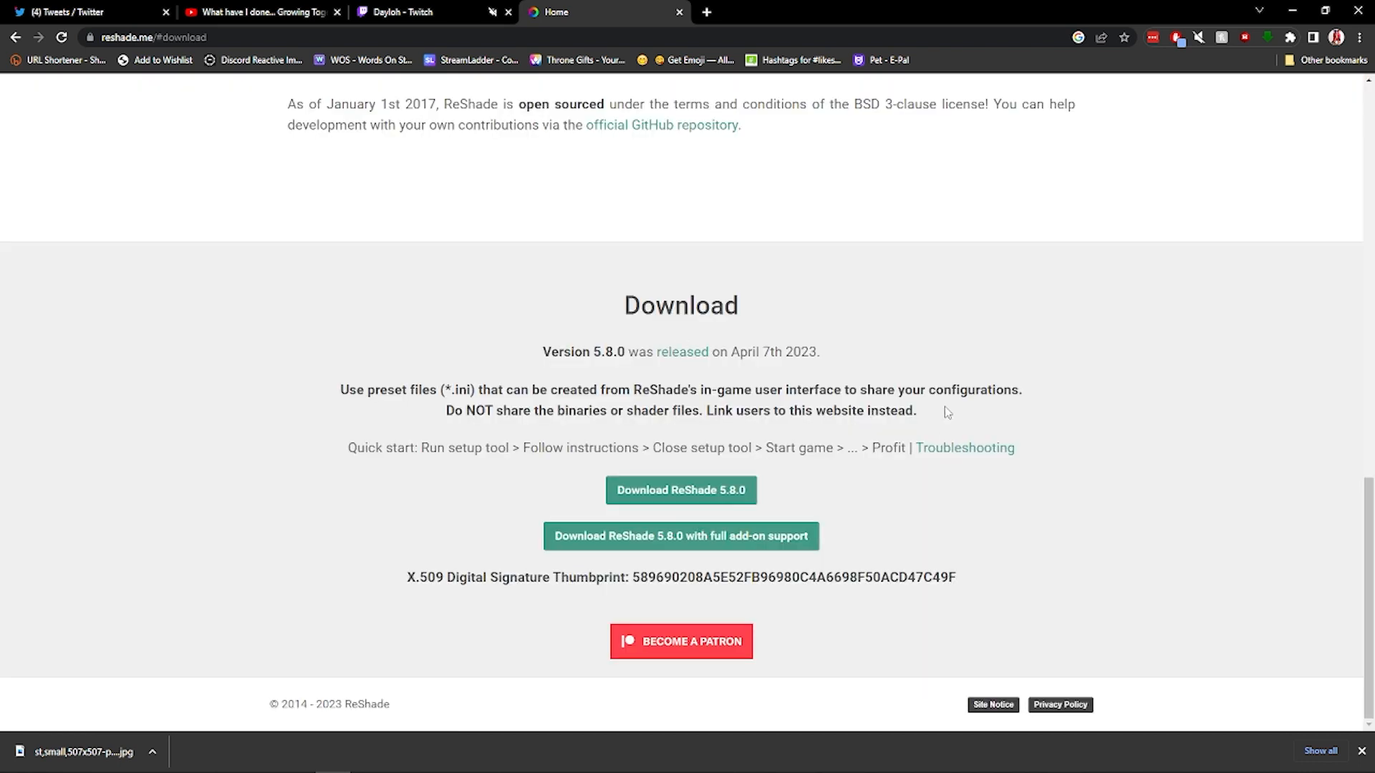
mouse_move(597, 352)
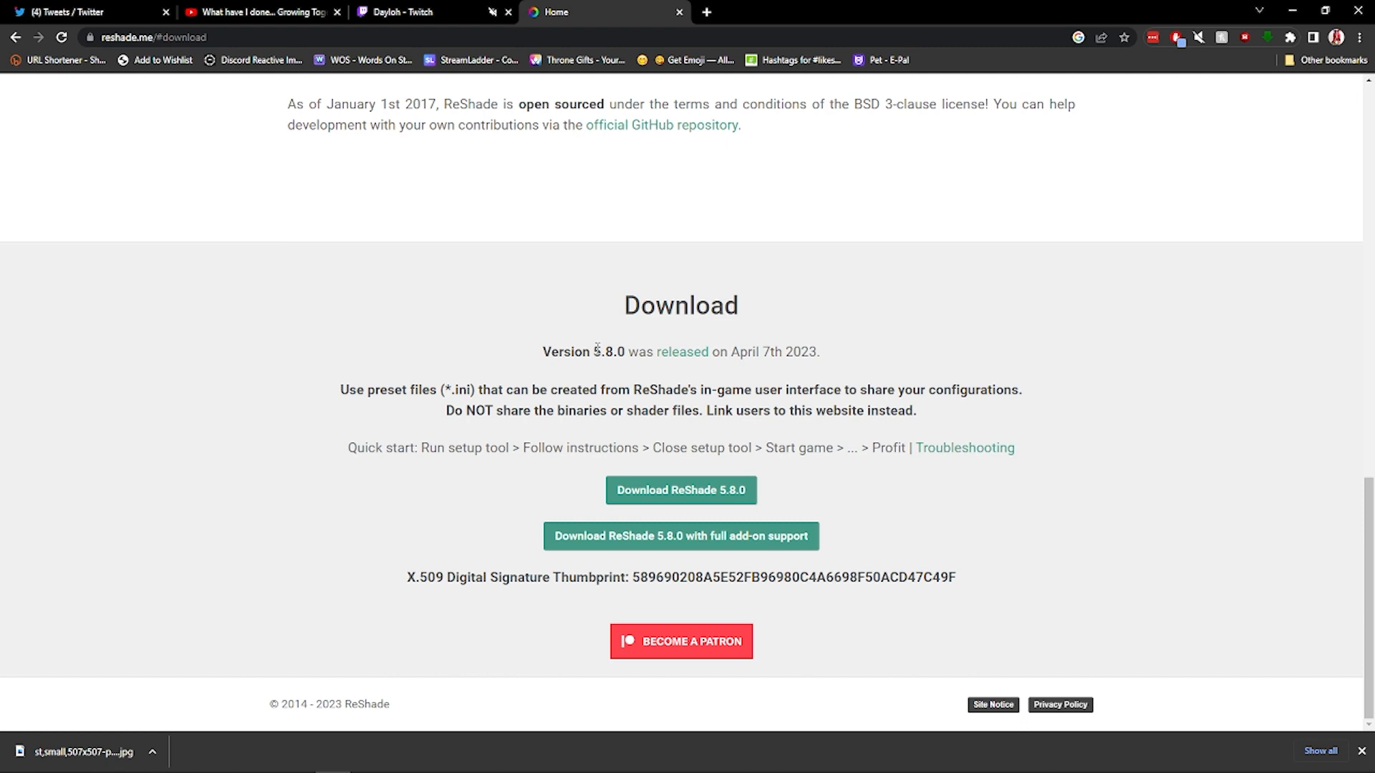
mouse_move(552, 379)
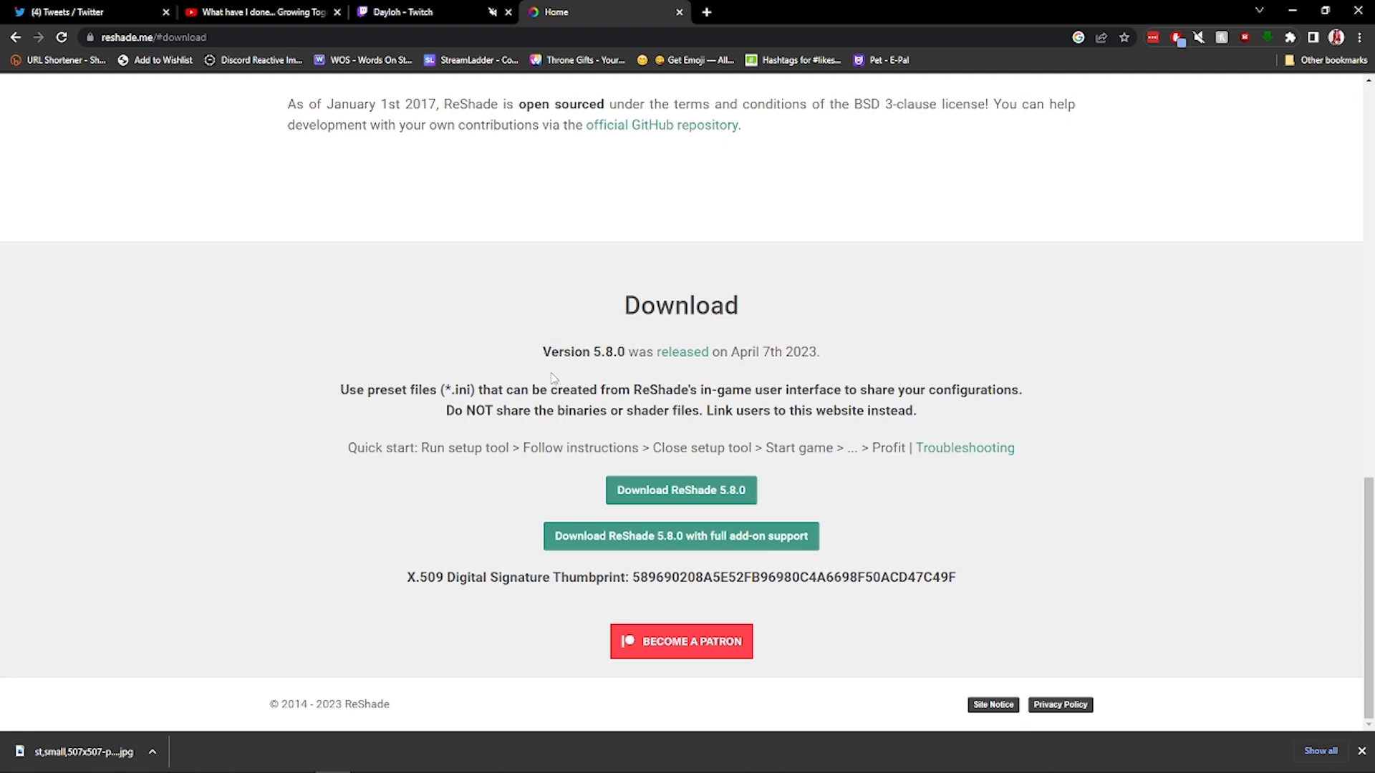
mouse_move(680, 490)
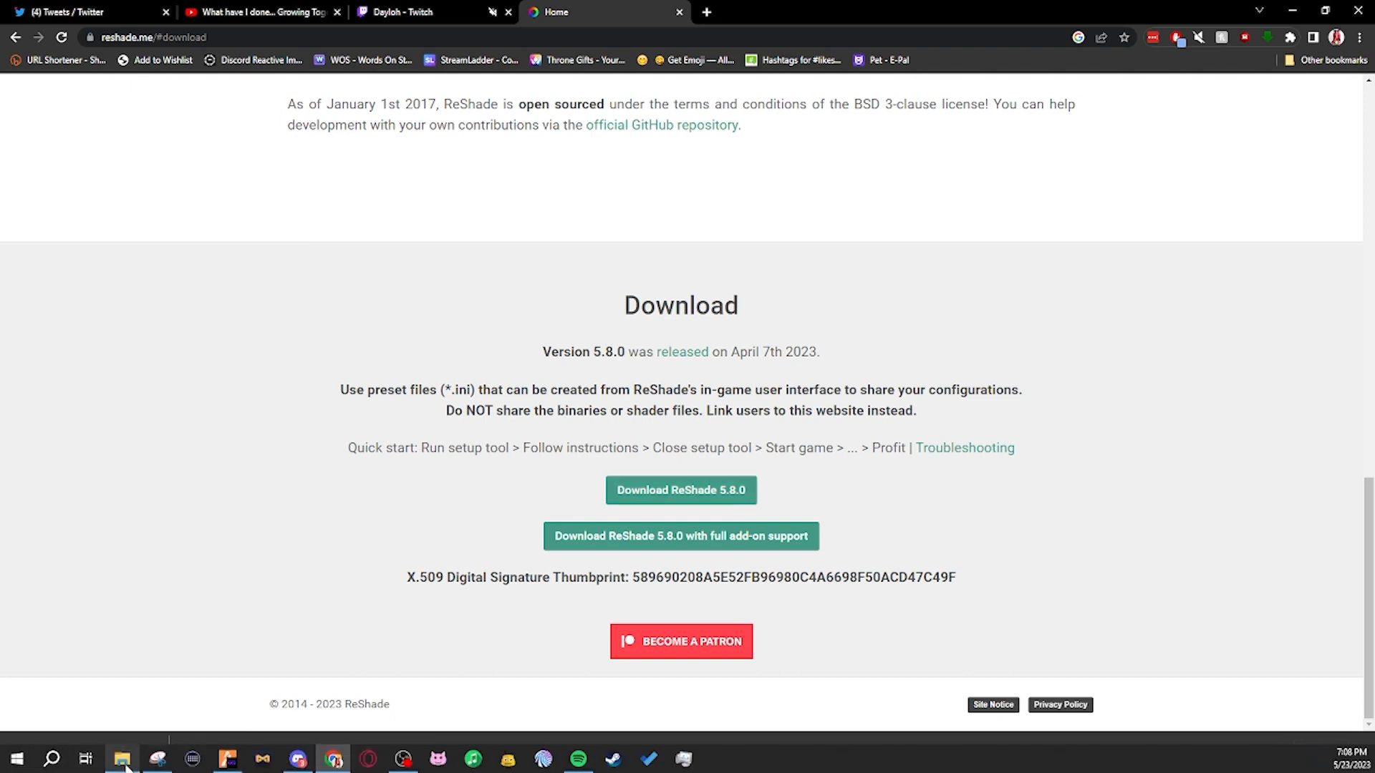
Run ReShade_Setup_5.8.0.exe from Downloads and scroll through its game list.
left_click(121, 758)
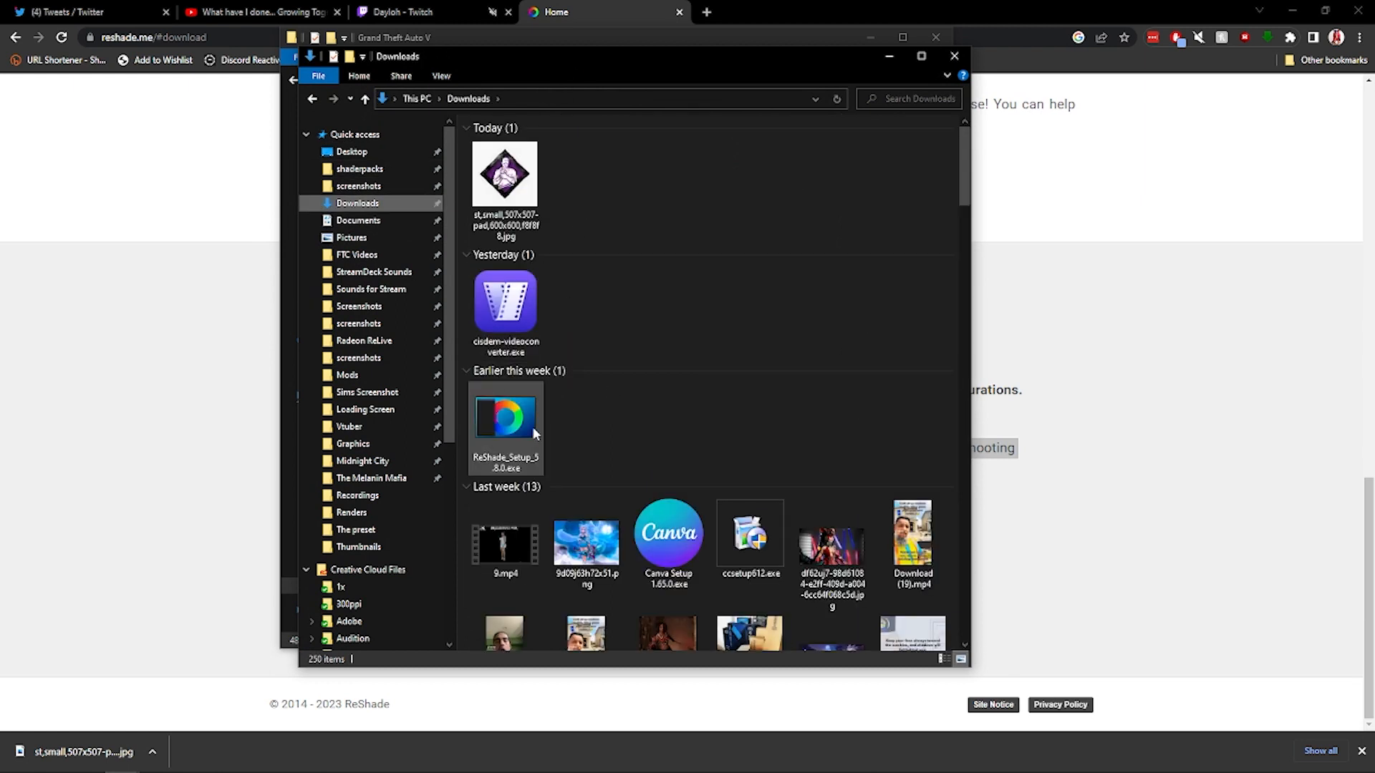
left_click(504, 416)
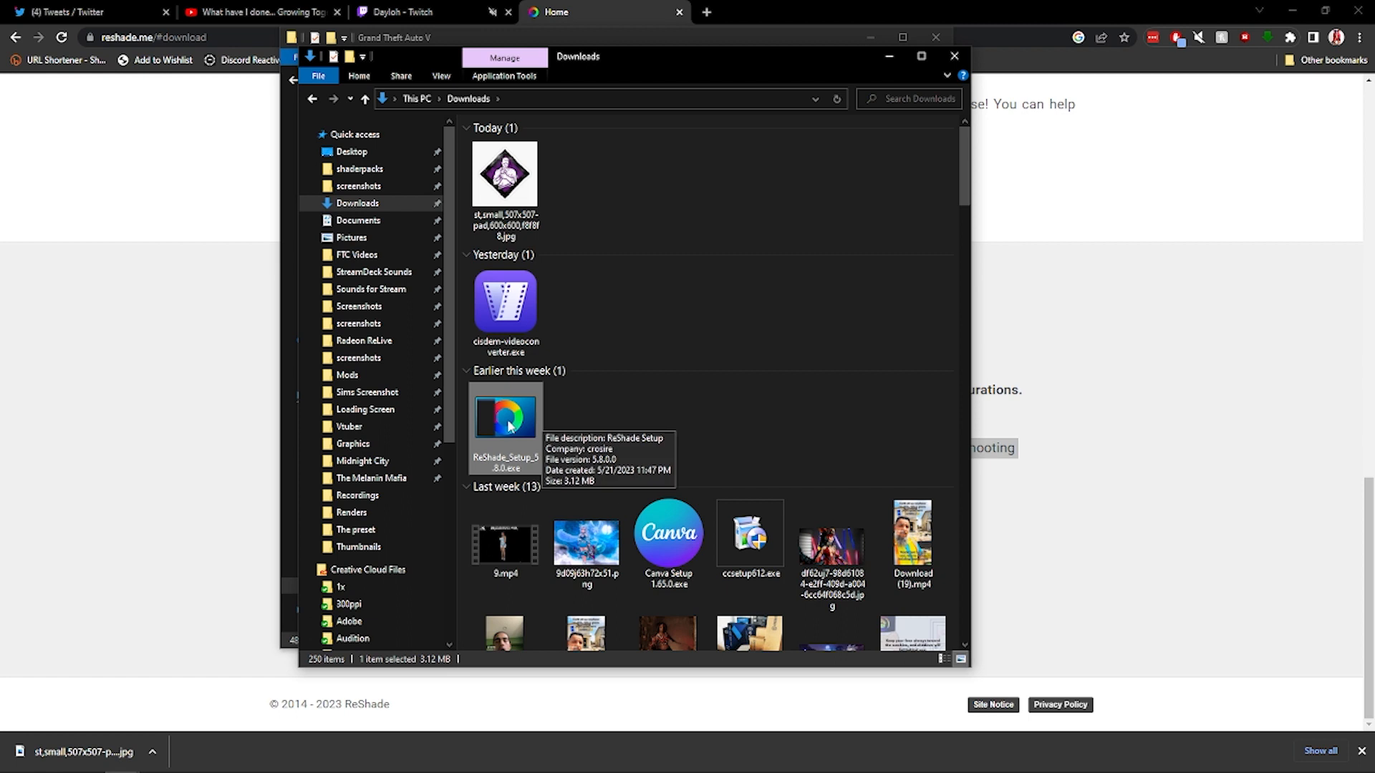
mouse_move(778, 423)
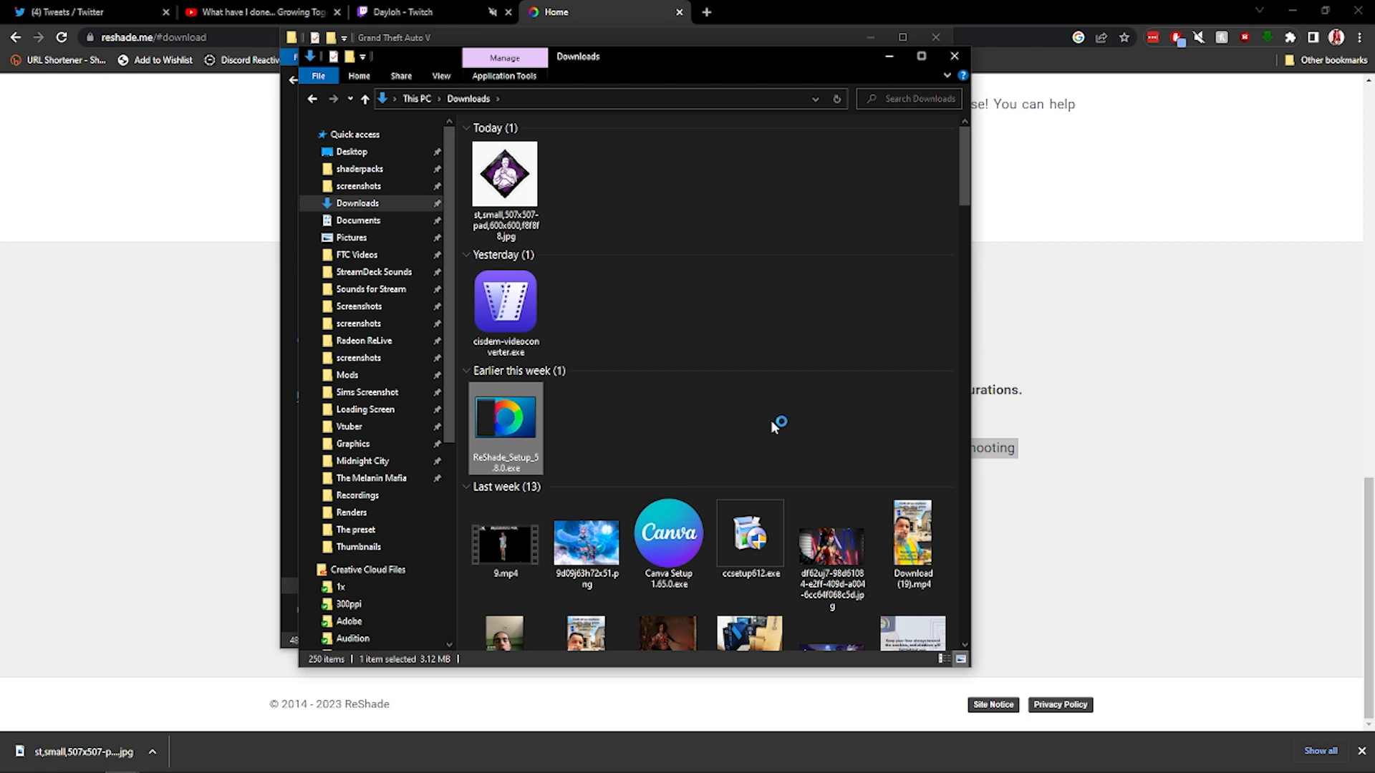
mouse_move(784, 419)
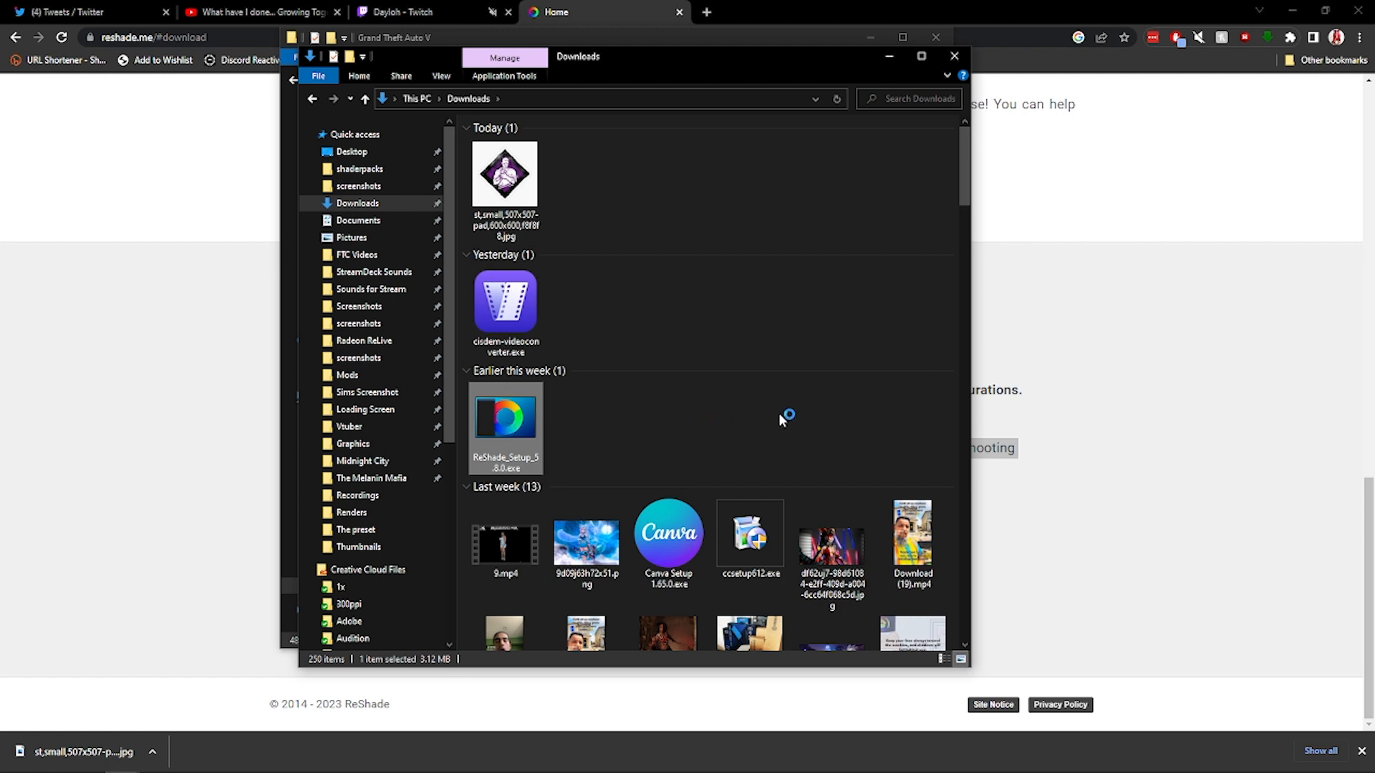
double_click(504, 418)
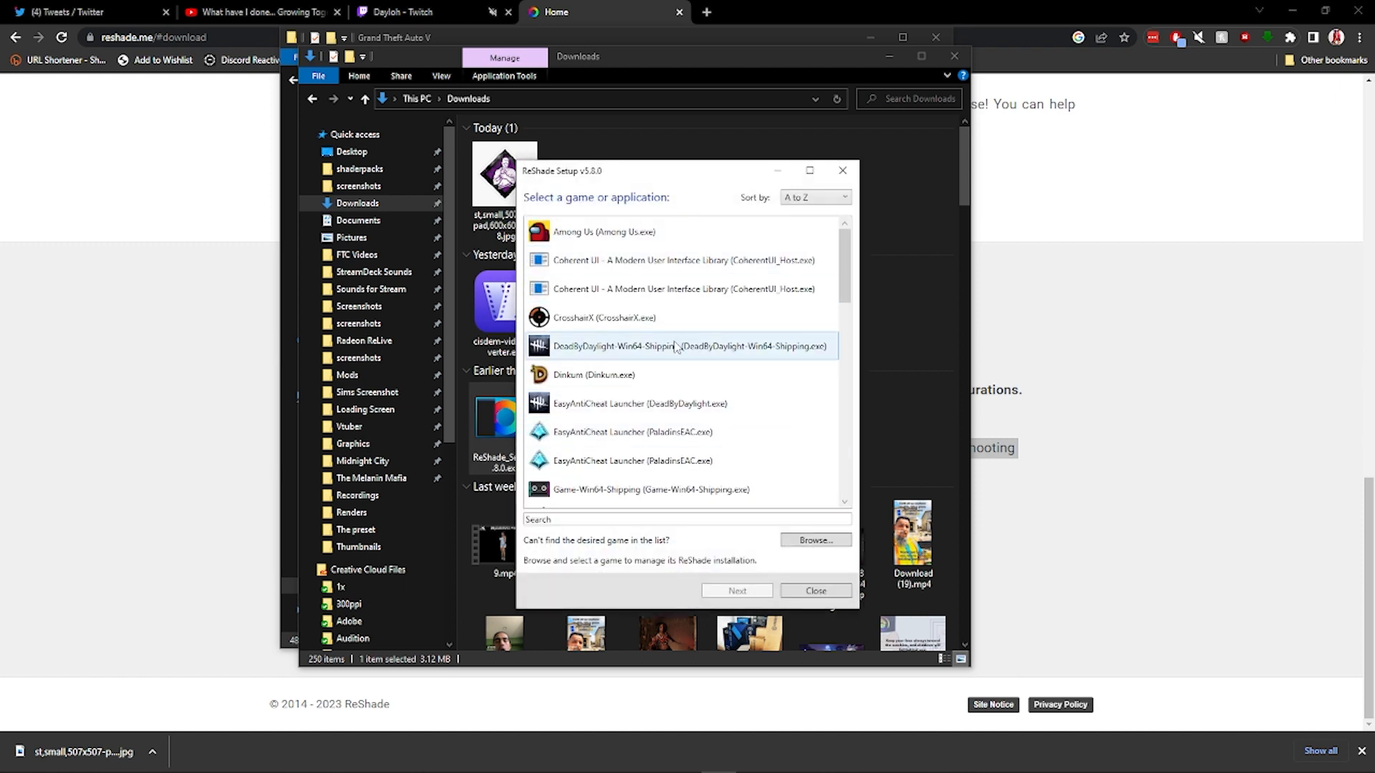
scroll("down", 3)
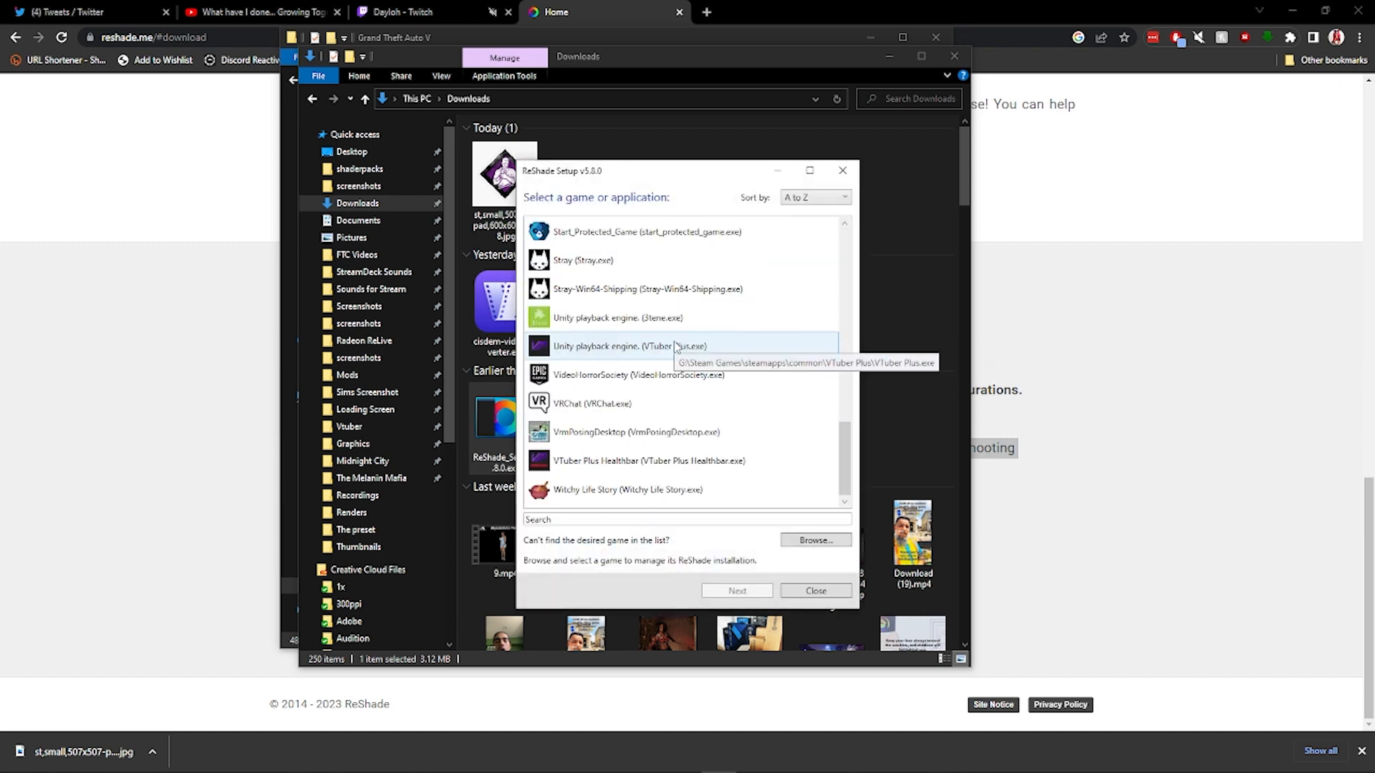
scroll("up", 3)
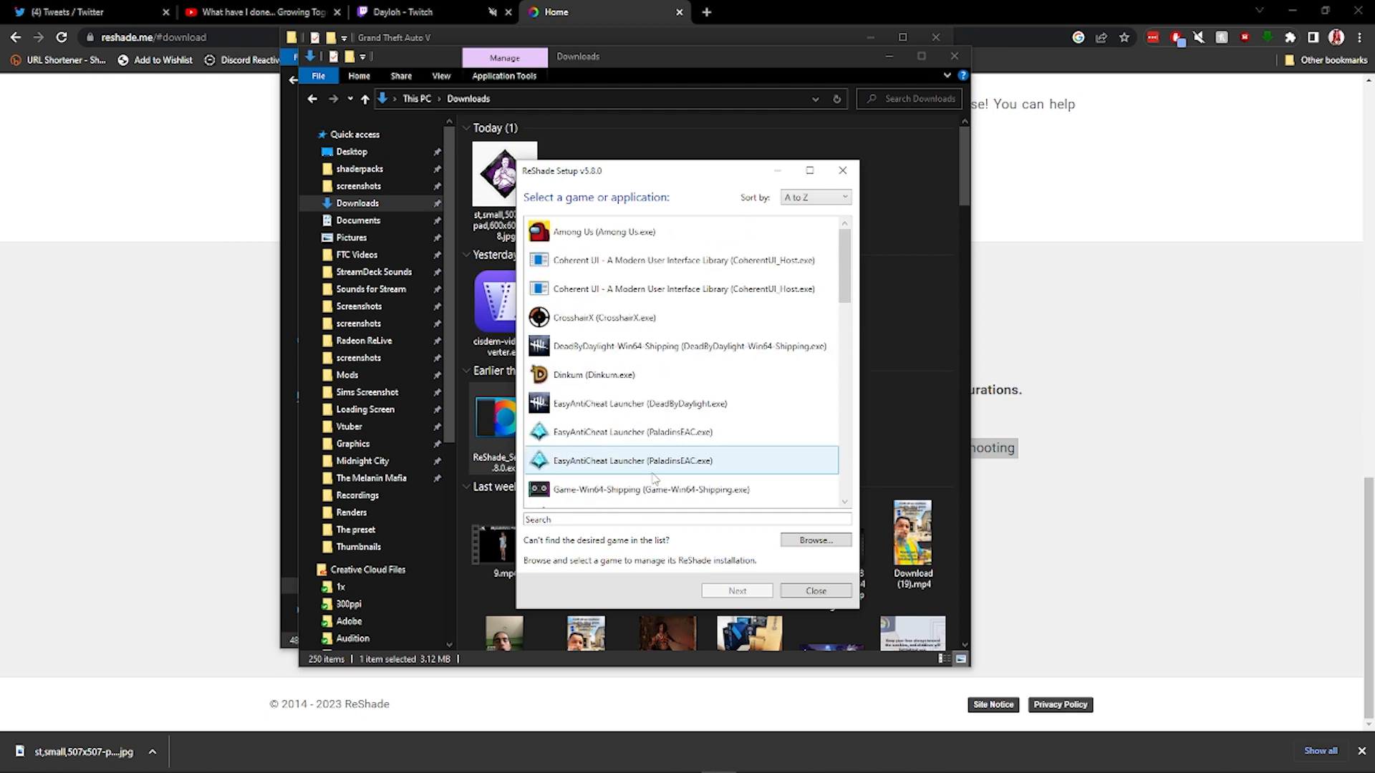
scroll("down", 3)
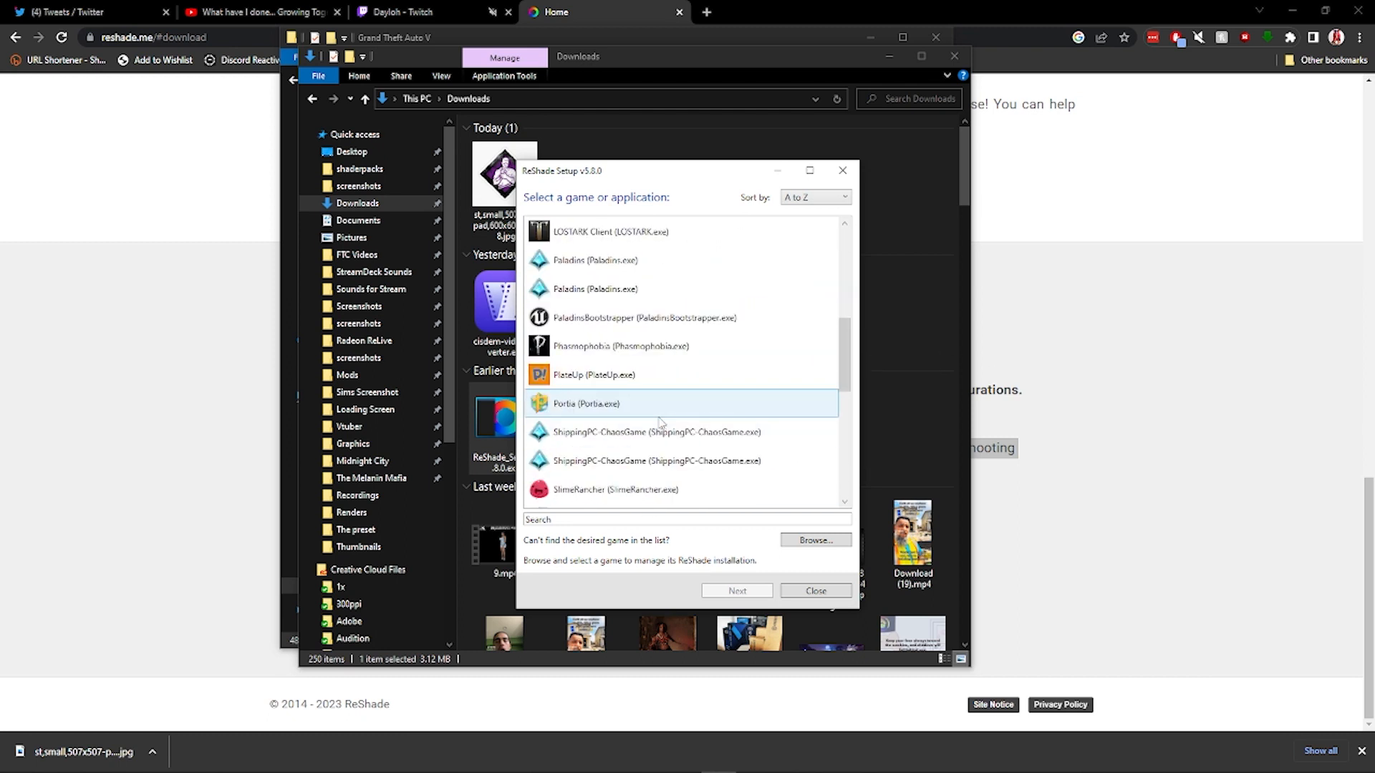
scroll("down", 3)
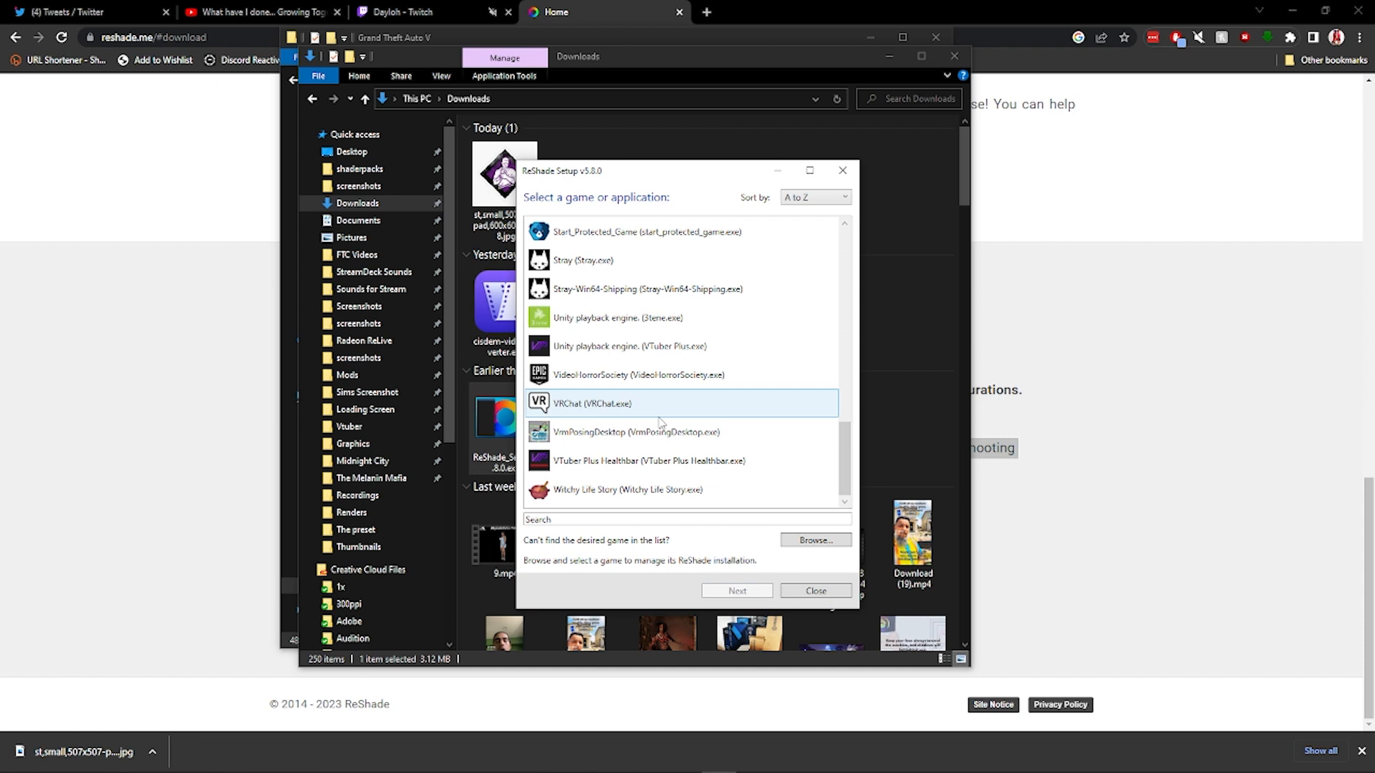
mouse_move(946, 529)
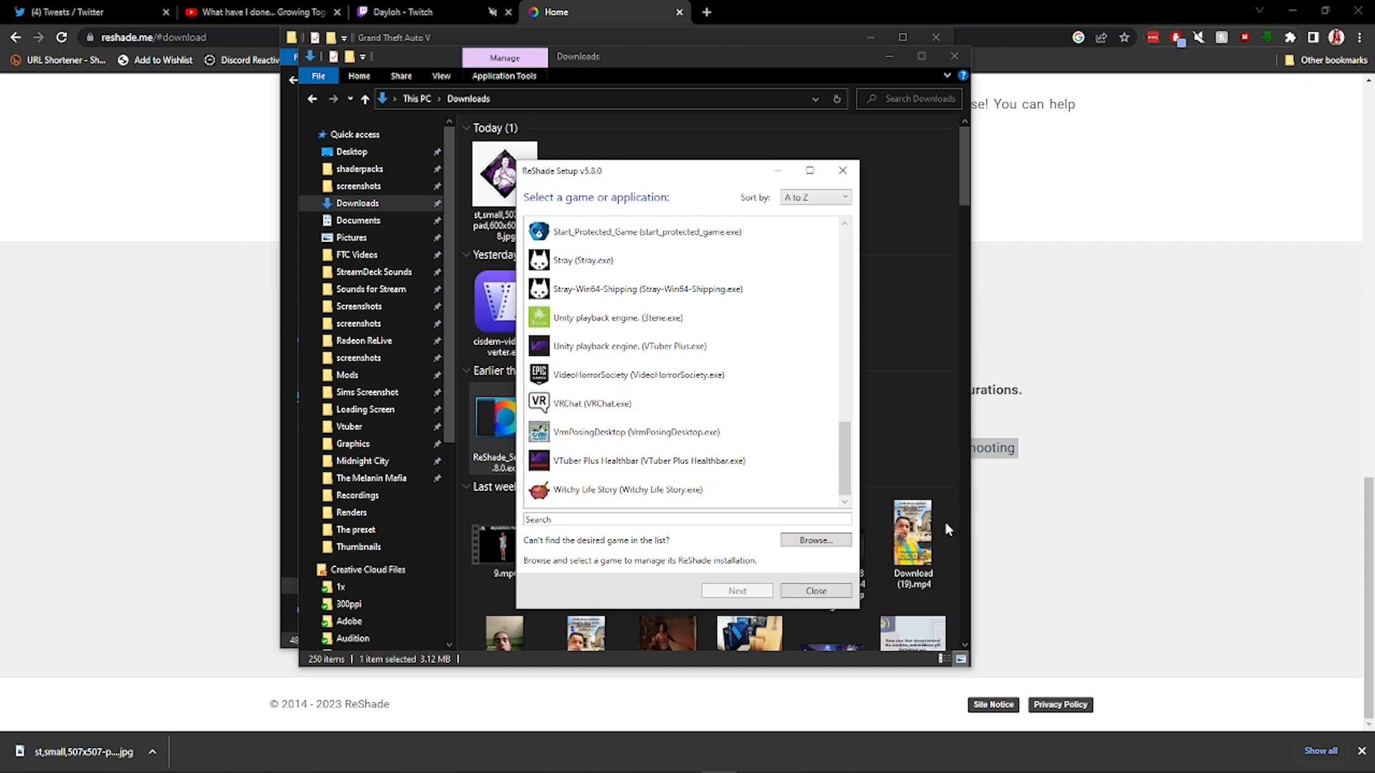
Browse for a game, then open FiveM's install folder through its shortcut's Properties.
left_click(814, 539)
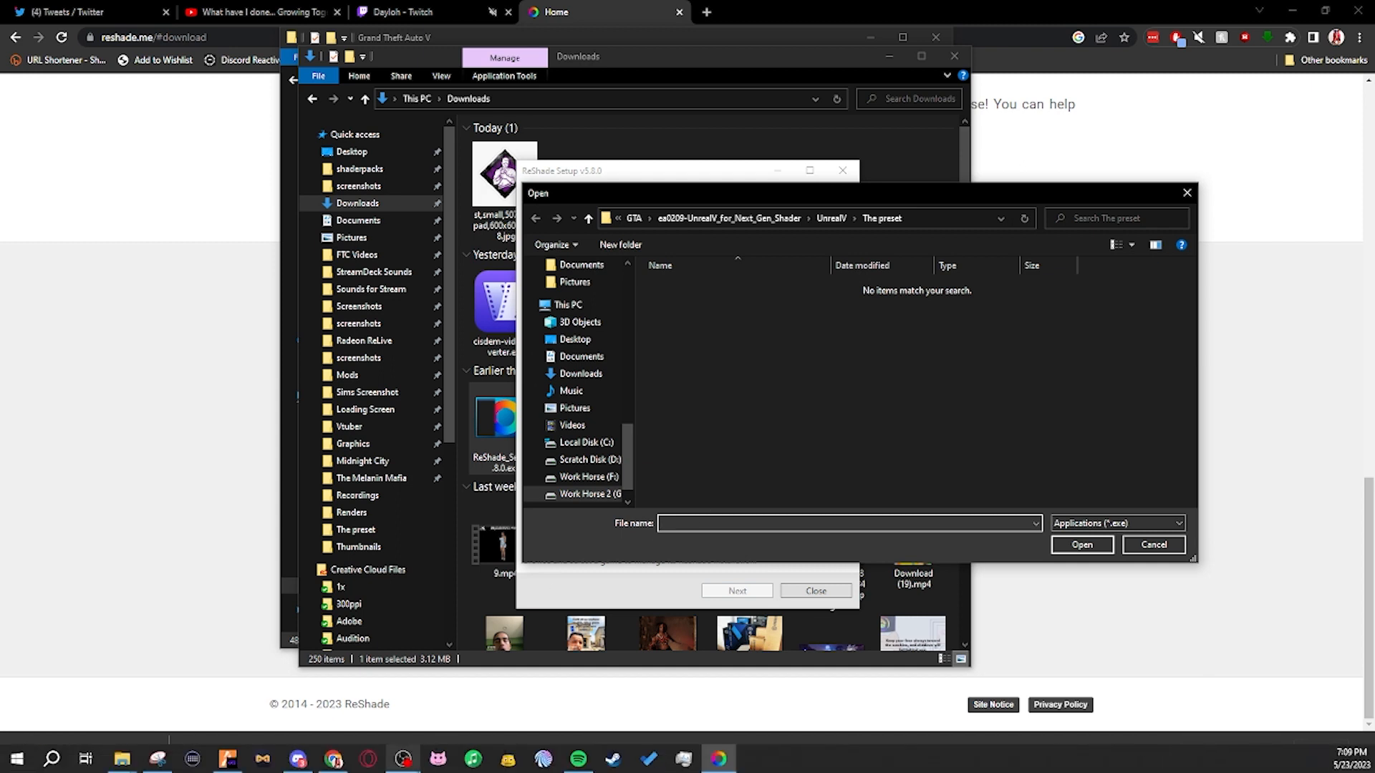
mouse_move(227, 759)
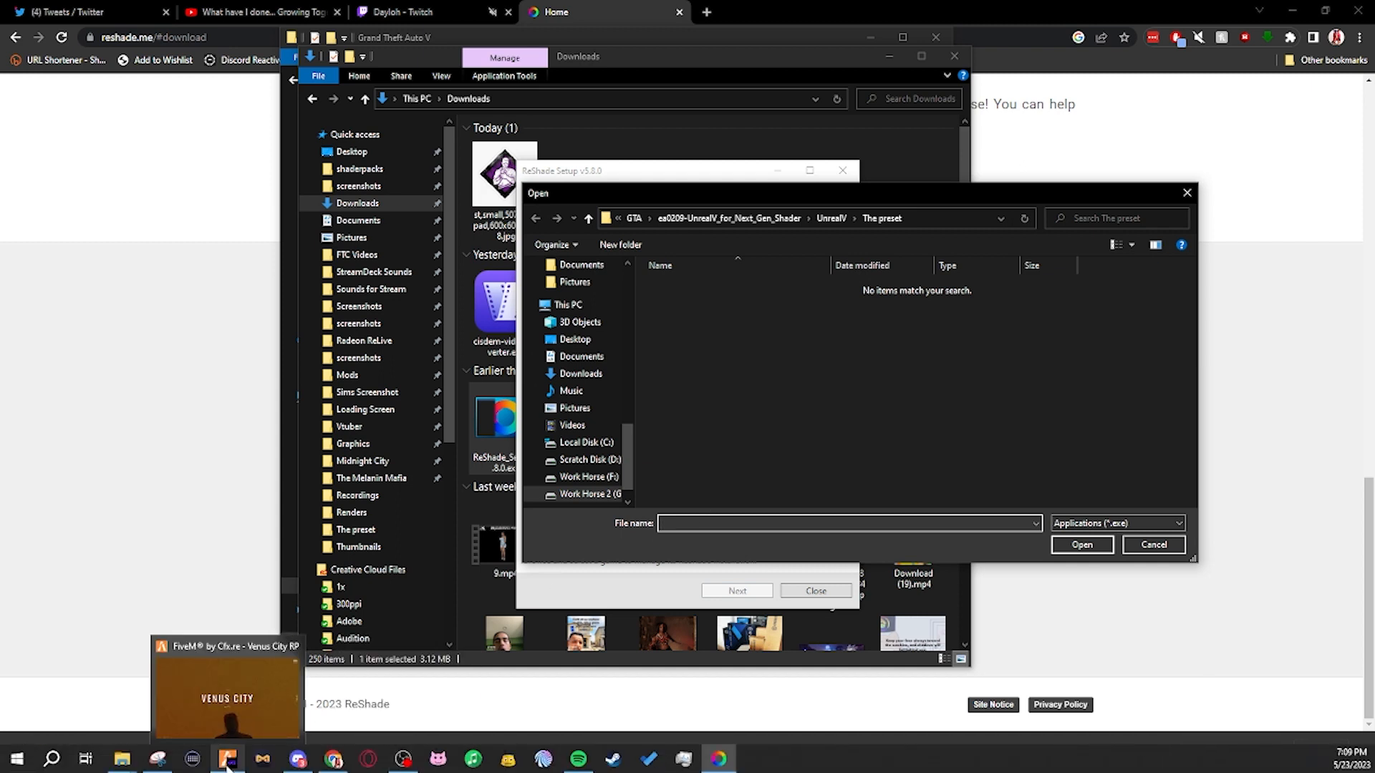
right_click(227, 759)
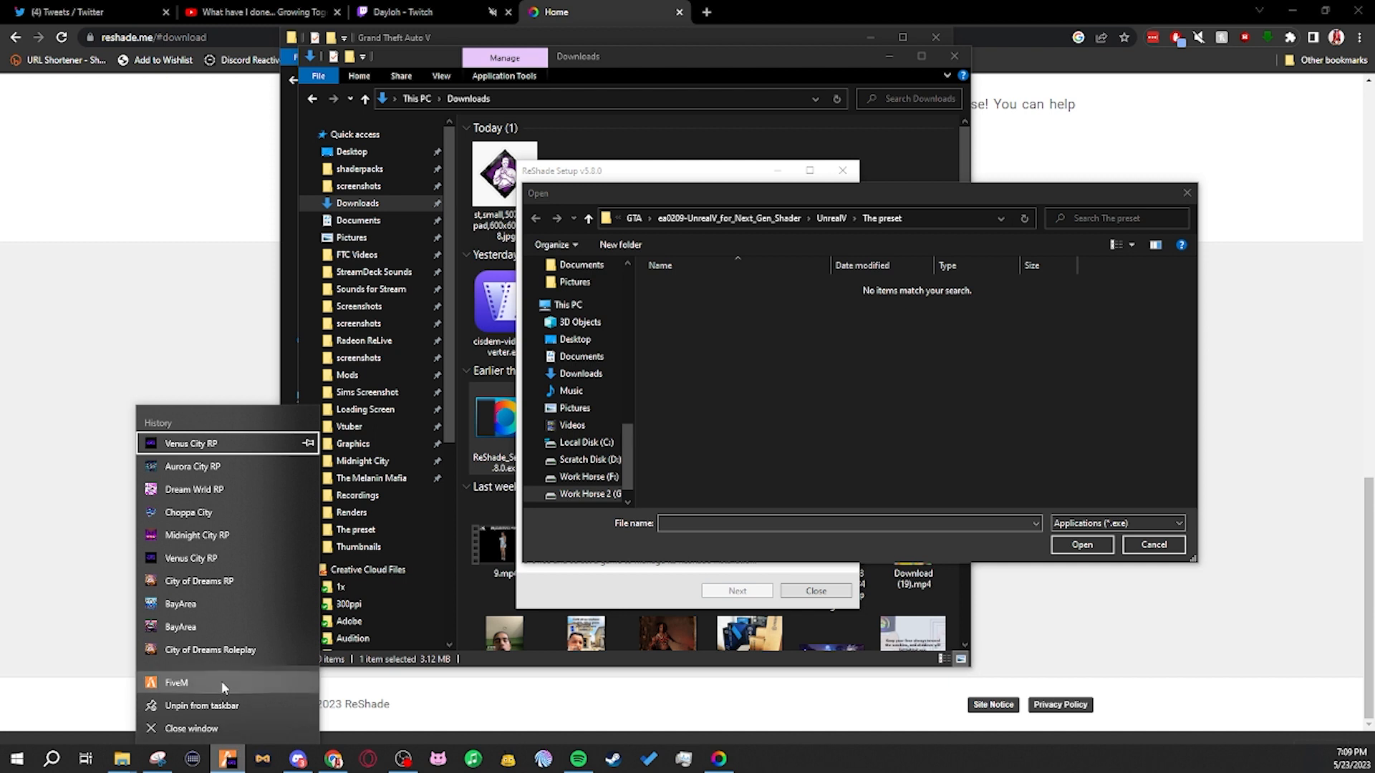
mouse_move(221, 686)
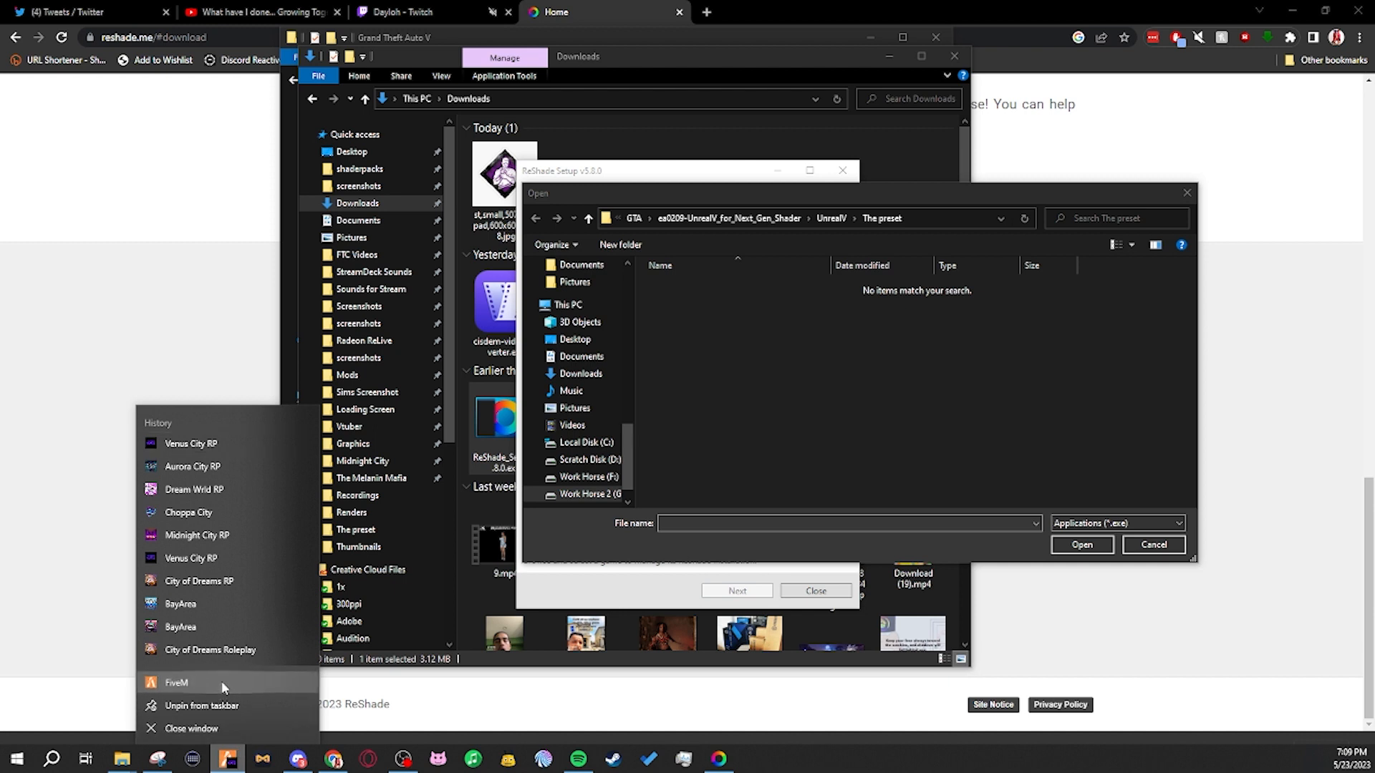
right_click(175, 683)
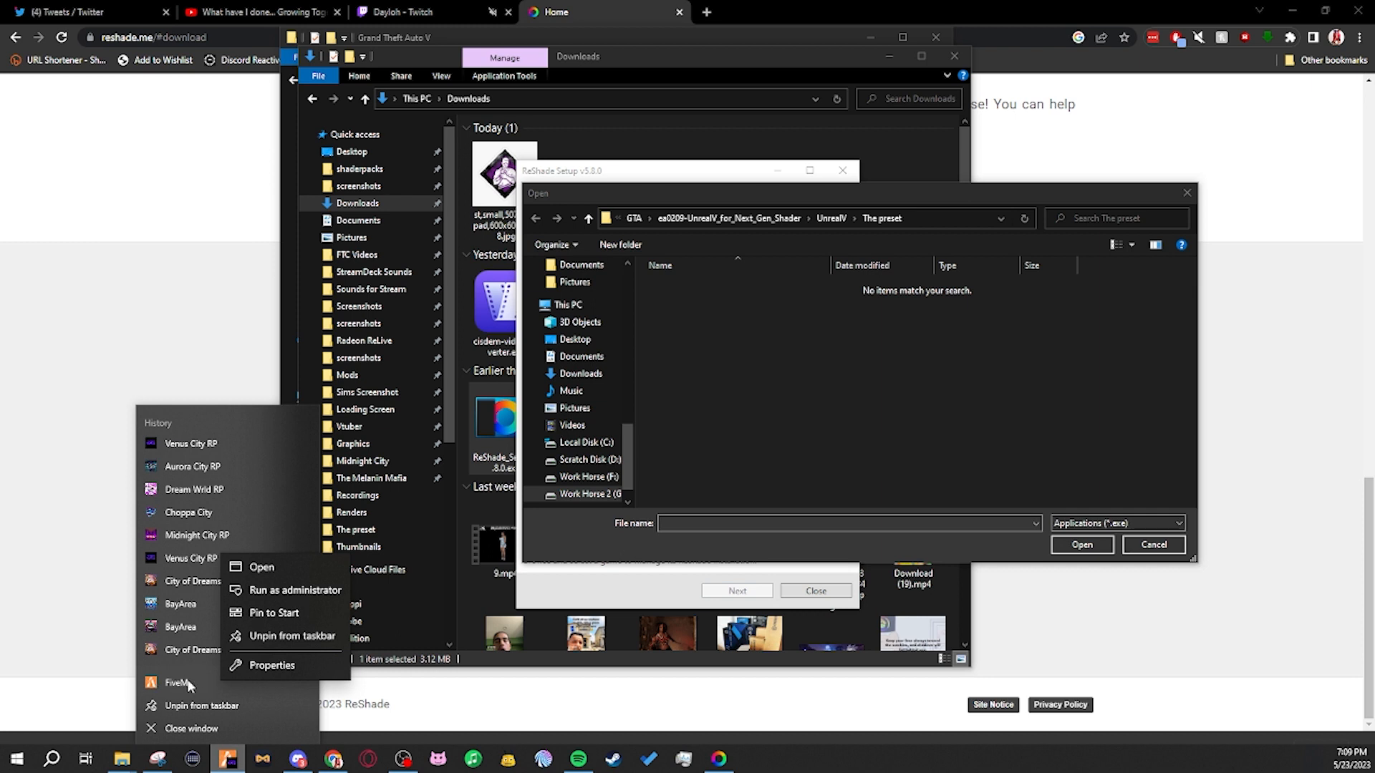
left_click(275, 664)
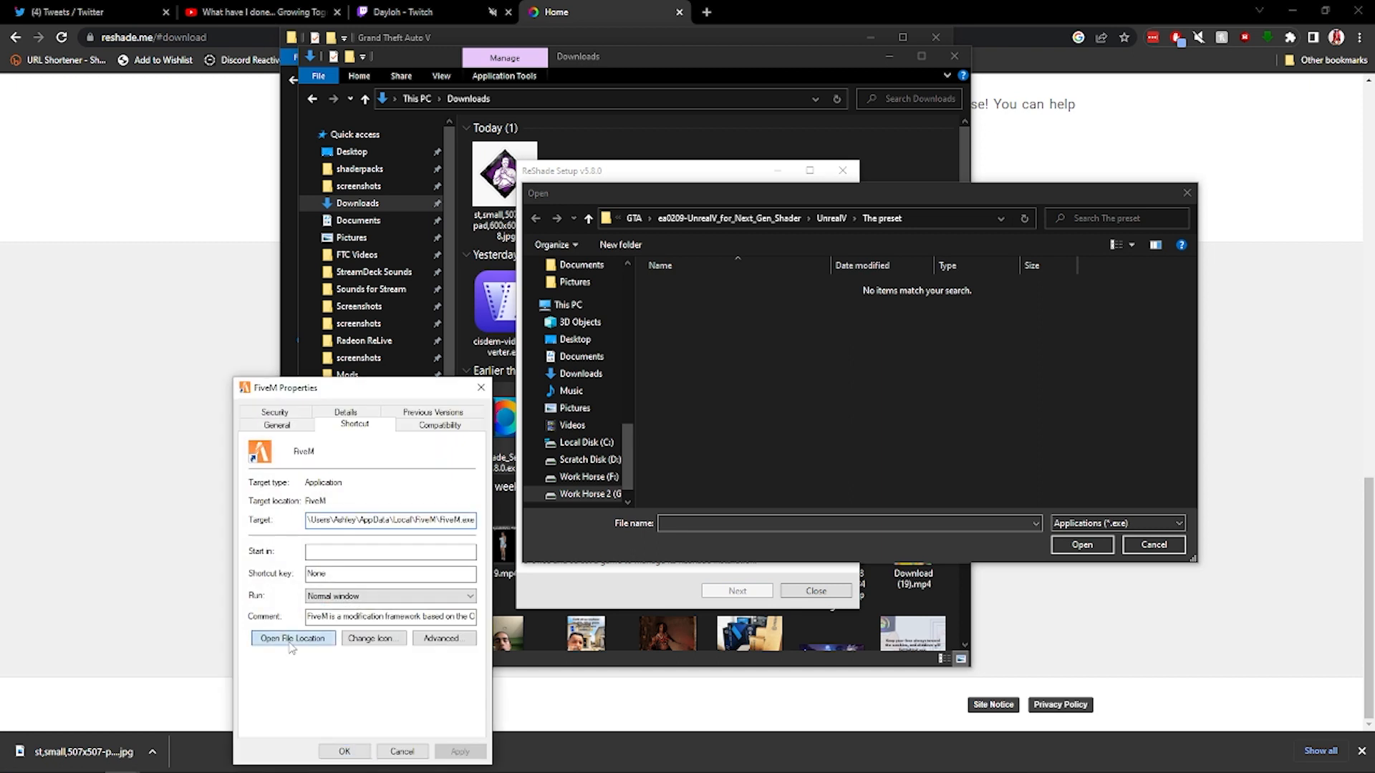
left_click(292, 637)
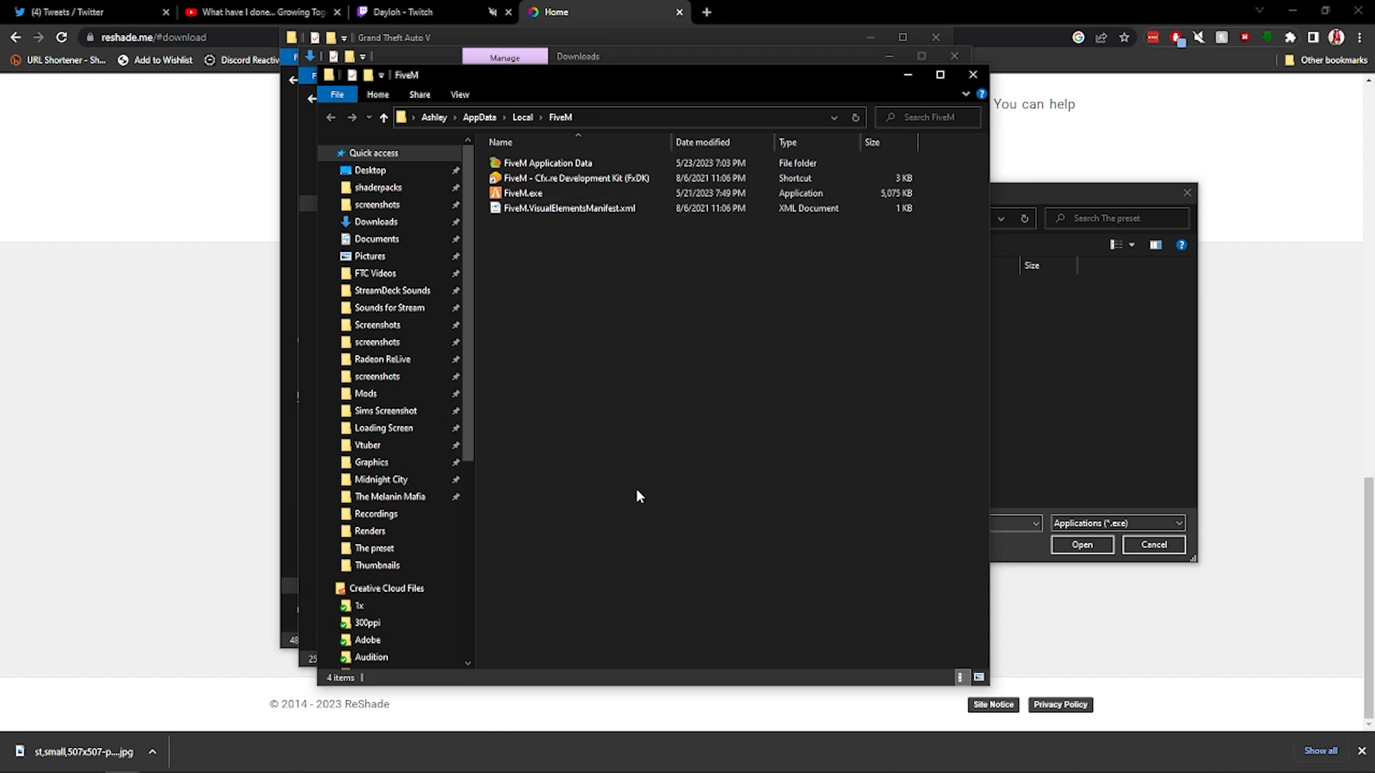
mouse_move(665, 421)
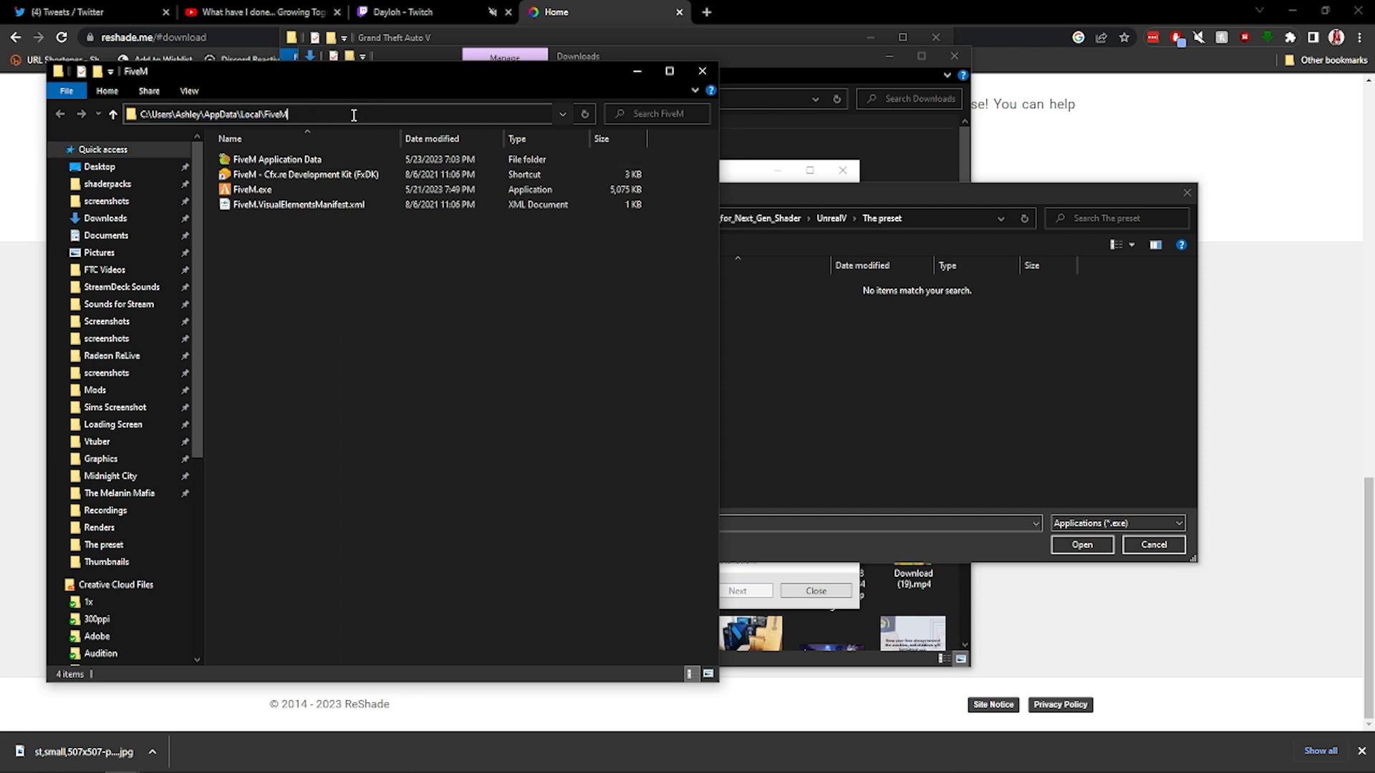
Pick FiveM.exe from the FiveM install folder in the browse dialog.
left_click(351, 115)
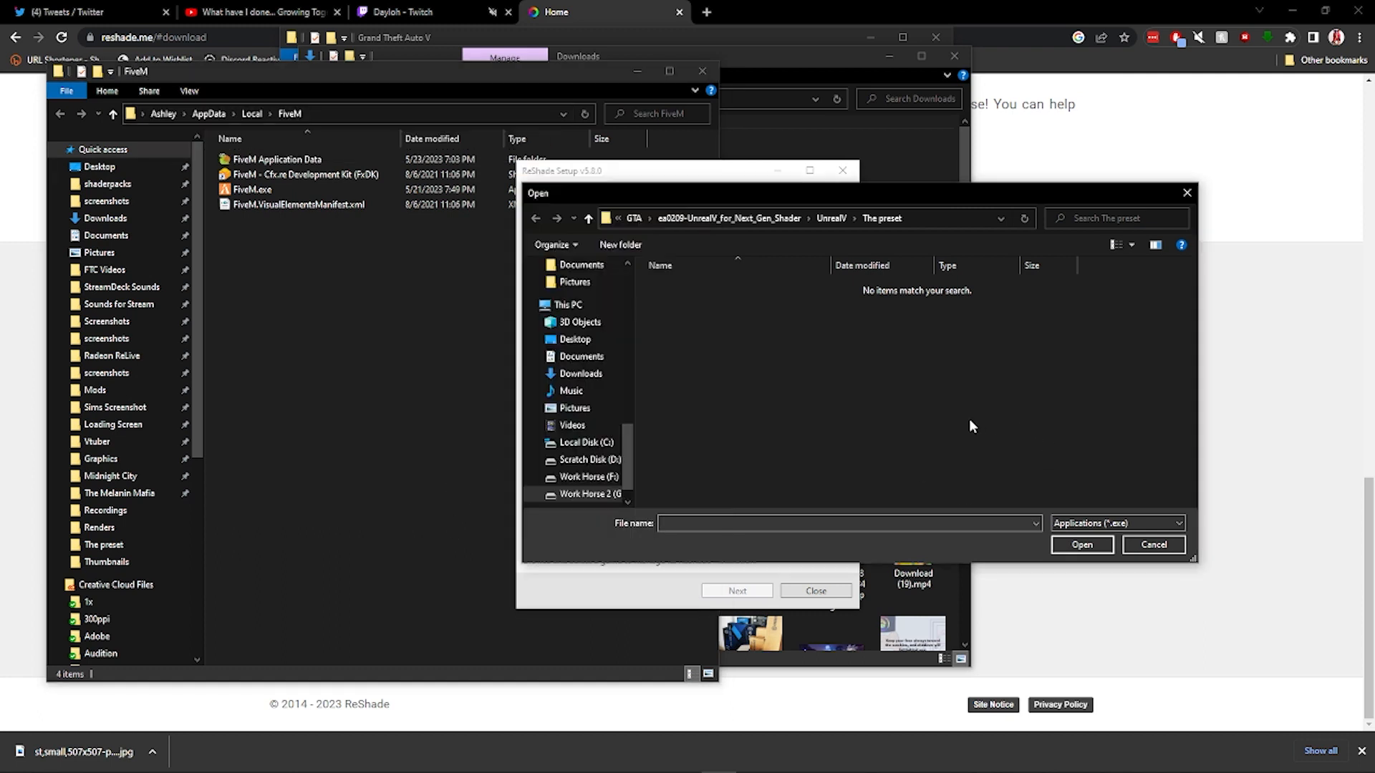
mouse_move(919, 224)
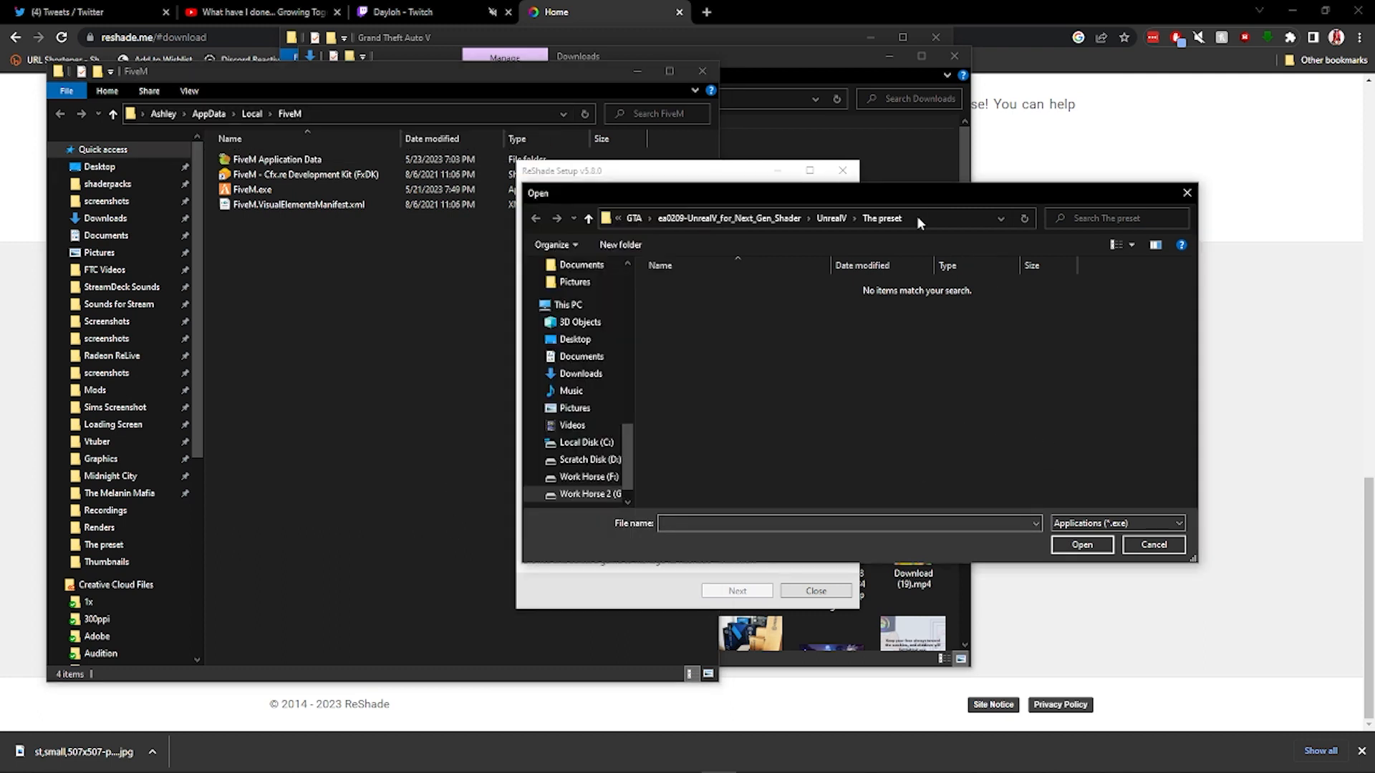
left_click(789, 218)
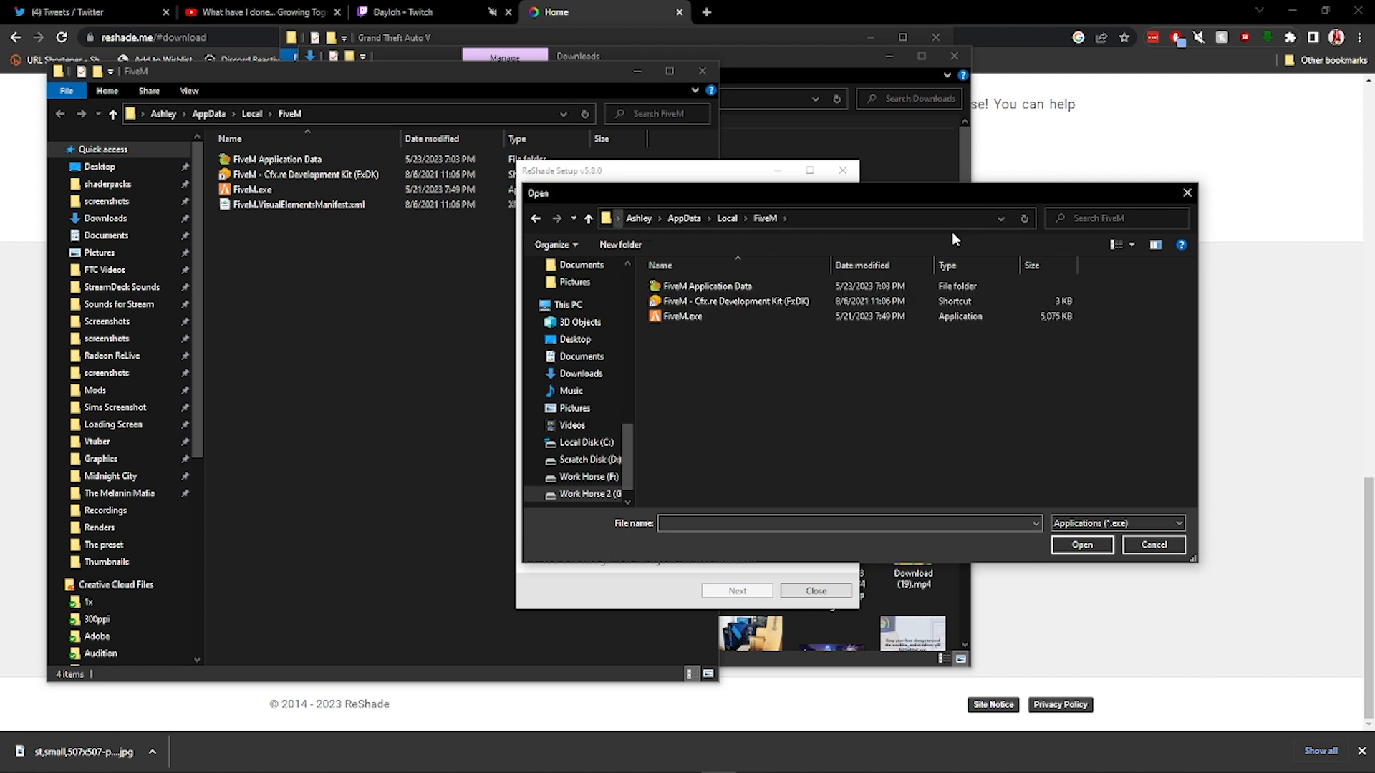
mouse_move(757, 407)
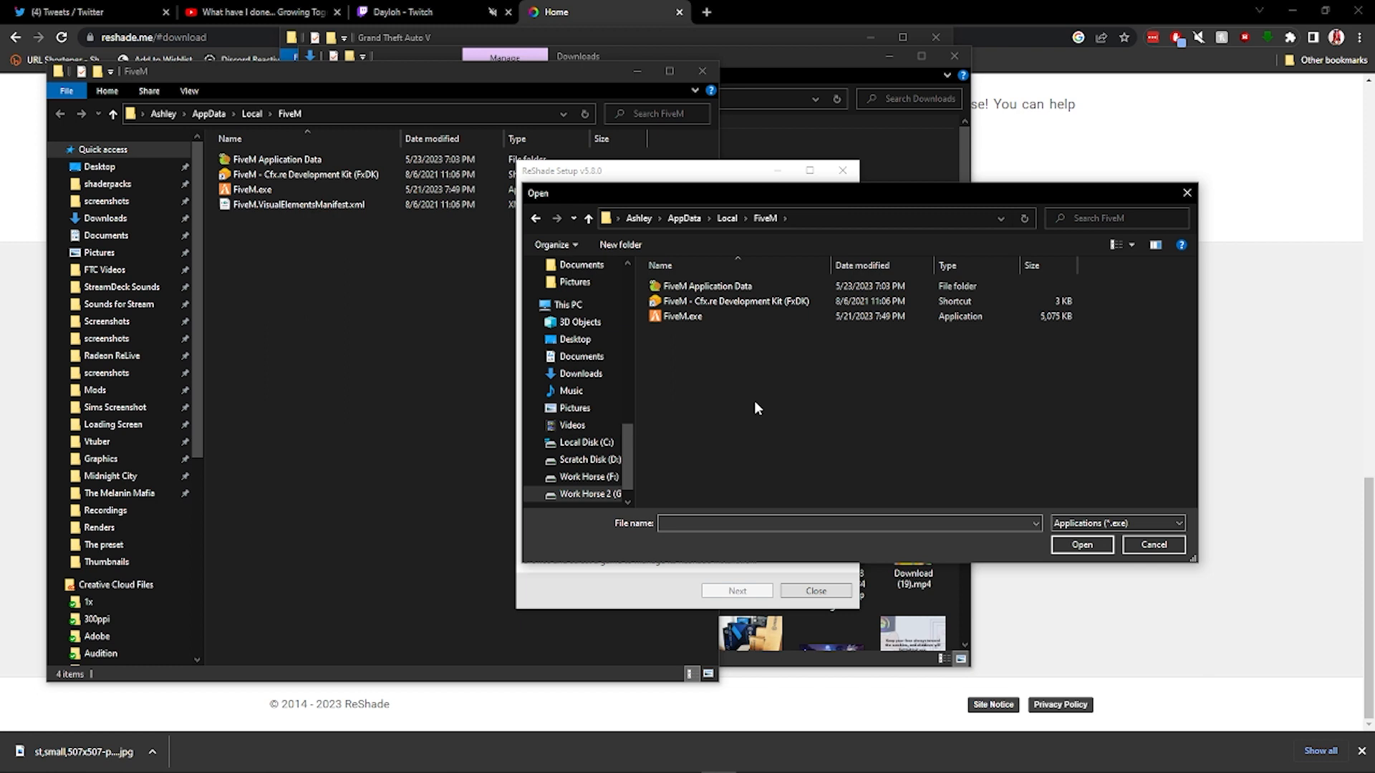
left_click(680, 316)
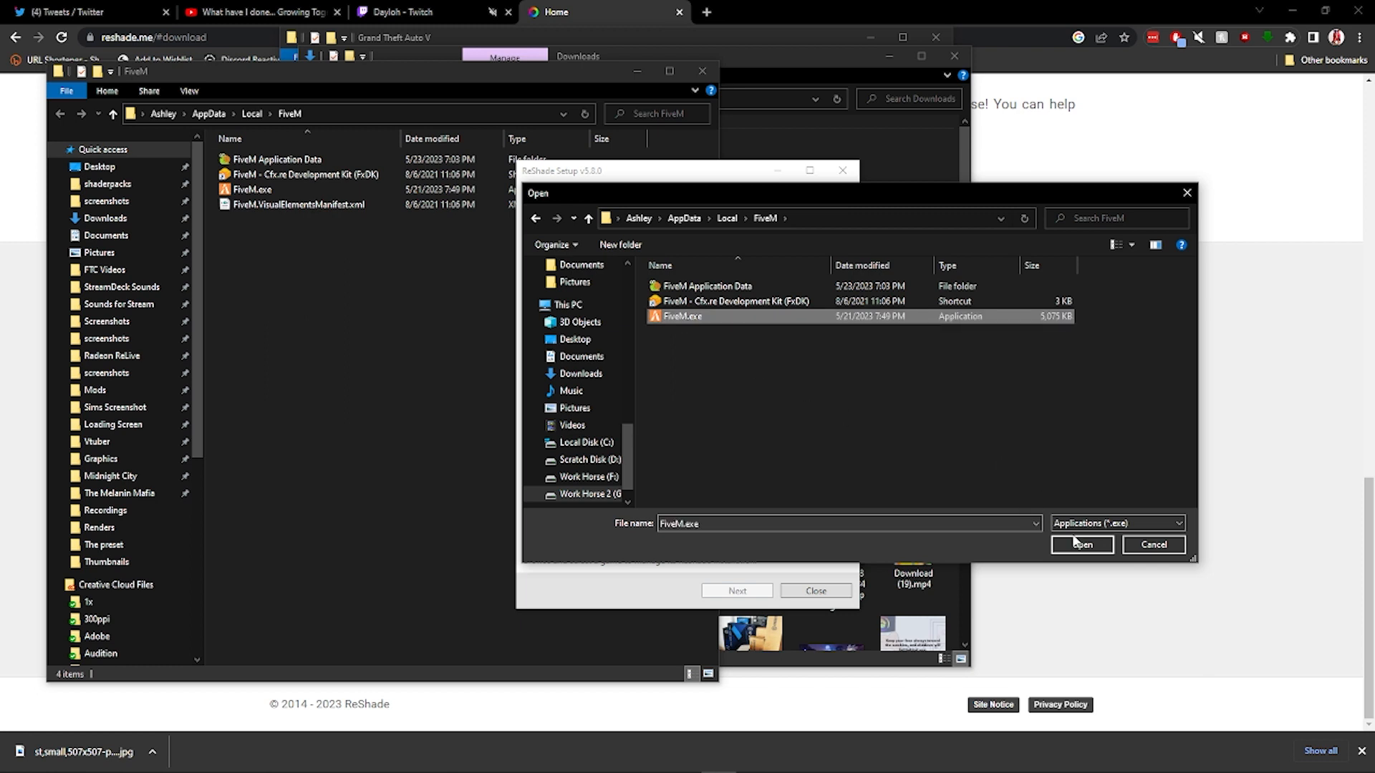
left_click(1080, 544)
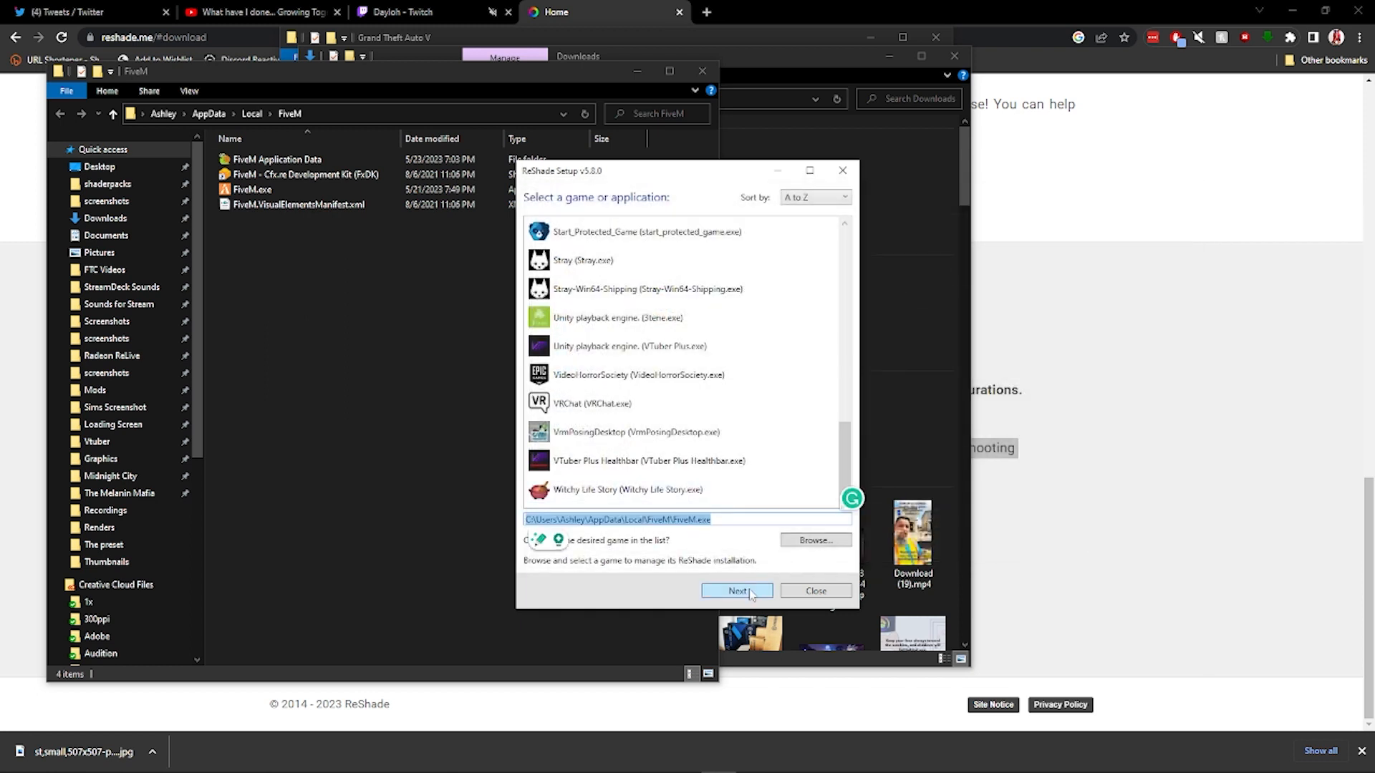
Choose DirectX 10/11/12 as FiveM's rendering API.
left_click(737, 590)
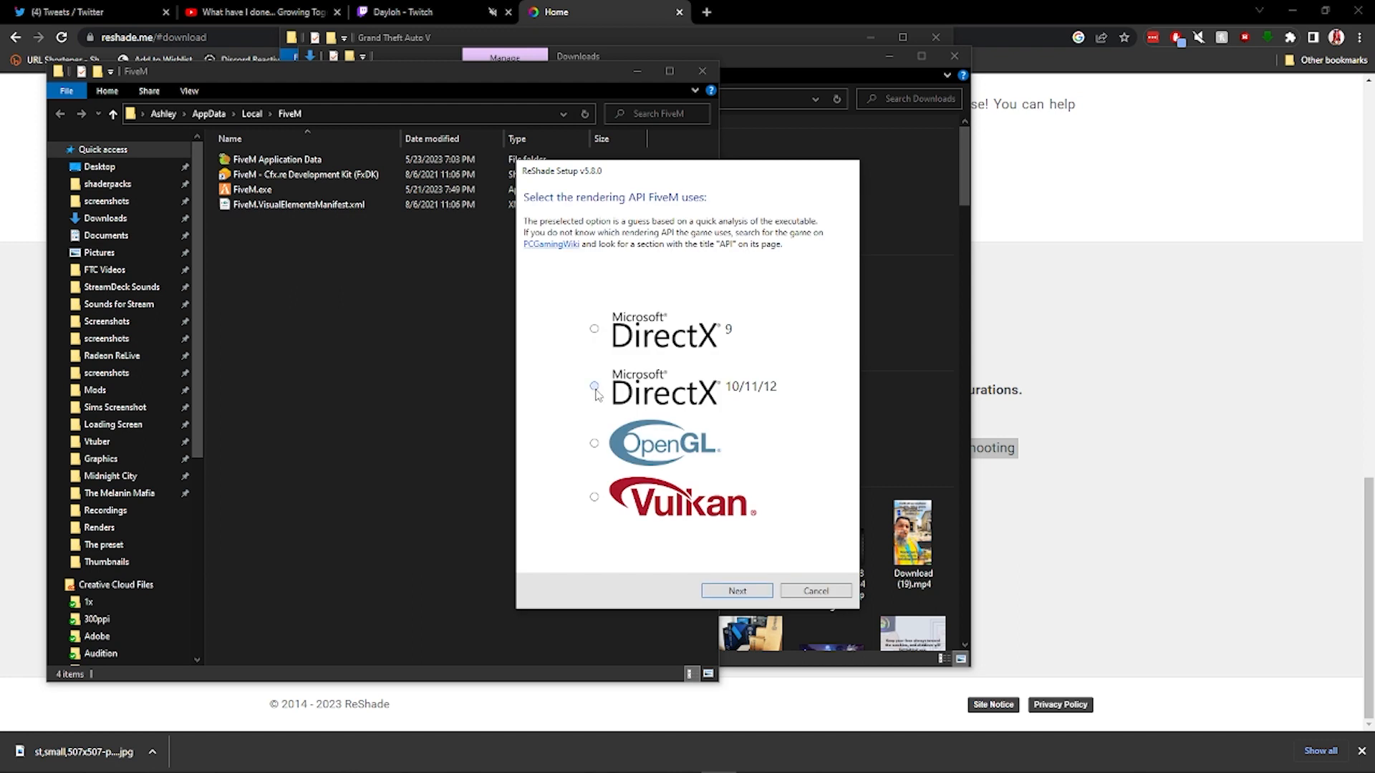
left_click(595, 388)
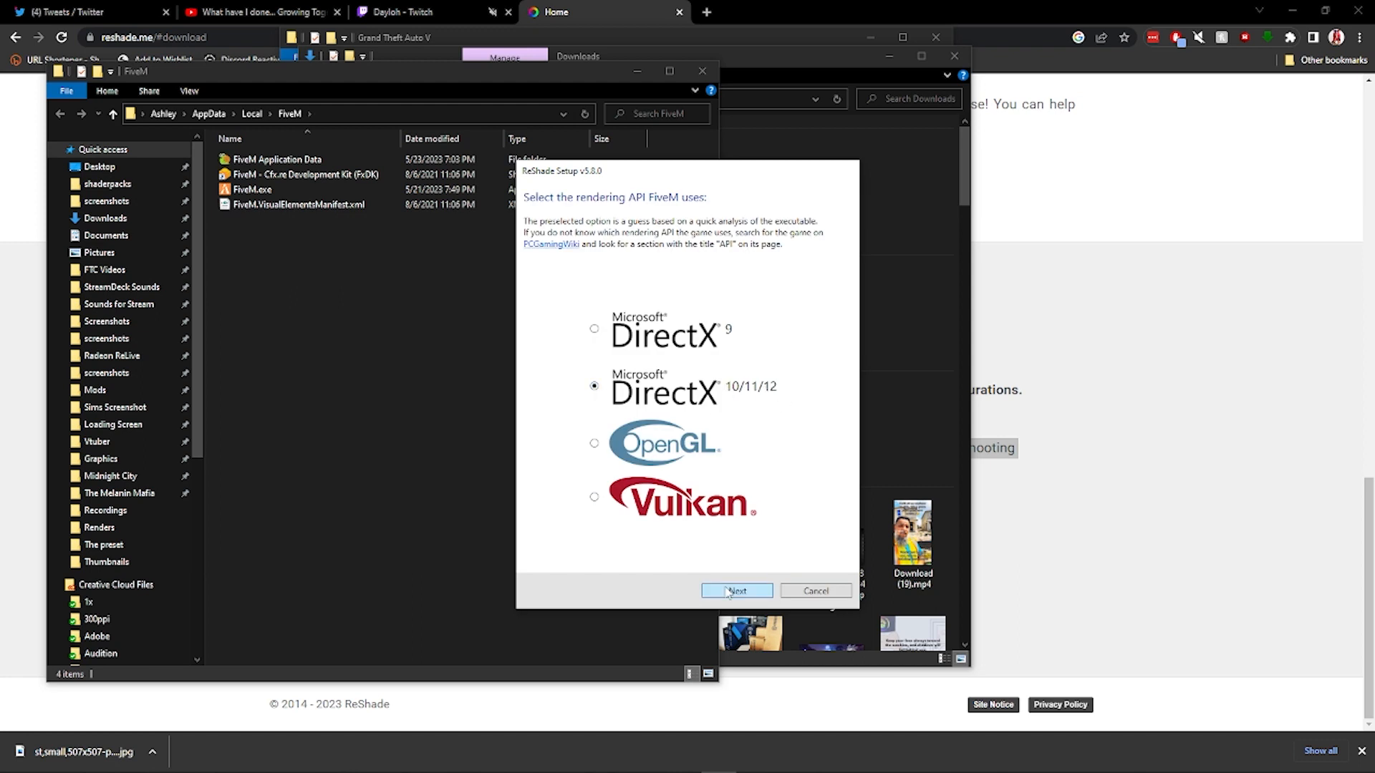
left_click(735, 590)
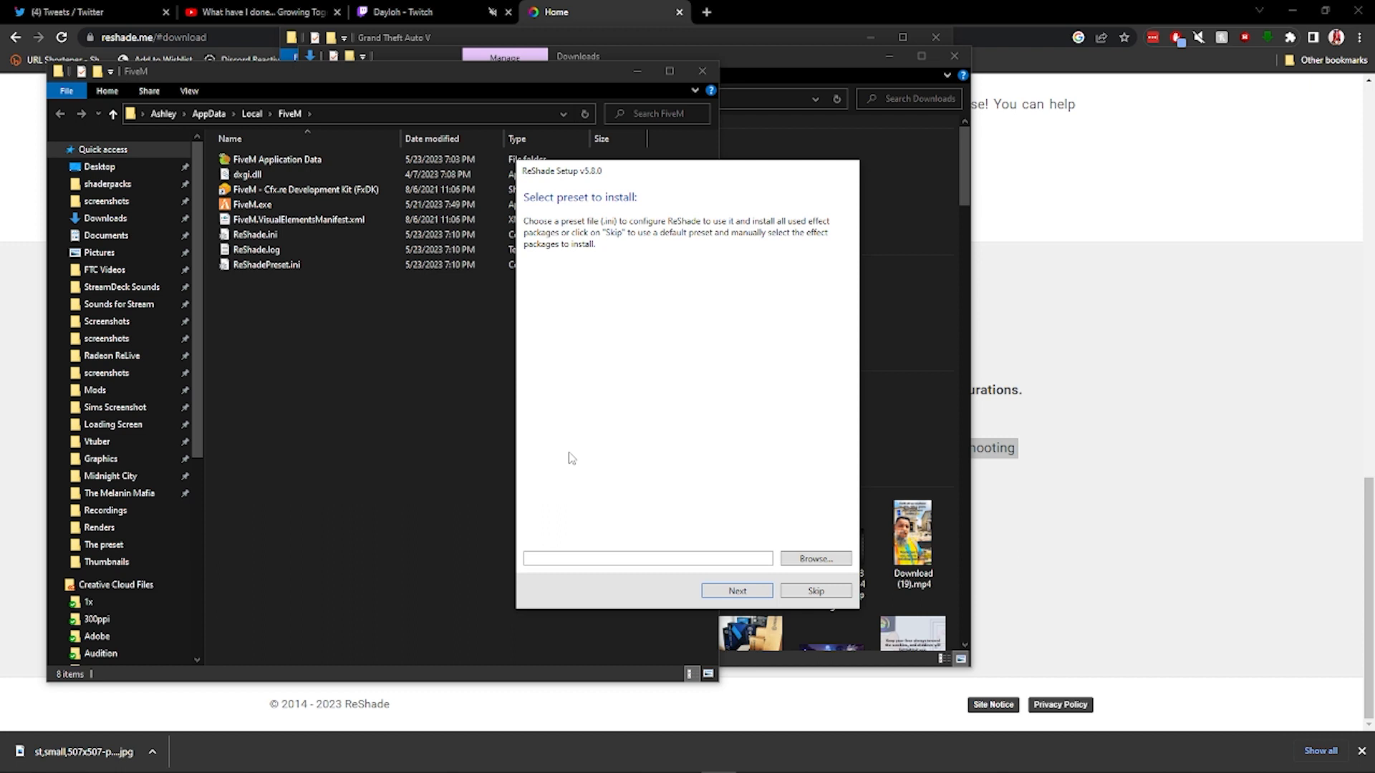
mouse_move(601, 277)
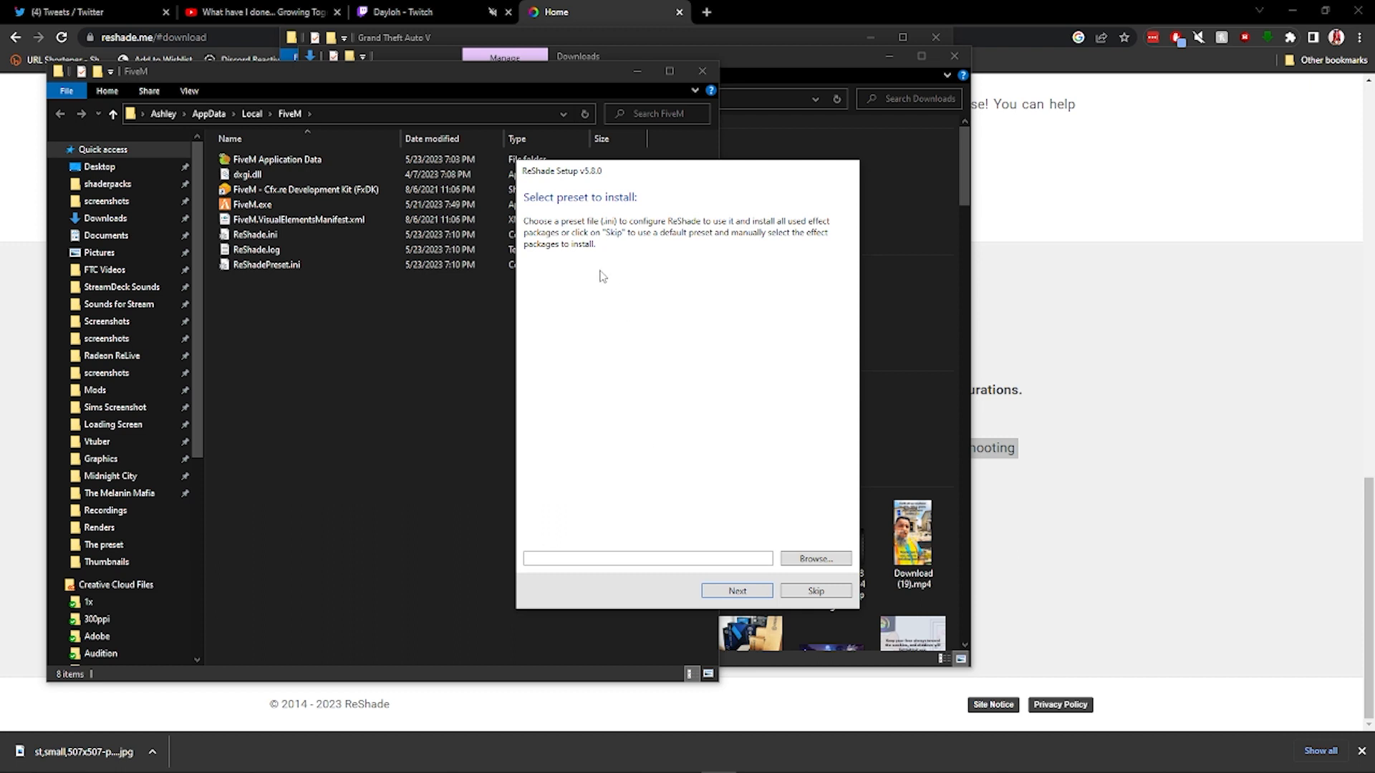
mouse_move(579, 343)
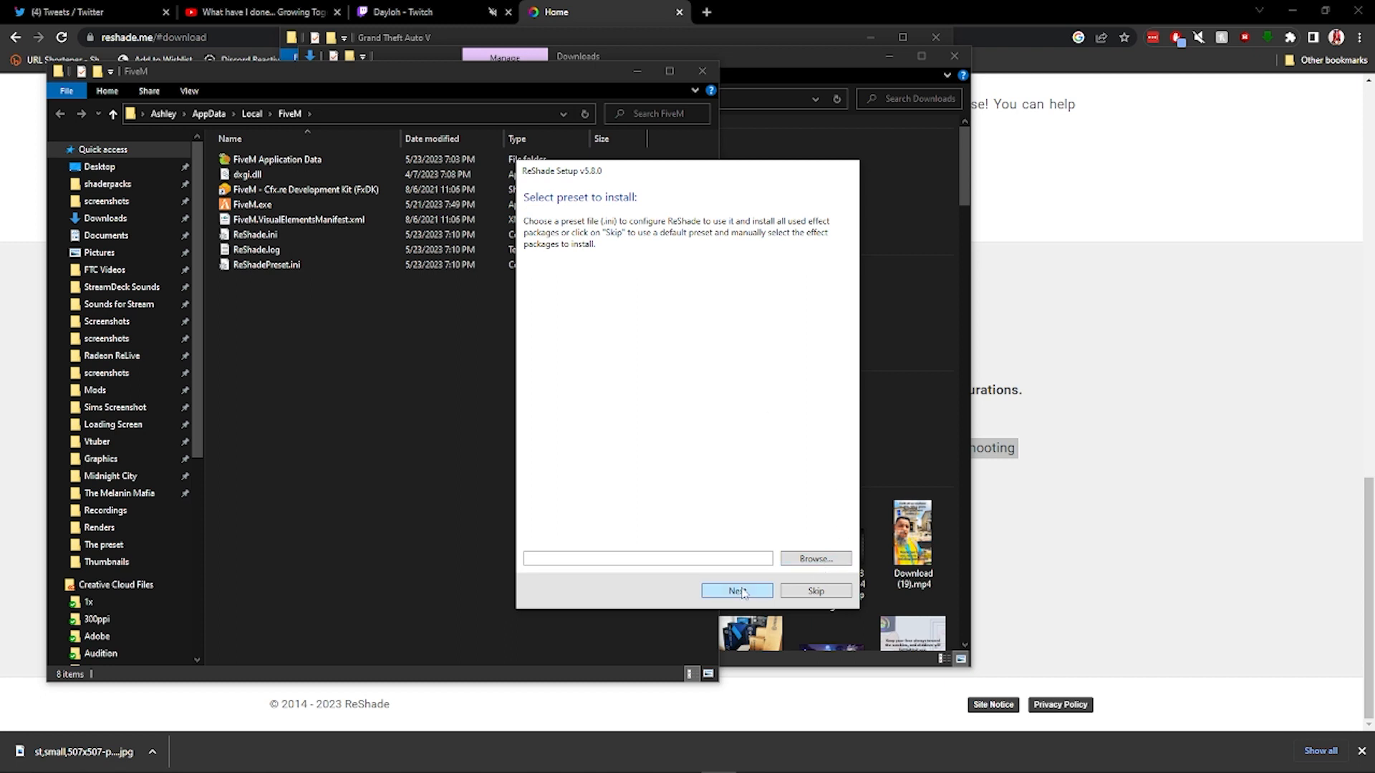
Skip the preset, tick every effect package, and install ReShade.
left_click(735, 590)
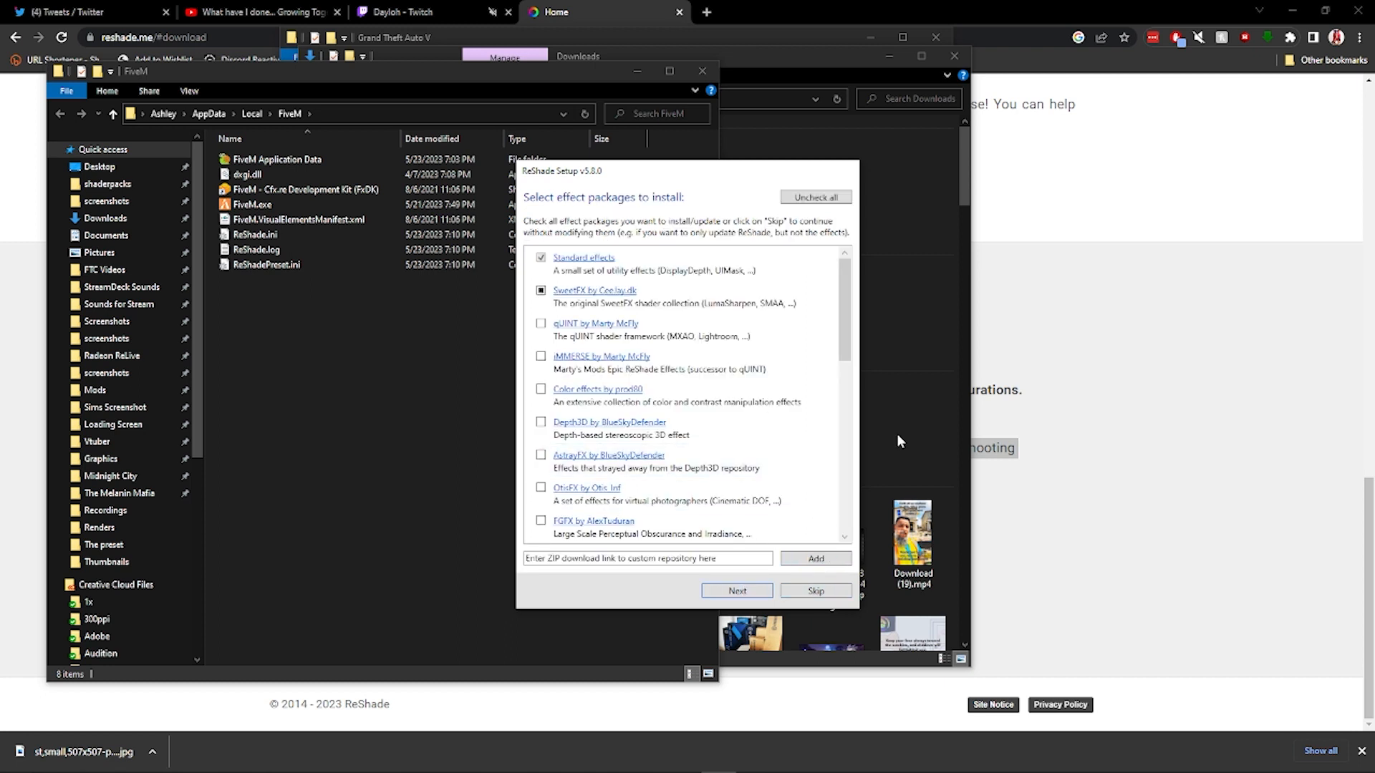
scroll("down", 3)
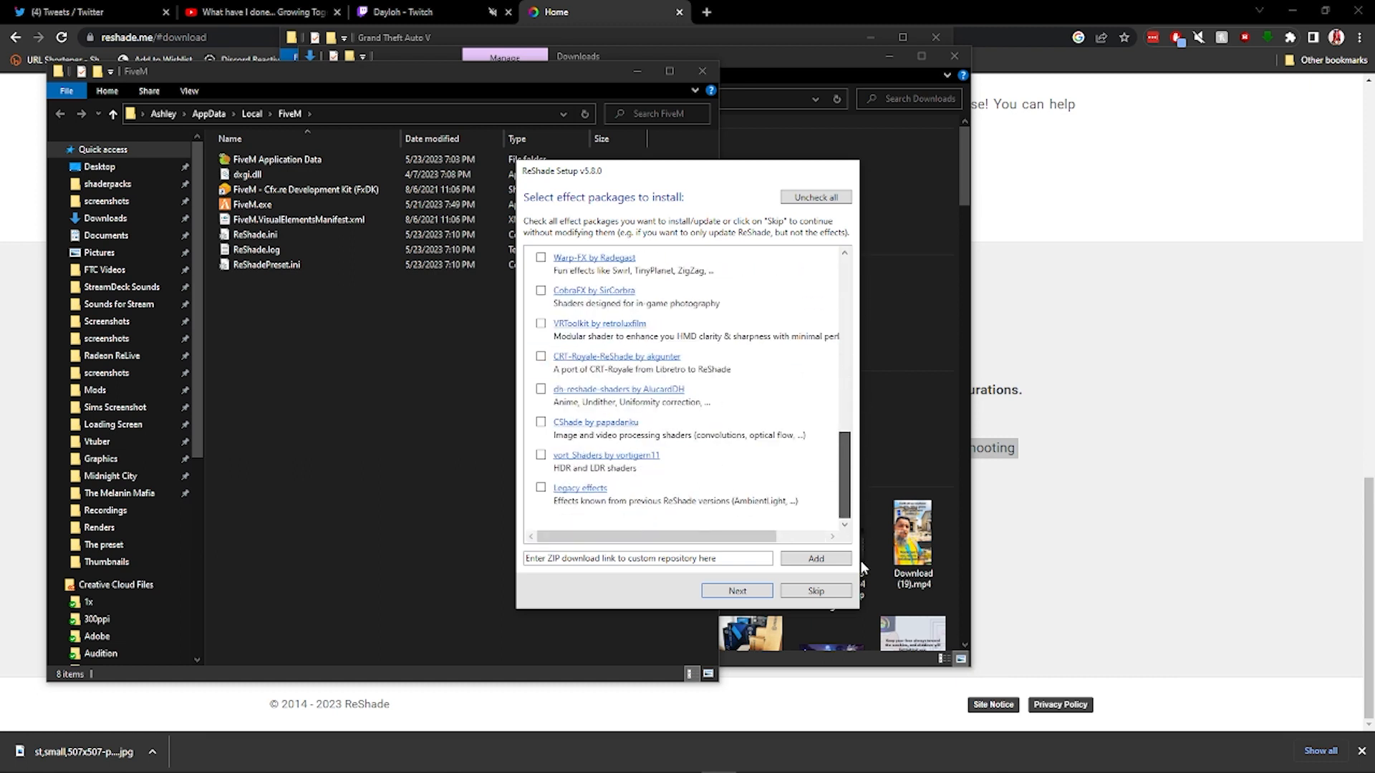
left_click(813, 197)
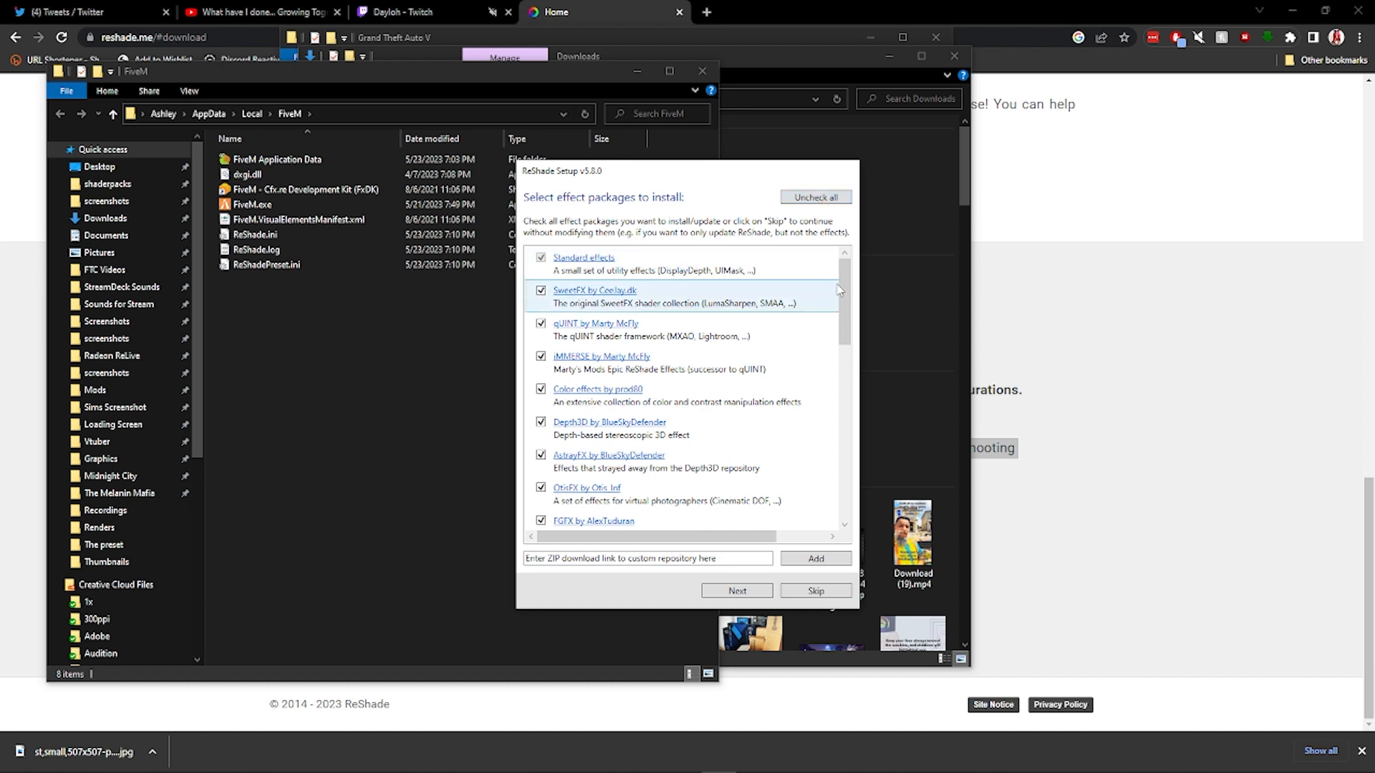
mouse_move(879, 313)
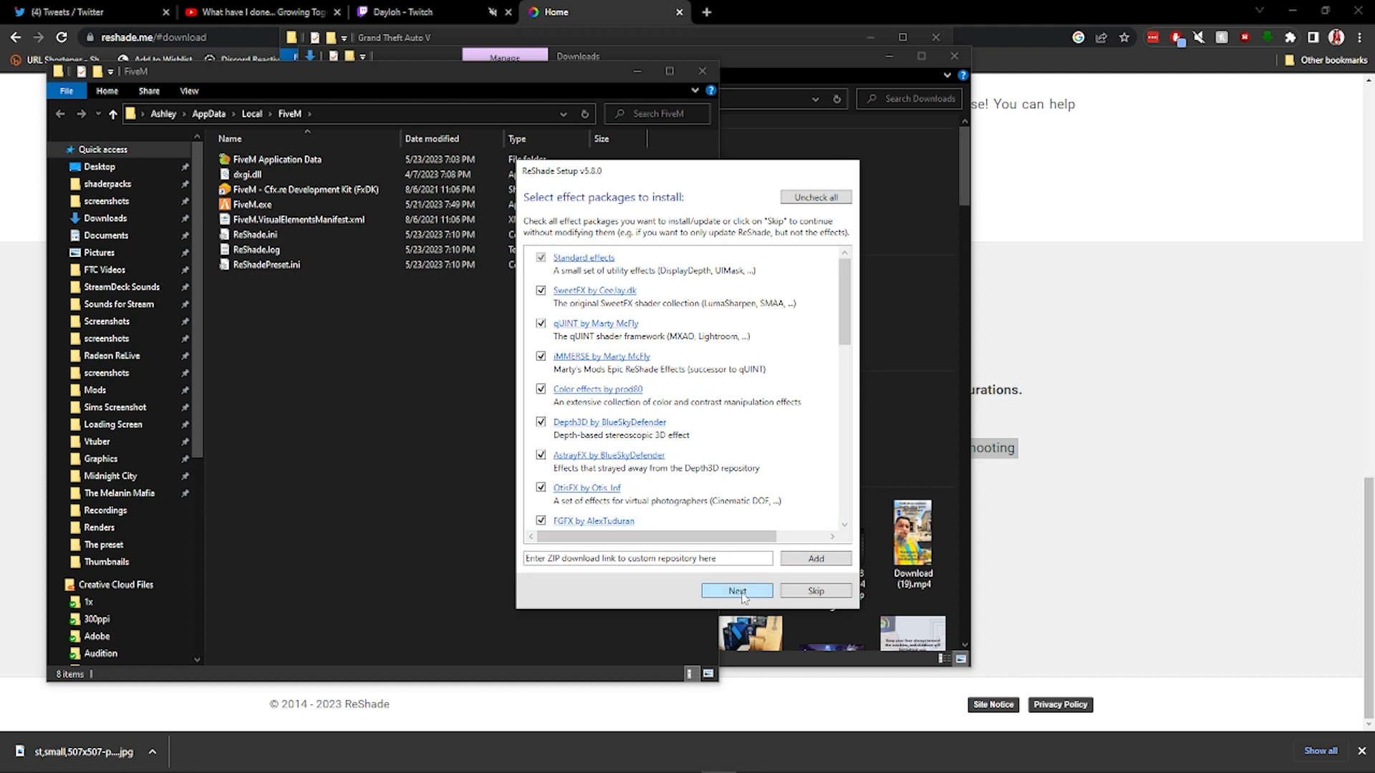
left_click(735, 590)
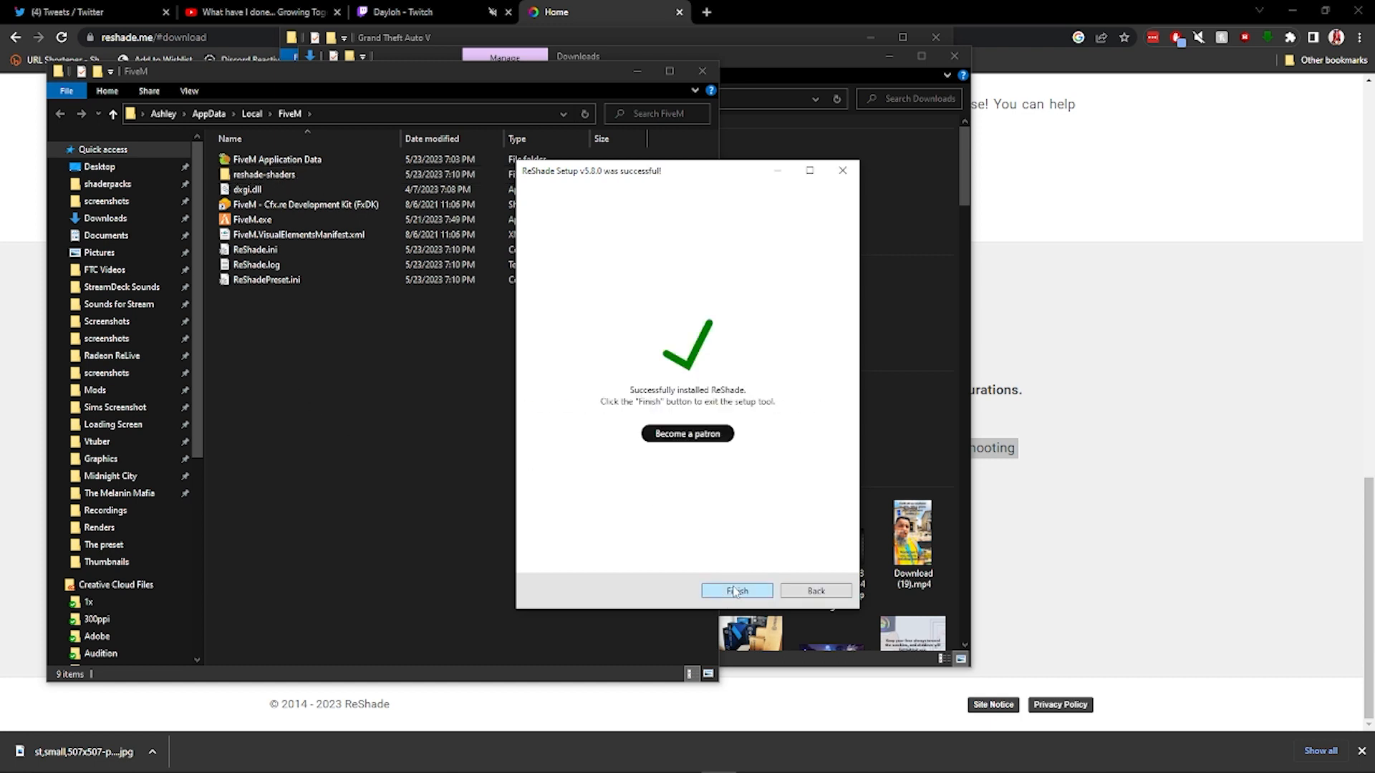
Finish ReShade Setup and select dxgi.dll in the second FiveM folder window.
left_click(735, 590)
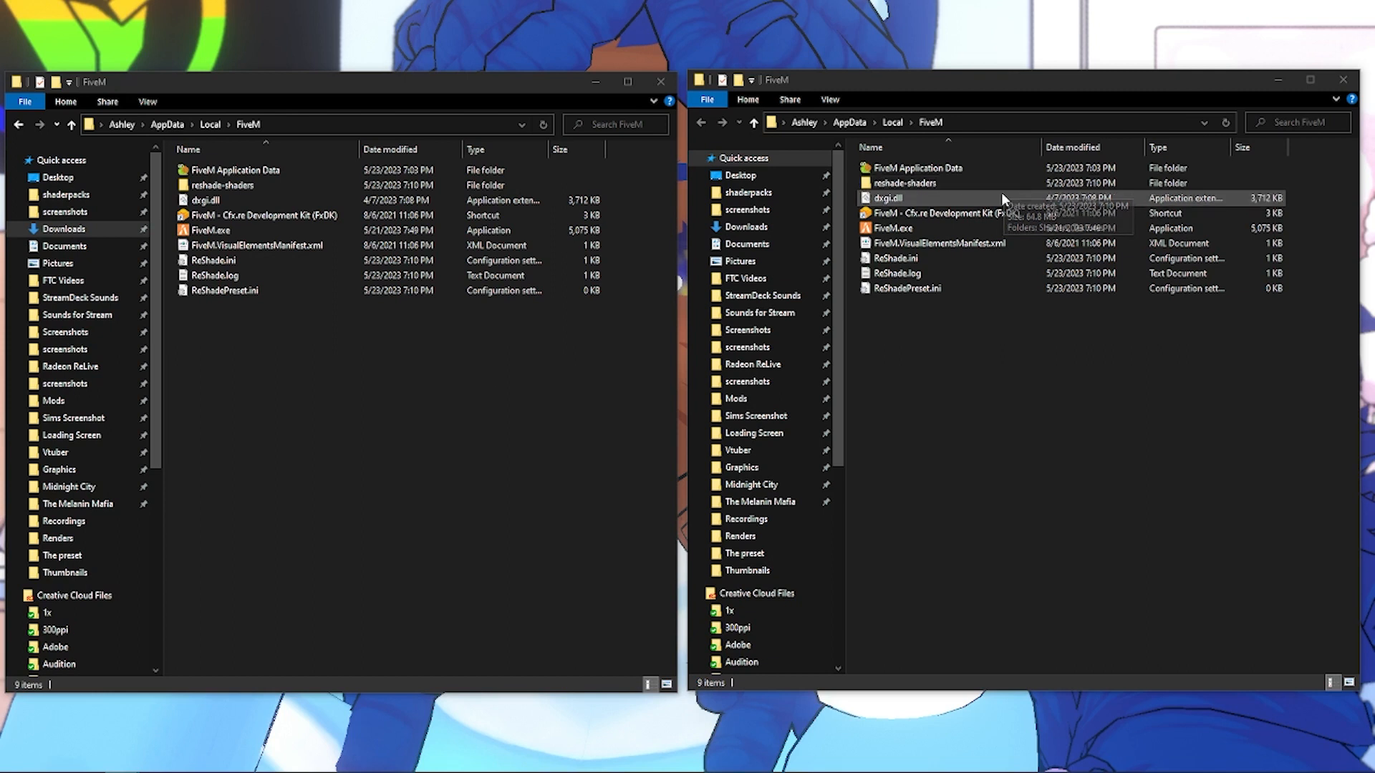
left_click(889, 198)
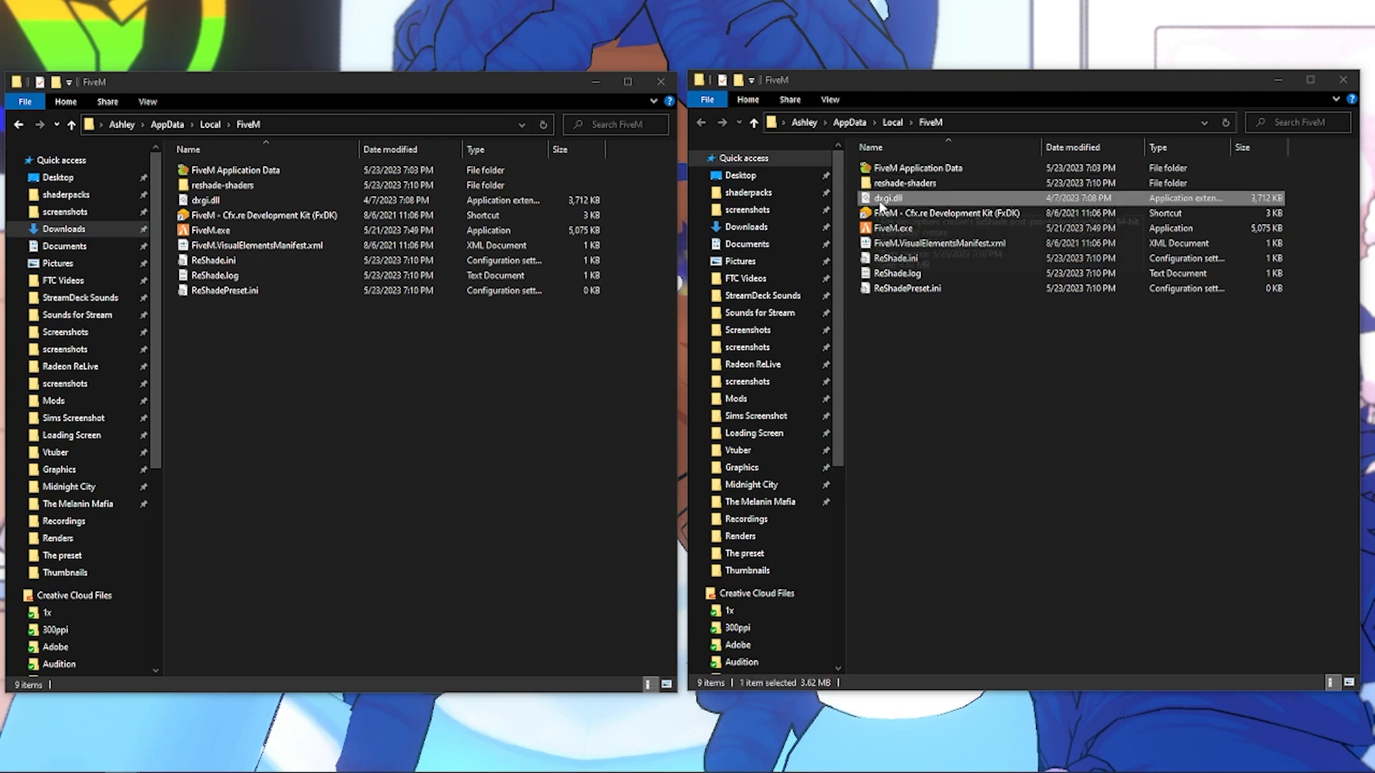
mouse_move(1008, 276)
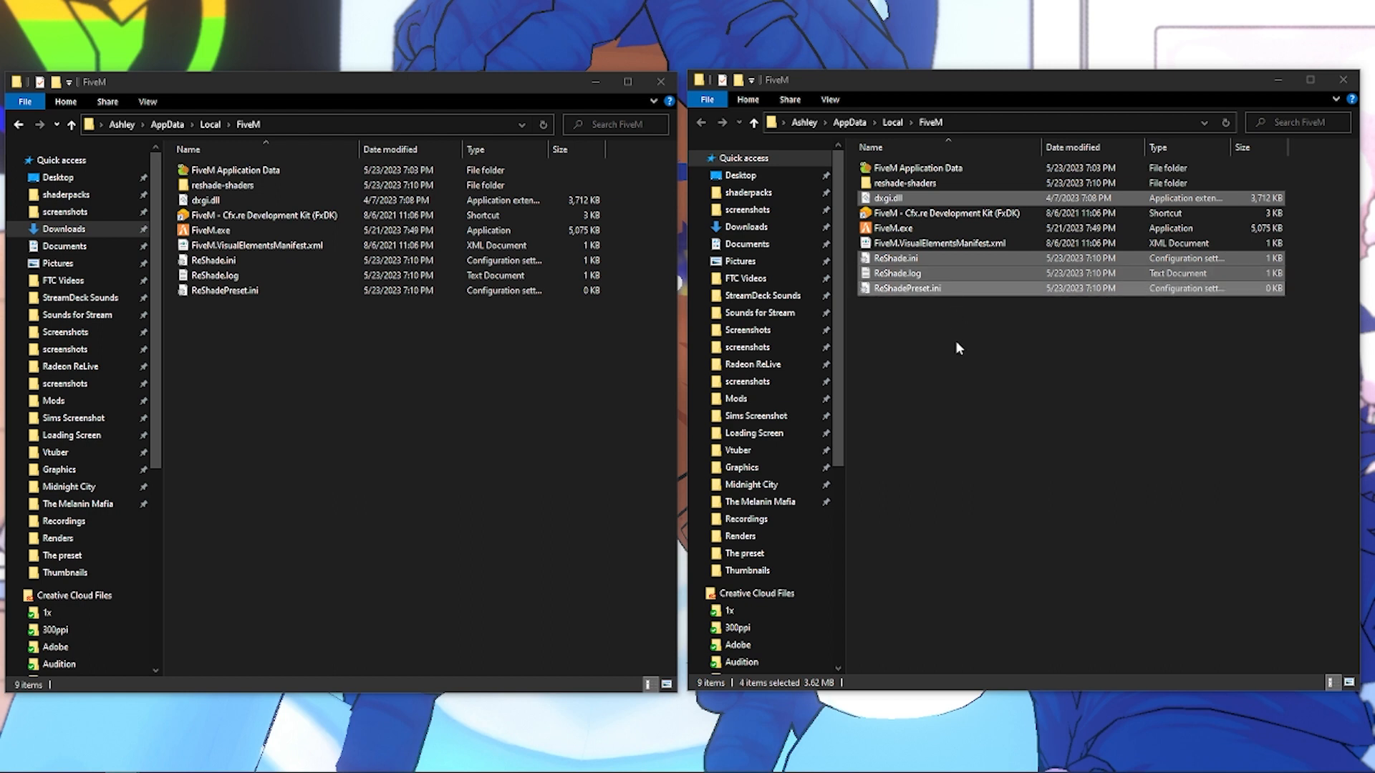
mouse_move(957, 344)
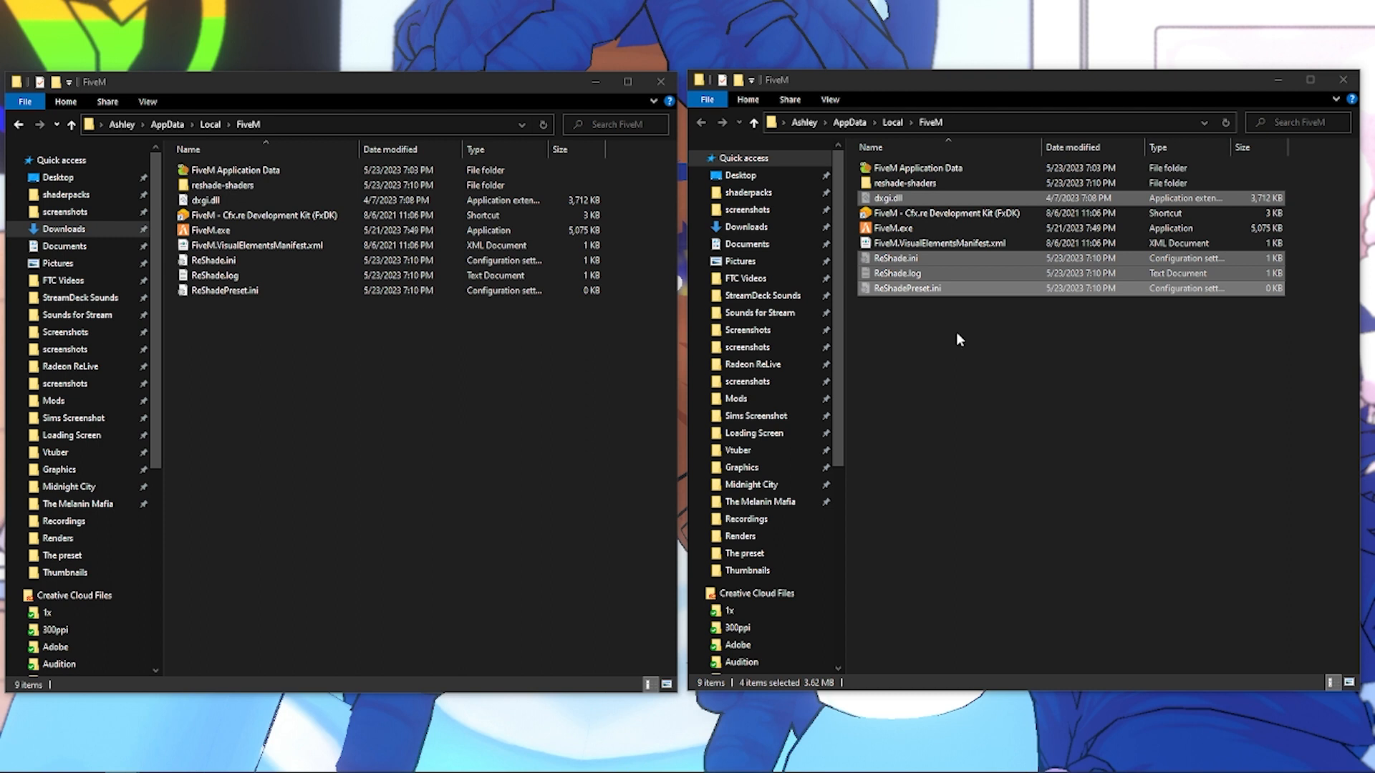
mouse_move(1008, 348)
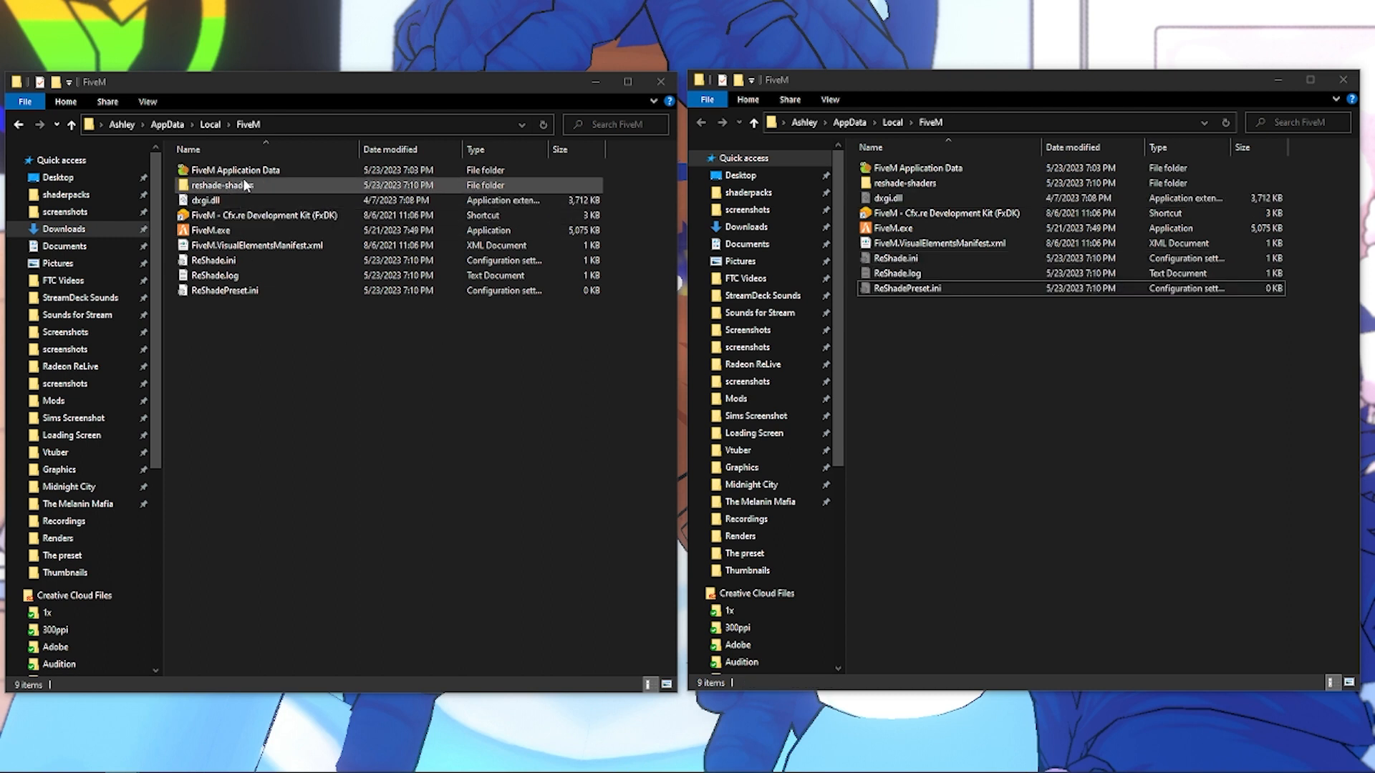
Open the FiveM Application Data folder in the left window.
left_click(234, 169)
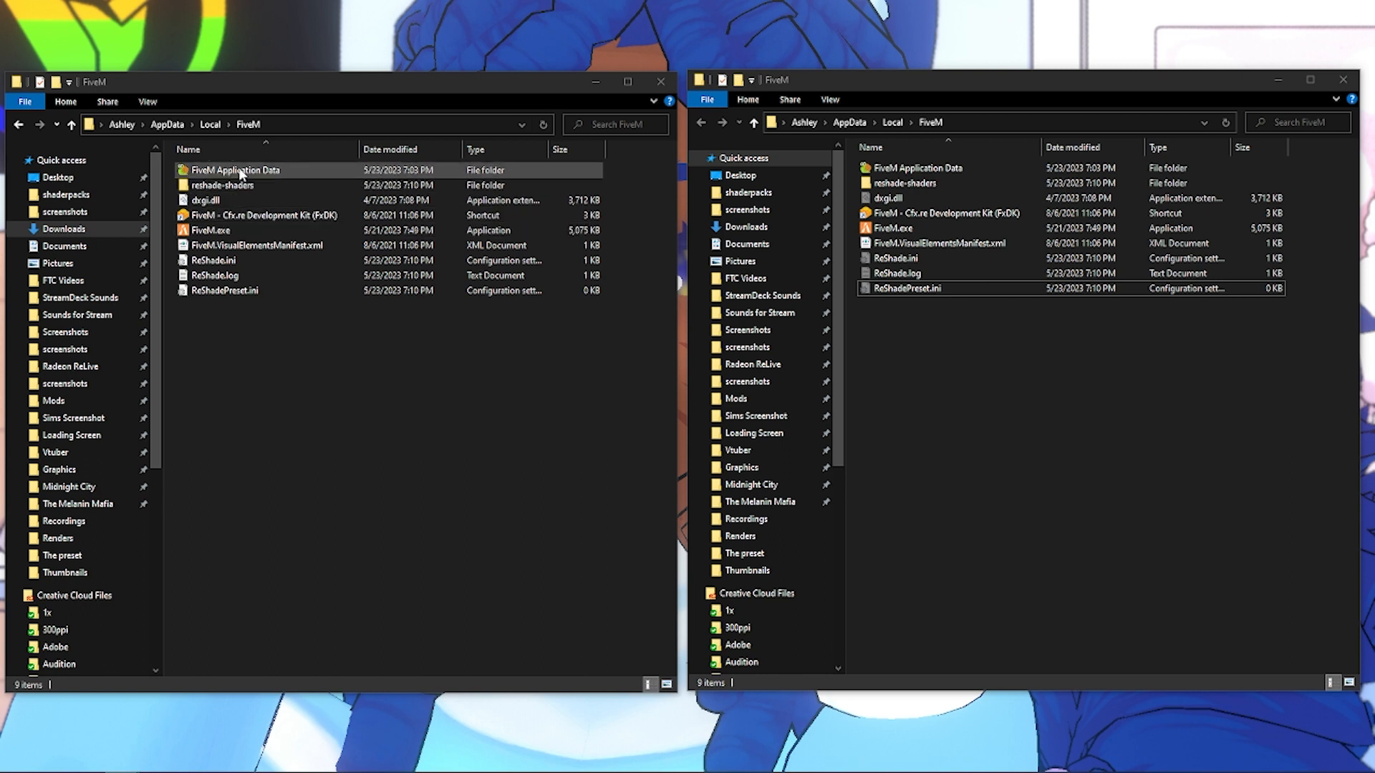
double_click(234, 169)
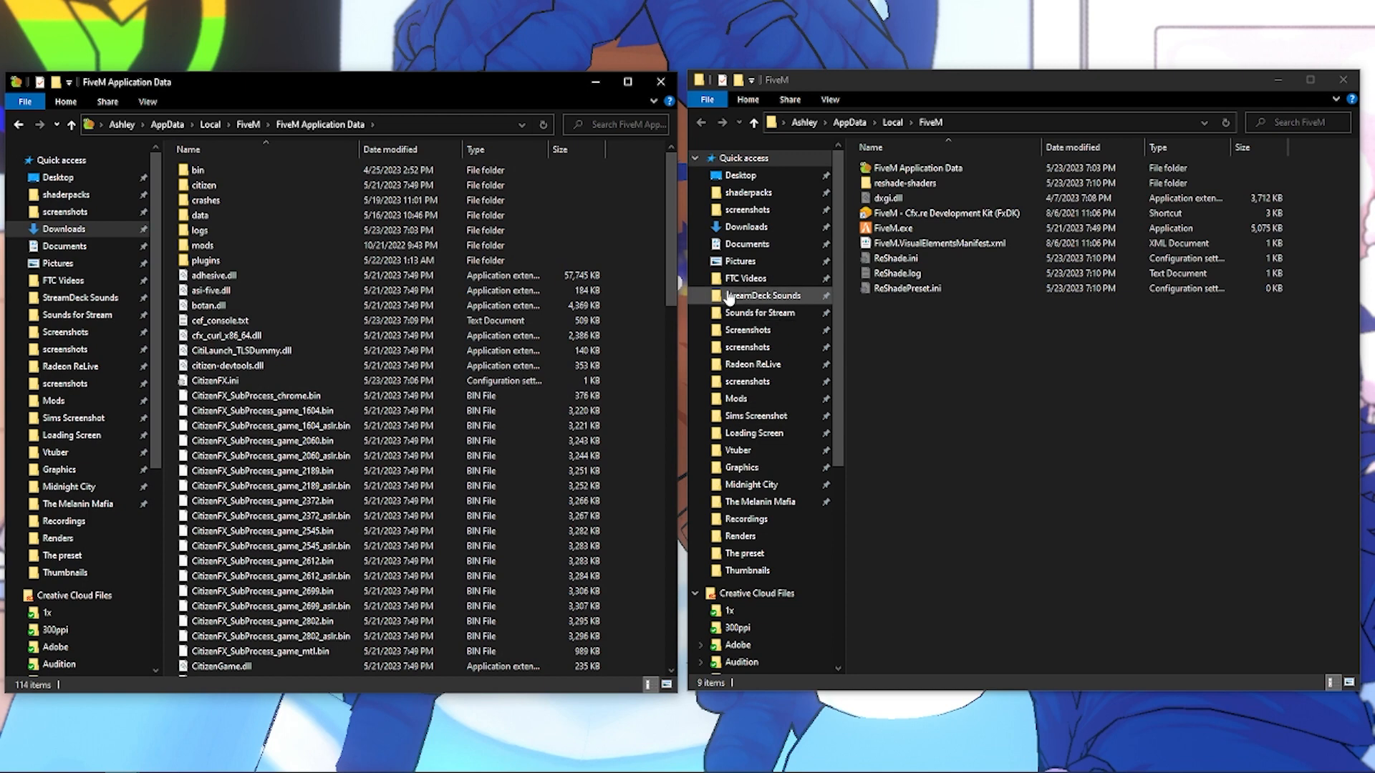
scroll("down", 3)
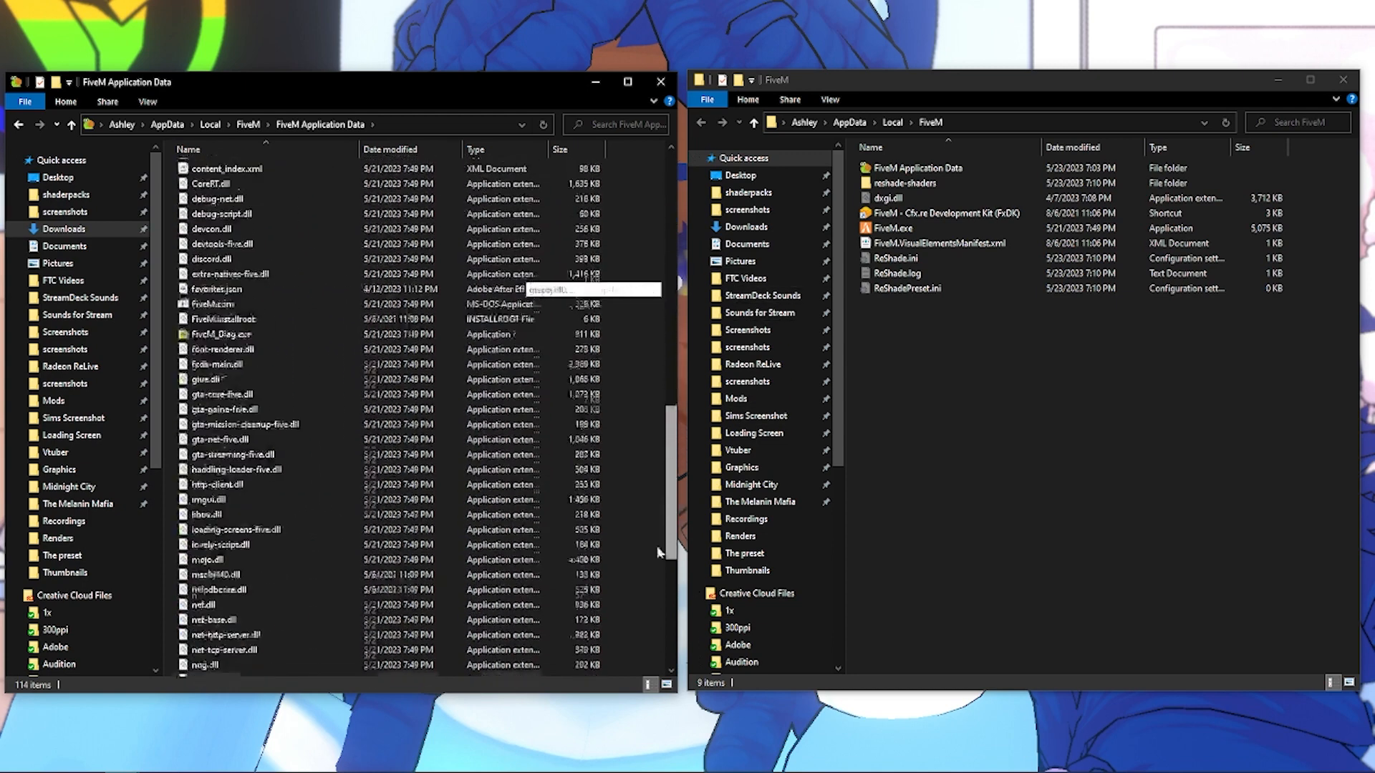
scroll("down", 3)
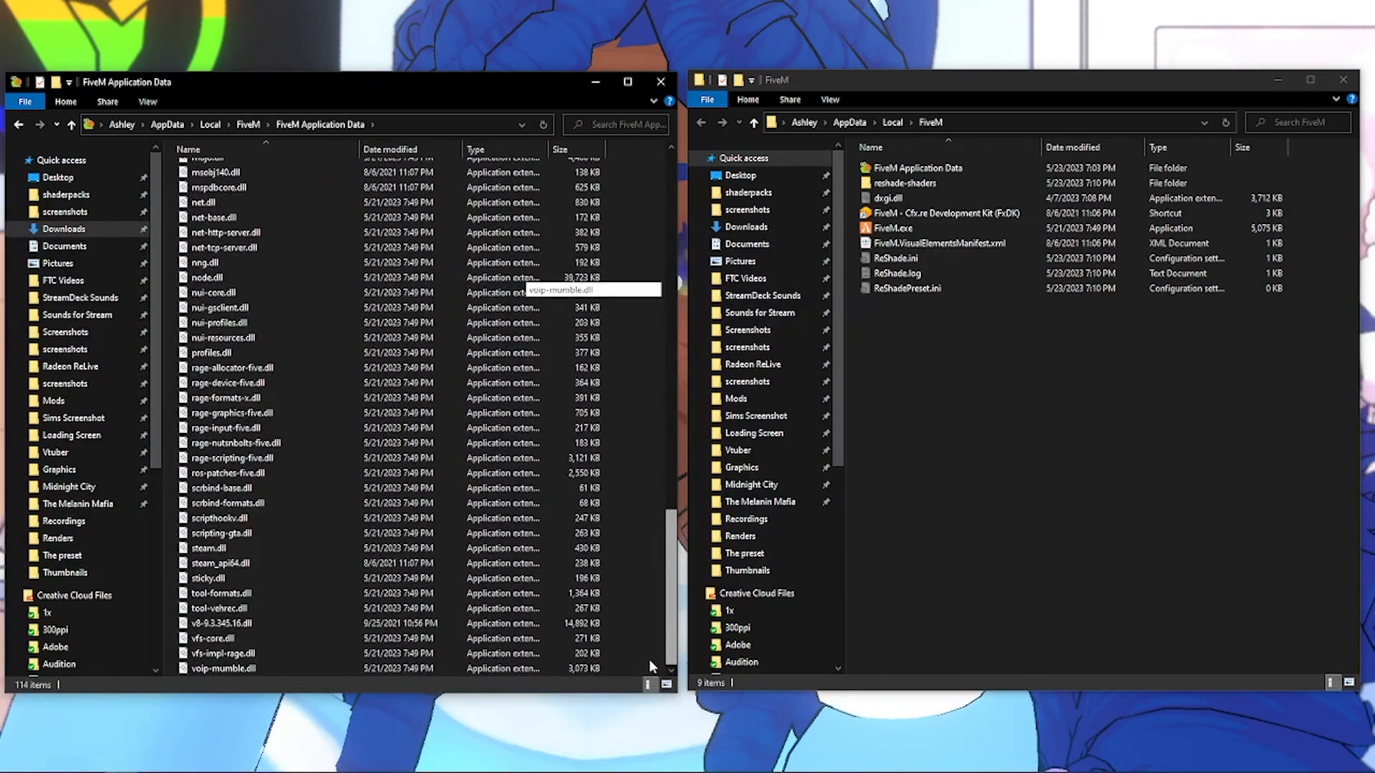
scroll("up", 3)
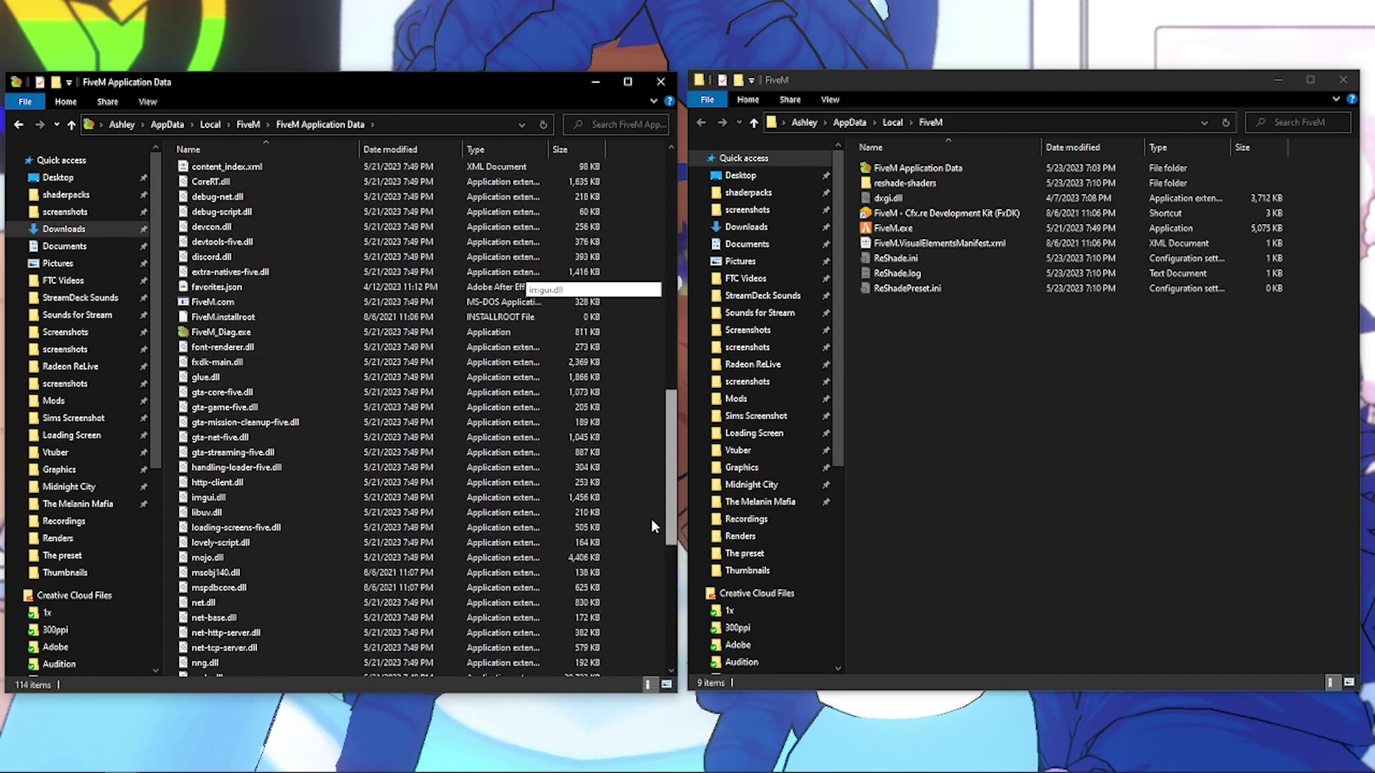
scroll("up", 3)
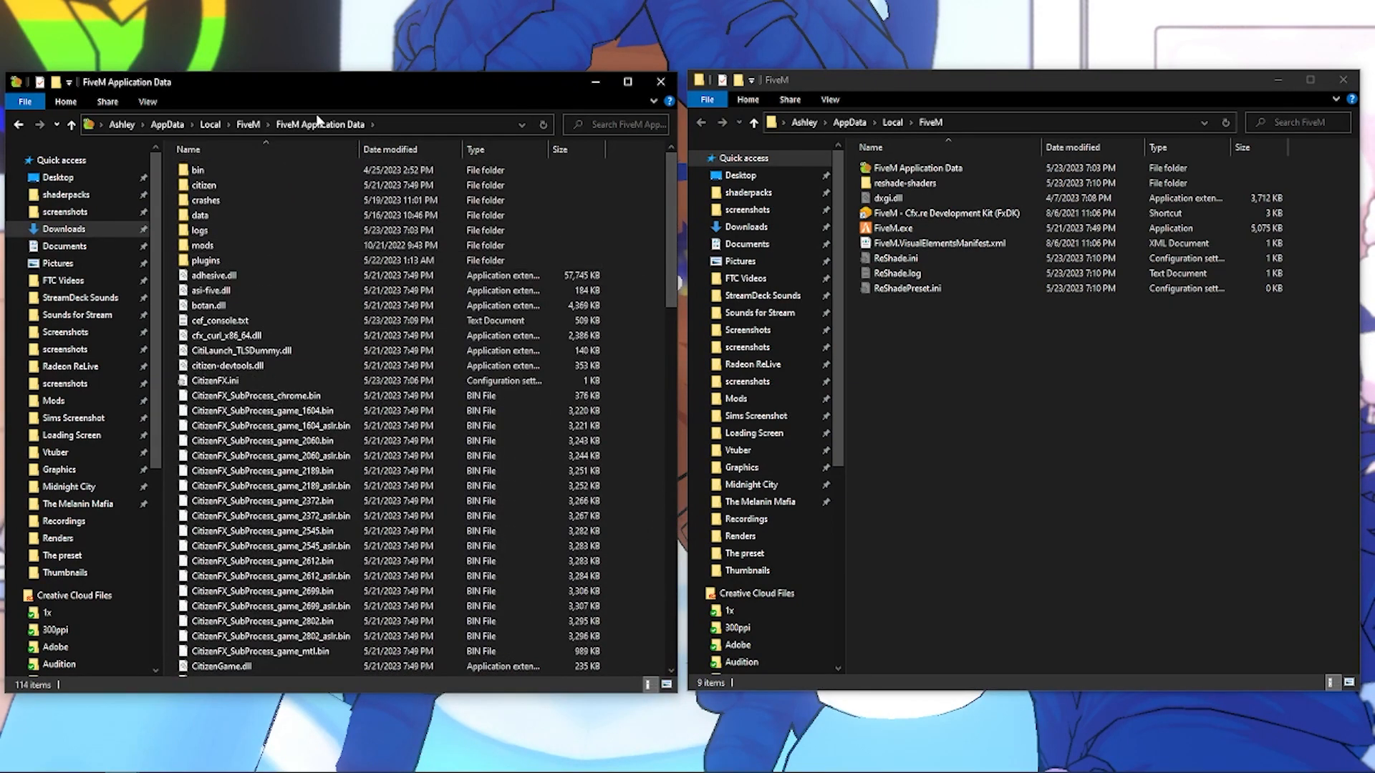
Open the plugins folder and select ReShade.log there.
left_click(206, 259)
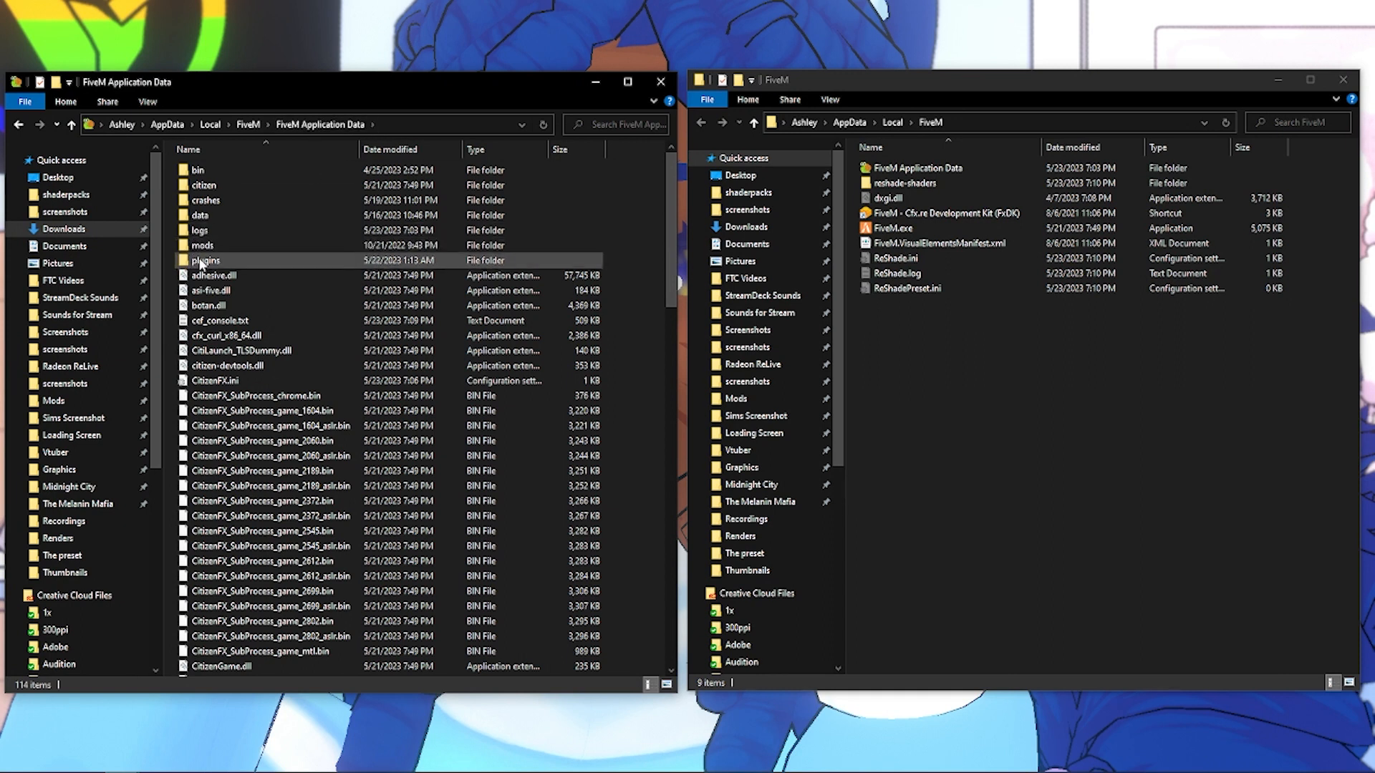
double_click(204, 259)
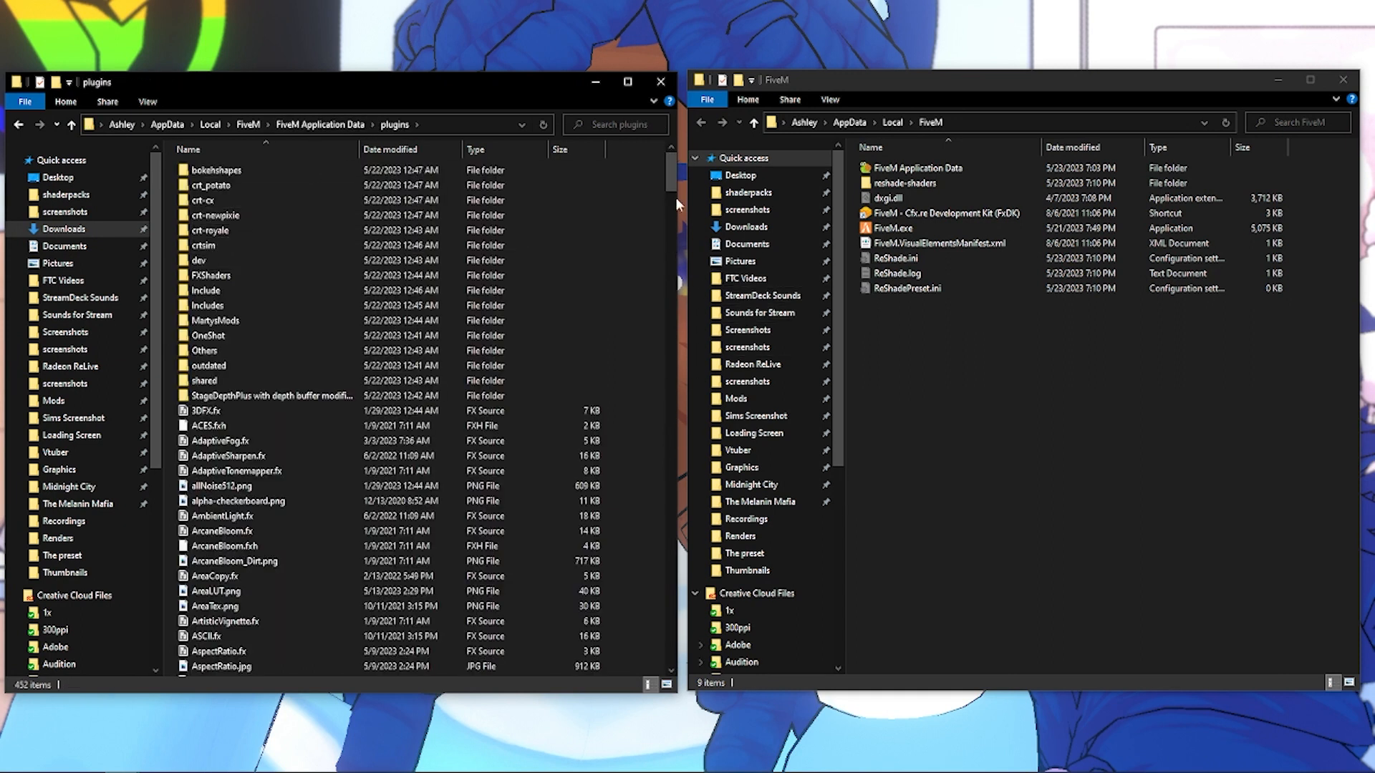
scroll("down", 3)
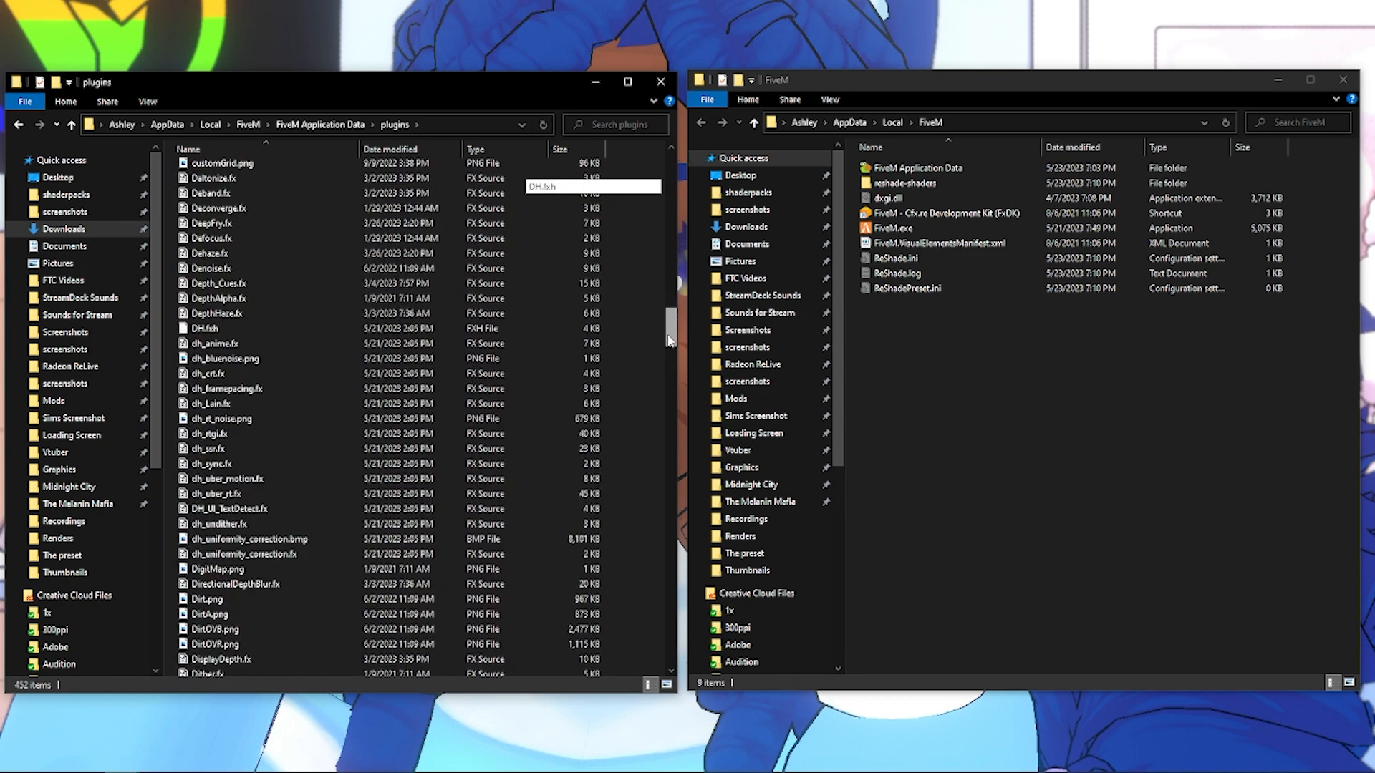
scroll("up", 3)
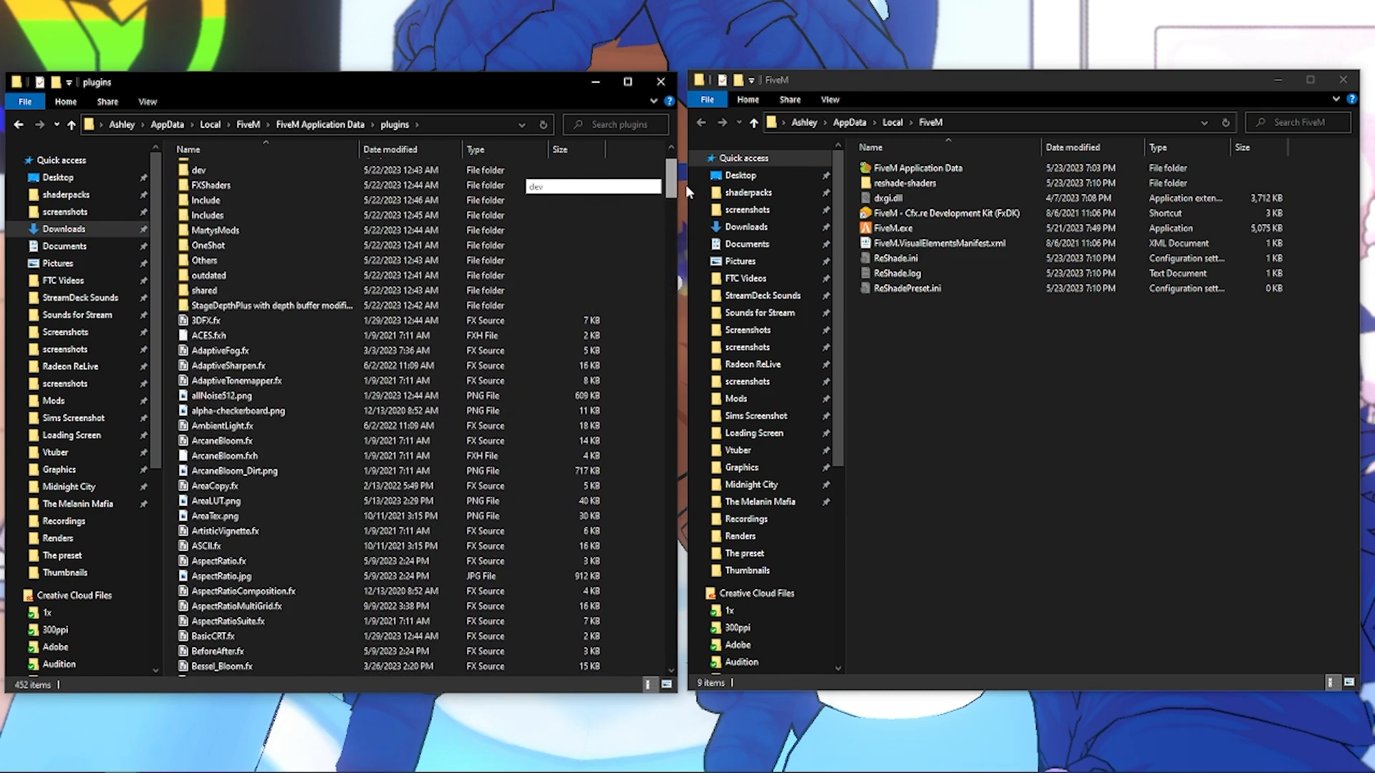
scroll("down", 3)
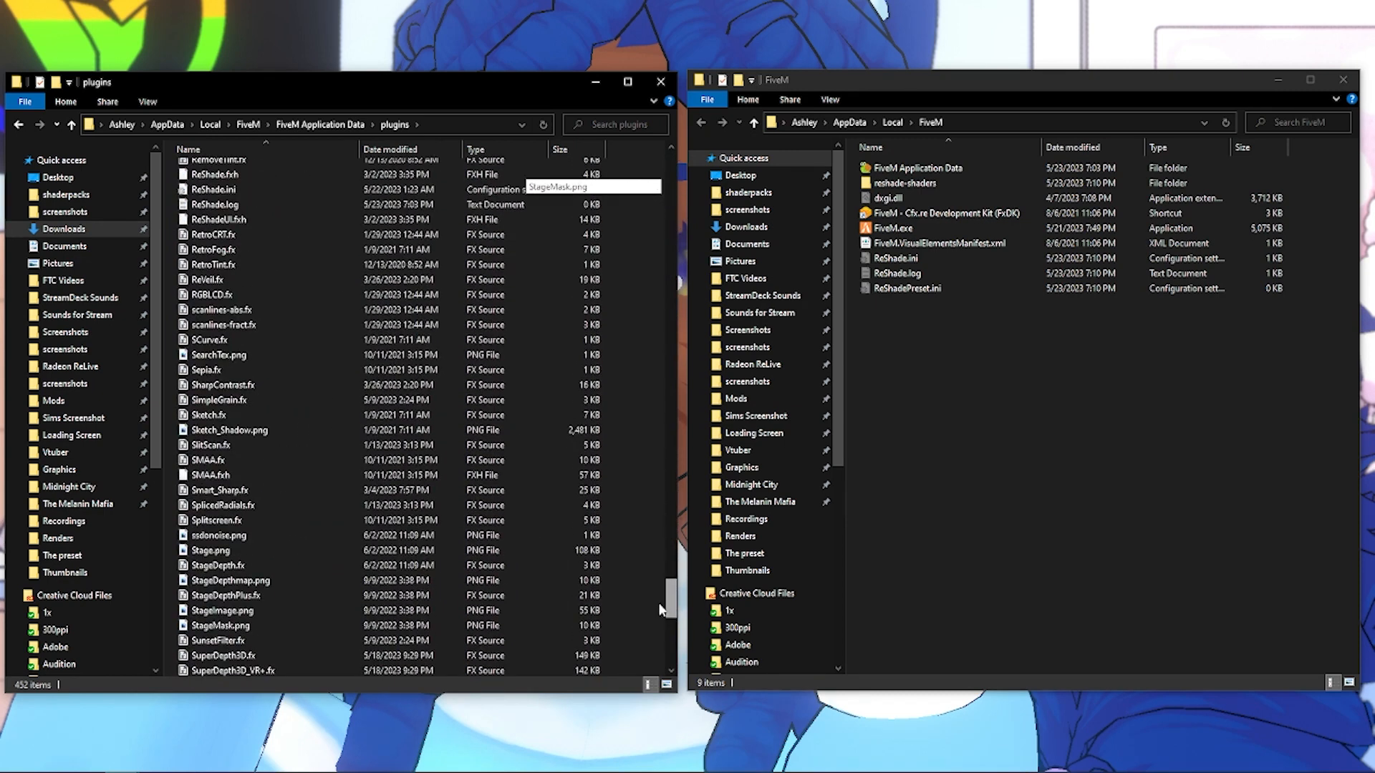
scroll("up", 3)
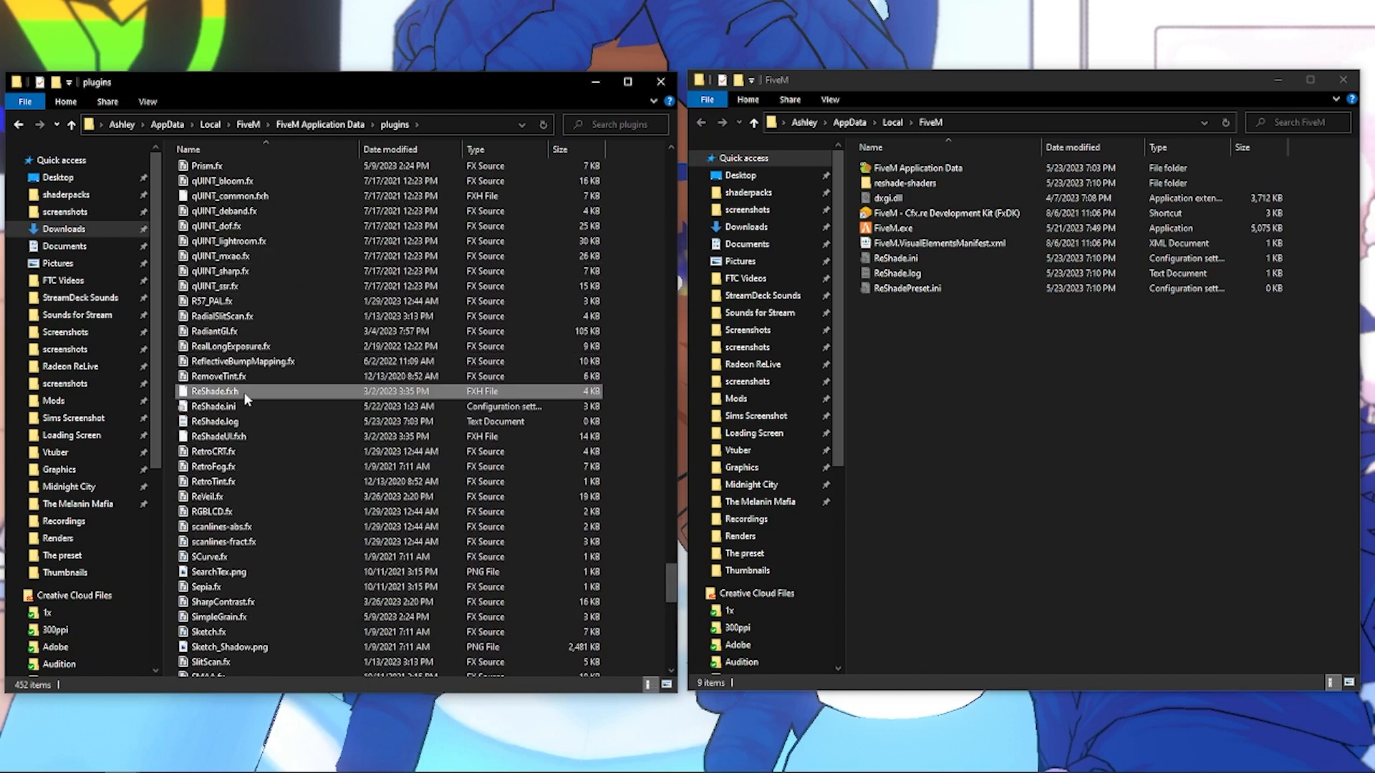
left_click(218, 436)
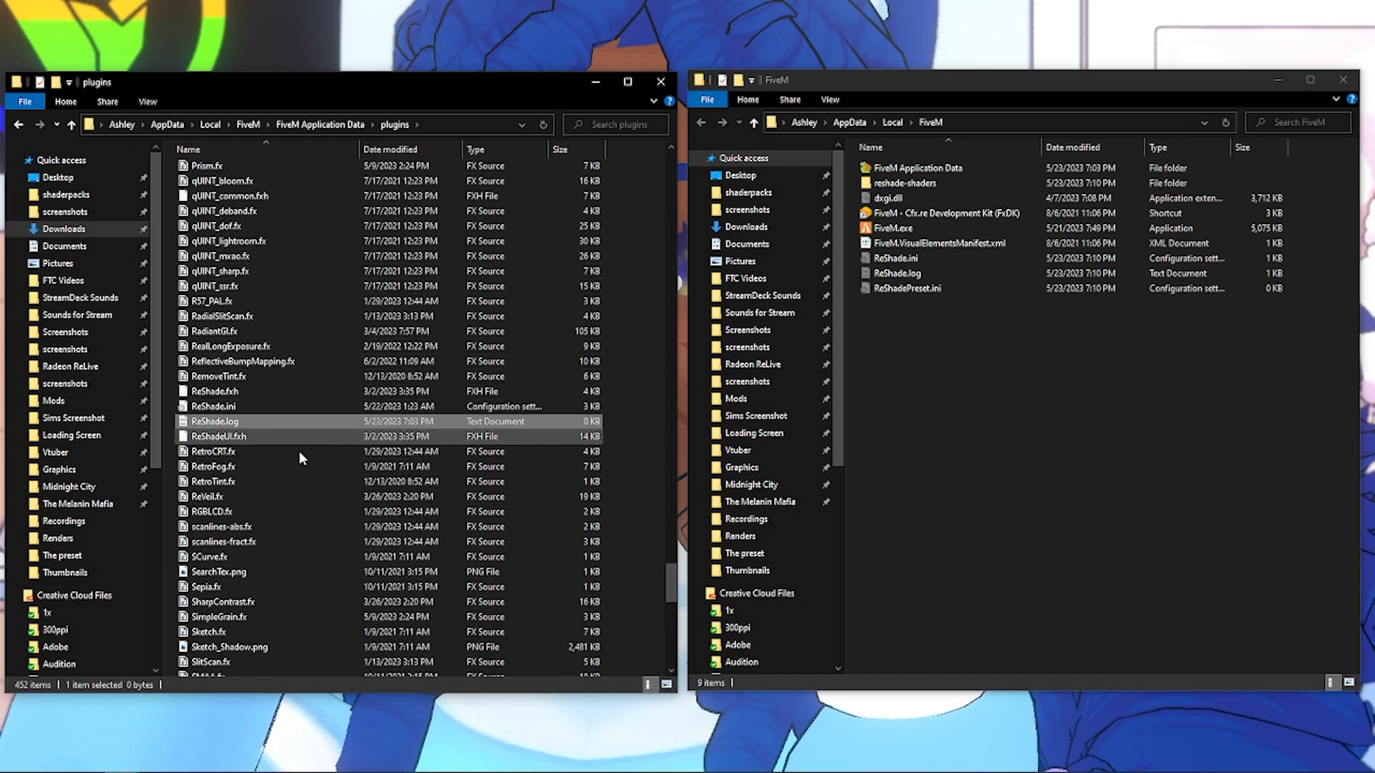
mouse_move(329, 511)
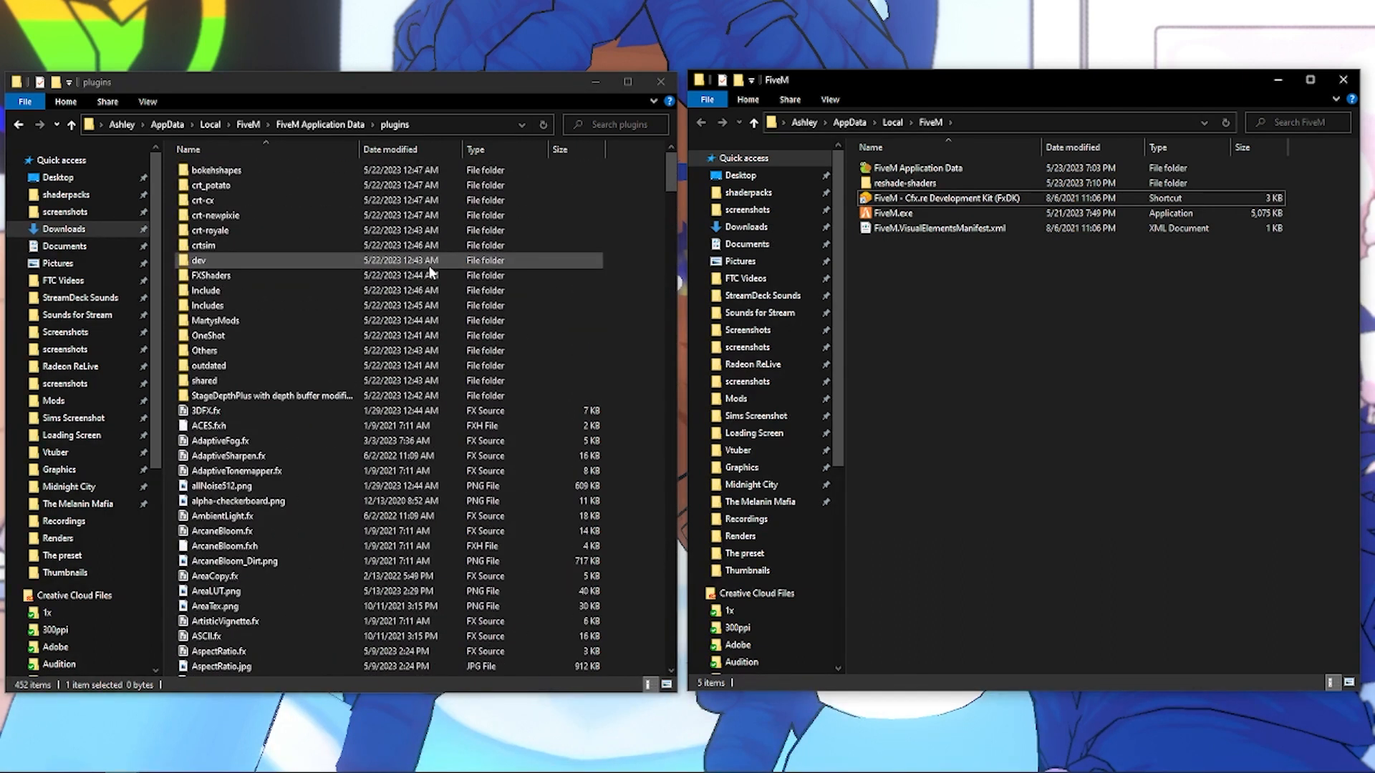
mouse_move(441, 268)
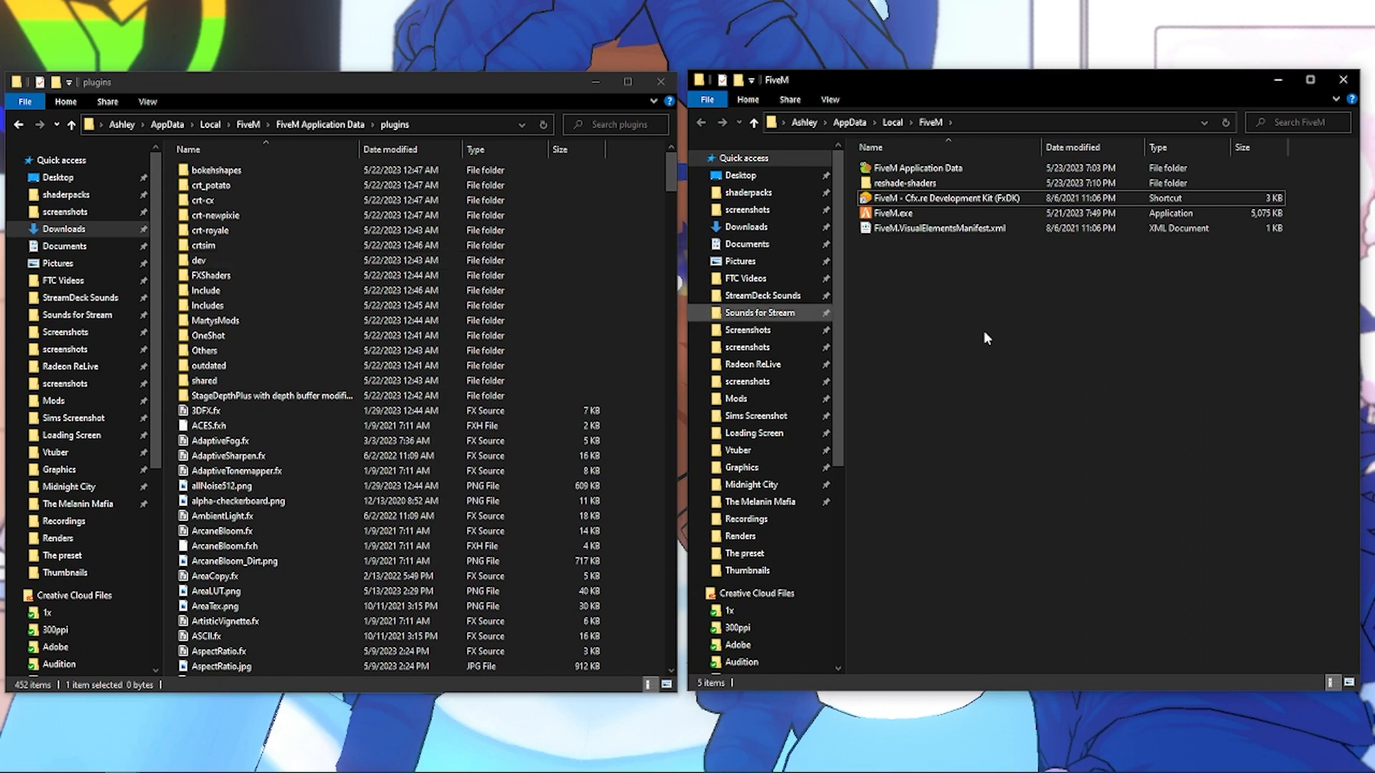
Open reshade-shaders > Shaders in the right window.
left_click(903, 182)
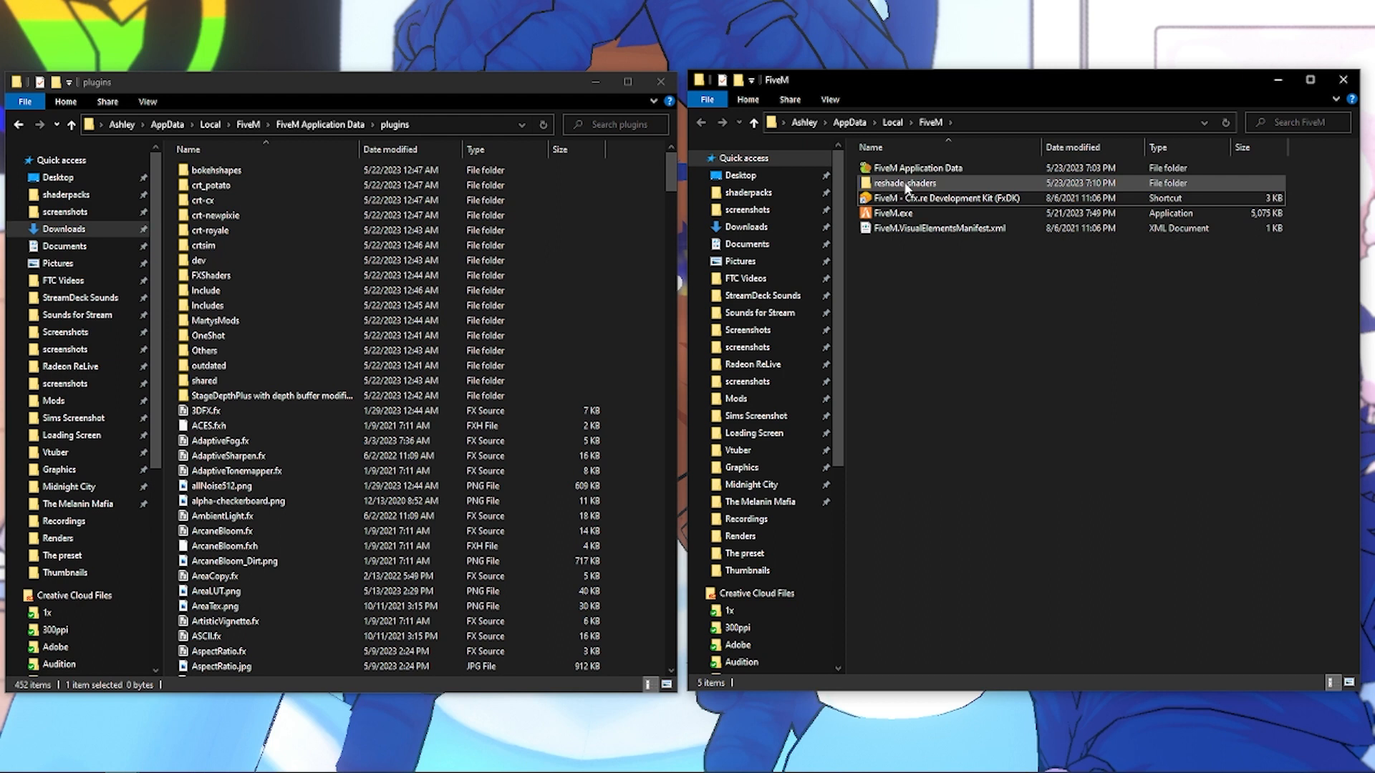
double_click(903, 183)
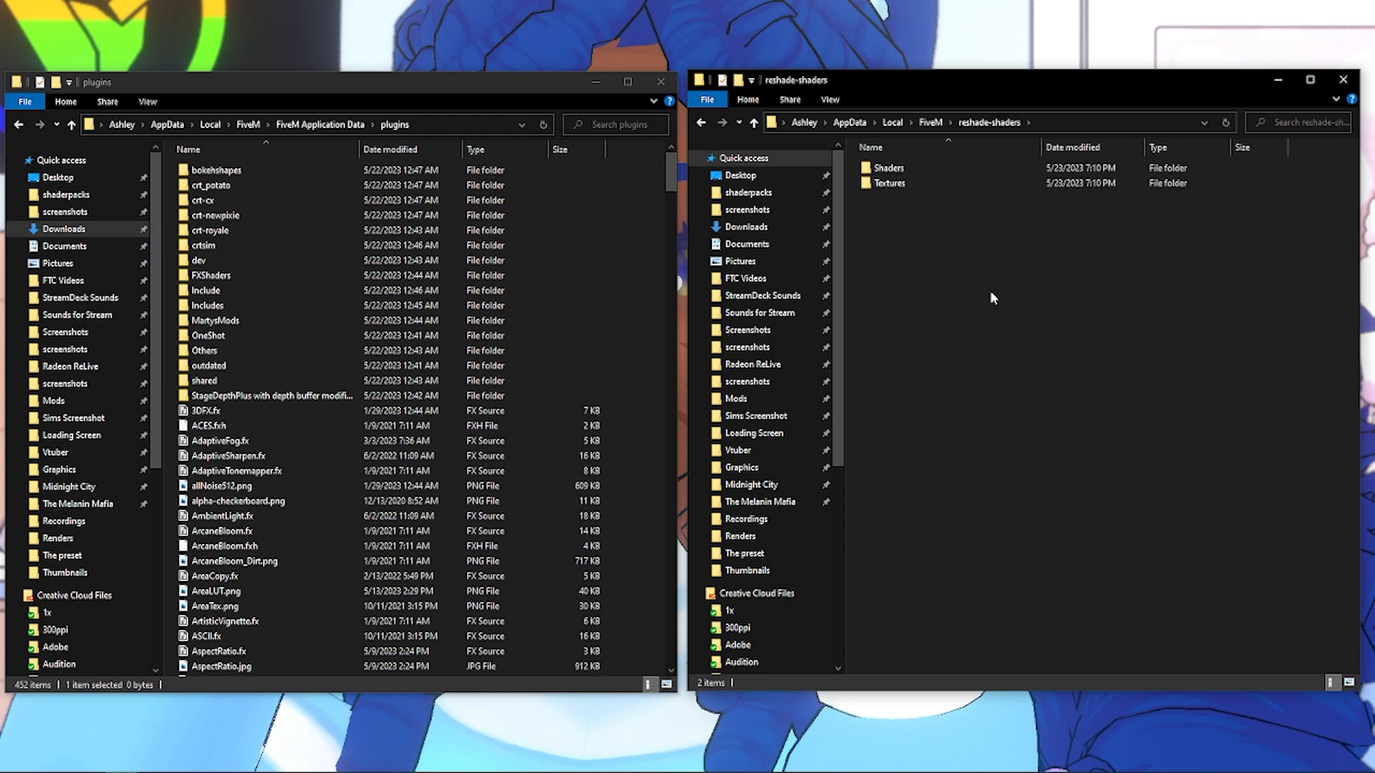
mouse_move(987, 243)
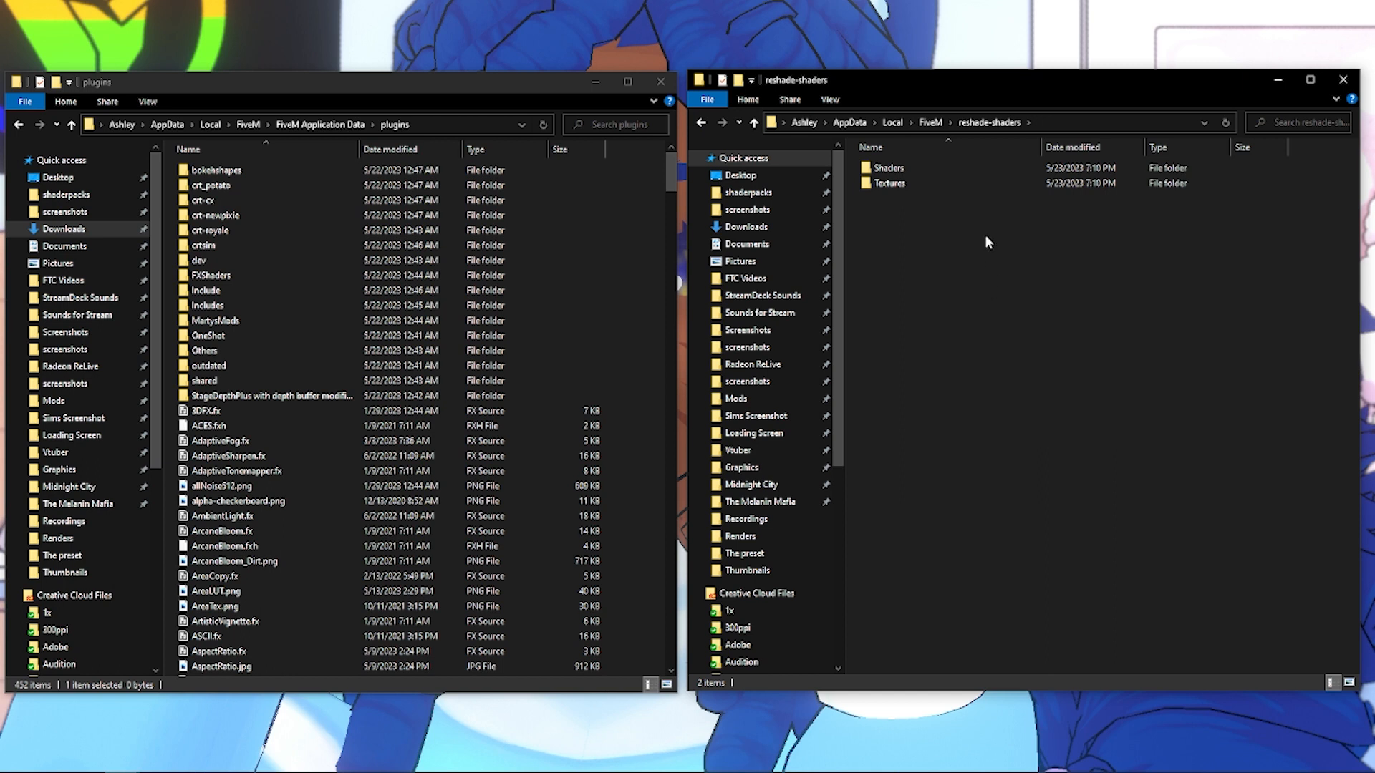
mouse_move(951, 202)
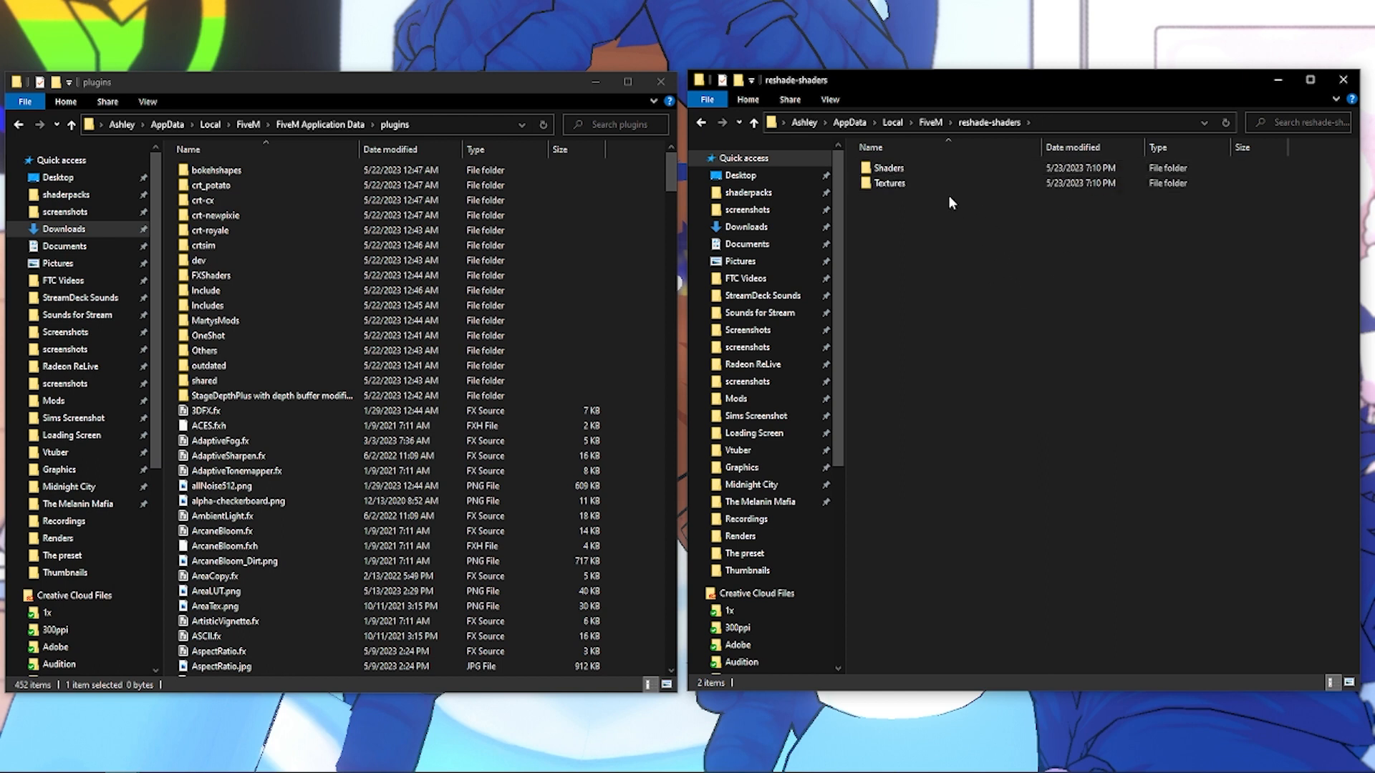
left_click(887, 167)
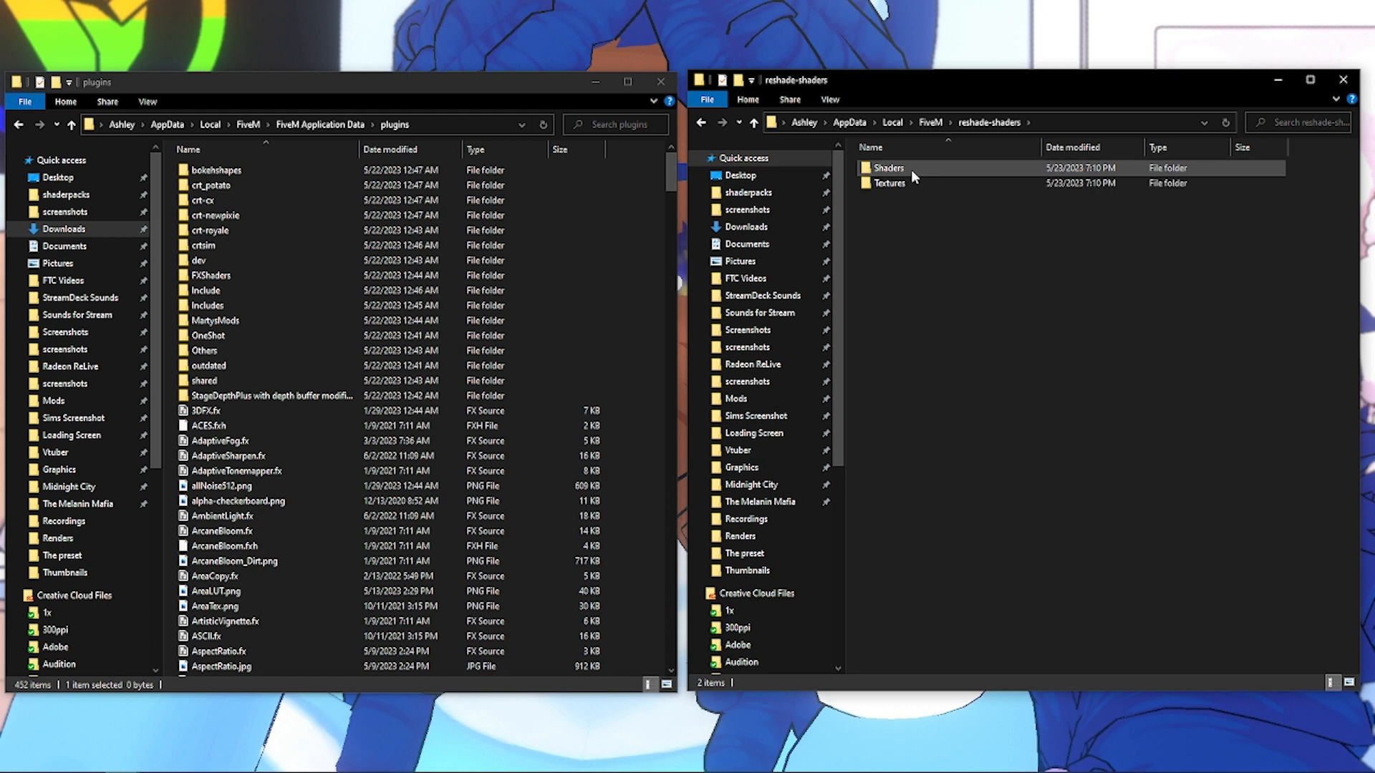
double_click(888, 167)
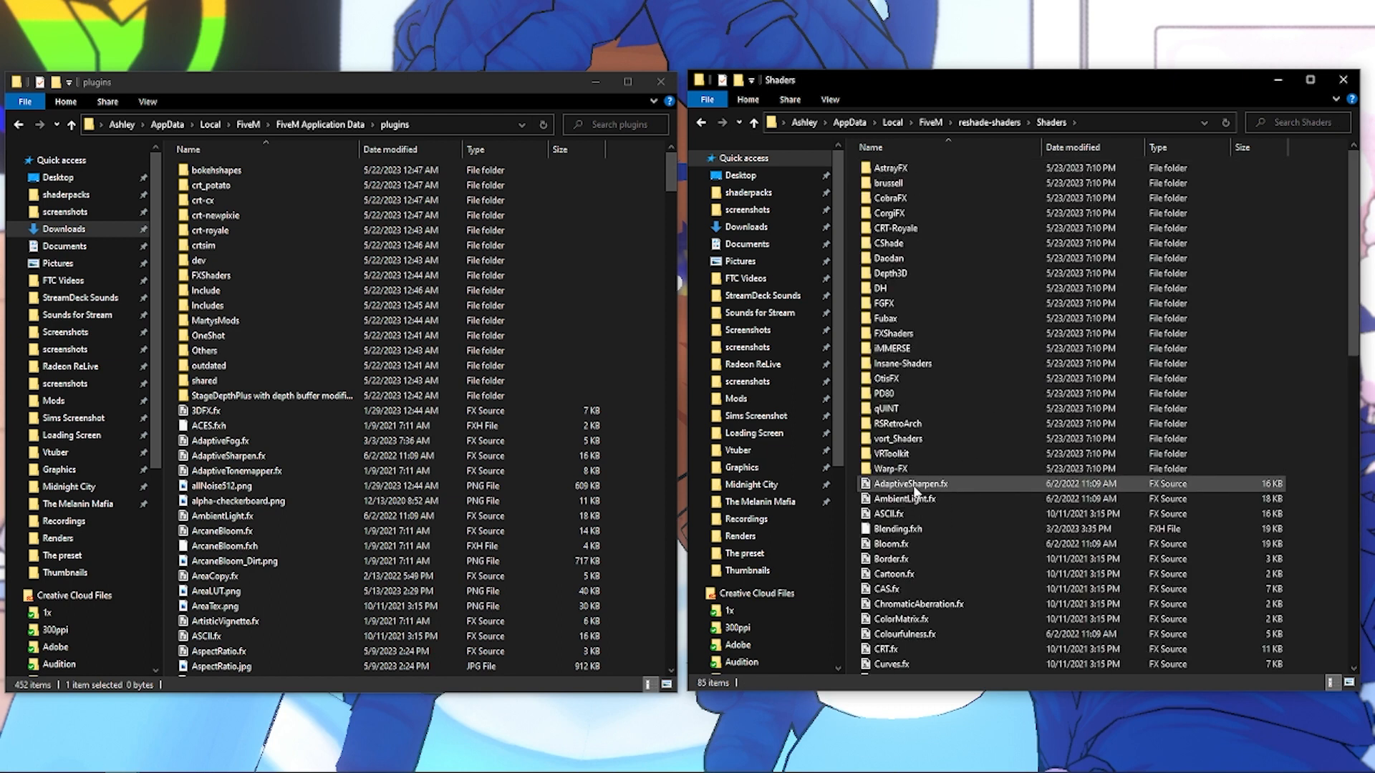
Select the loose shader files from AdaptiveSharpen.fx down, then clear the selection.
left_click(909, 483)
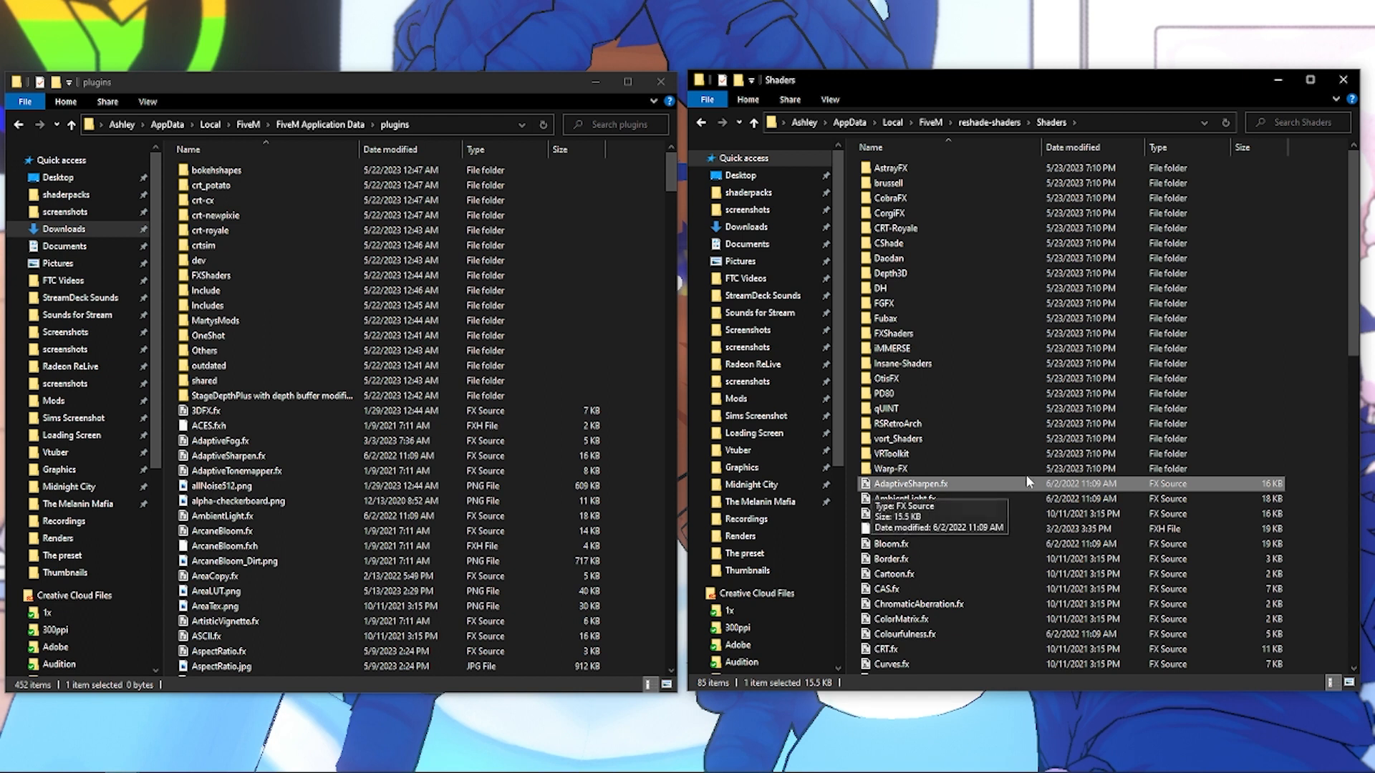
scroll("down", 3)
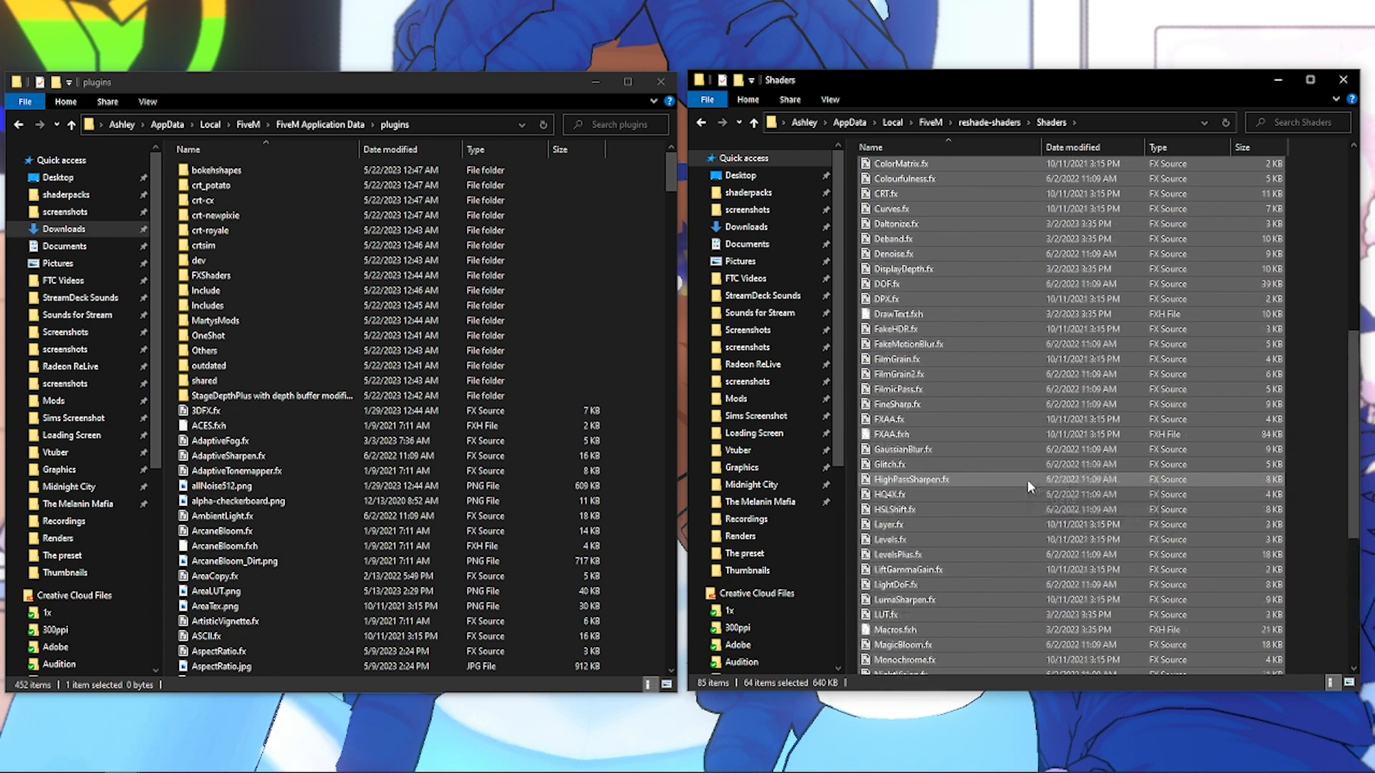
scroll("down", 3)
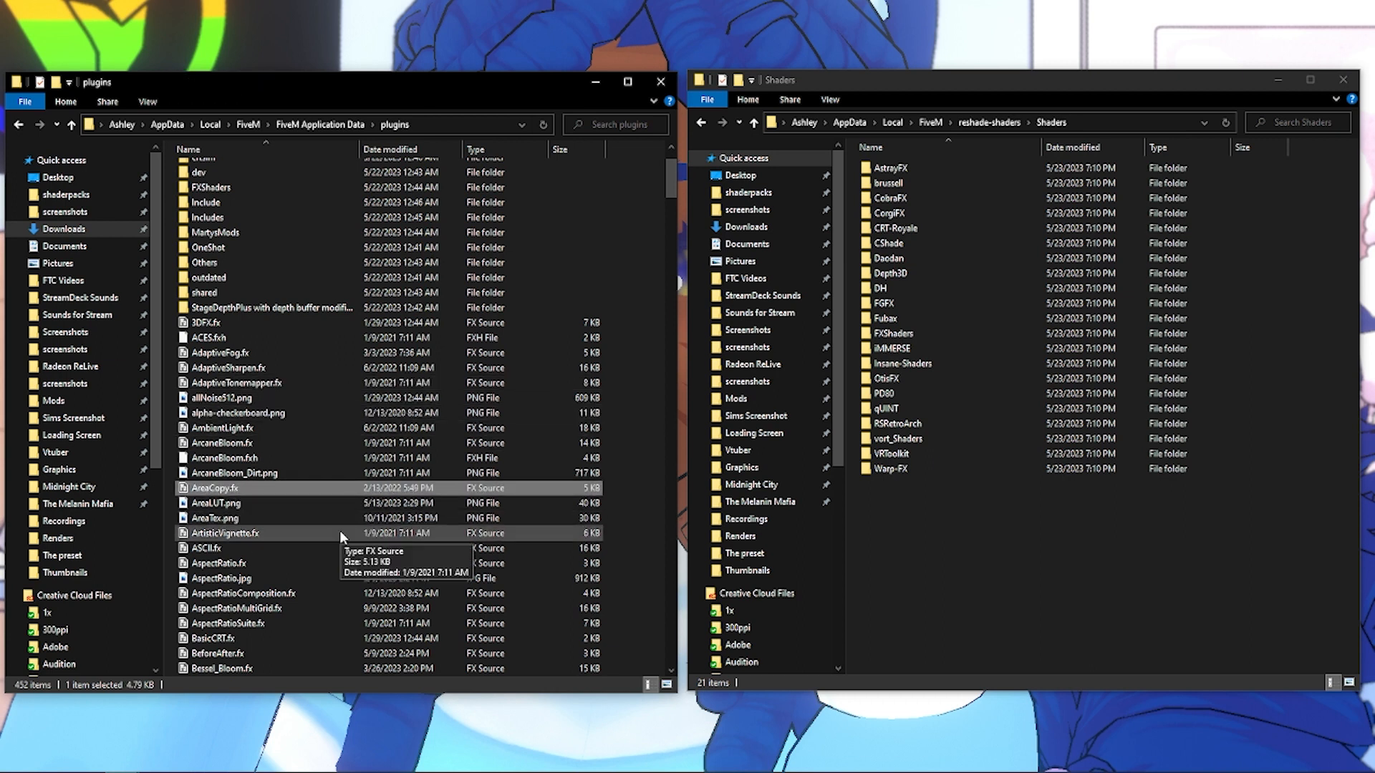
left_click(888, 168)
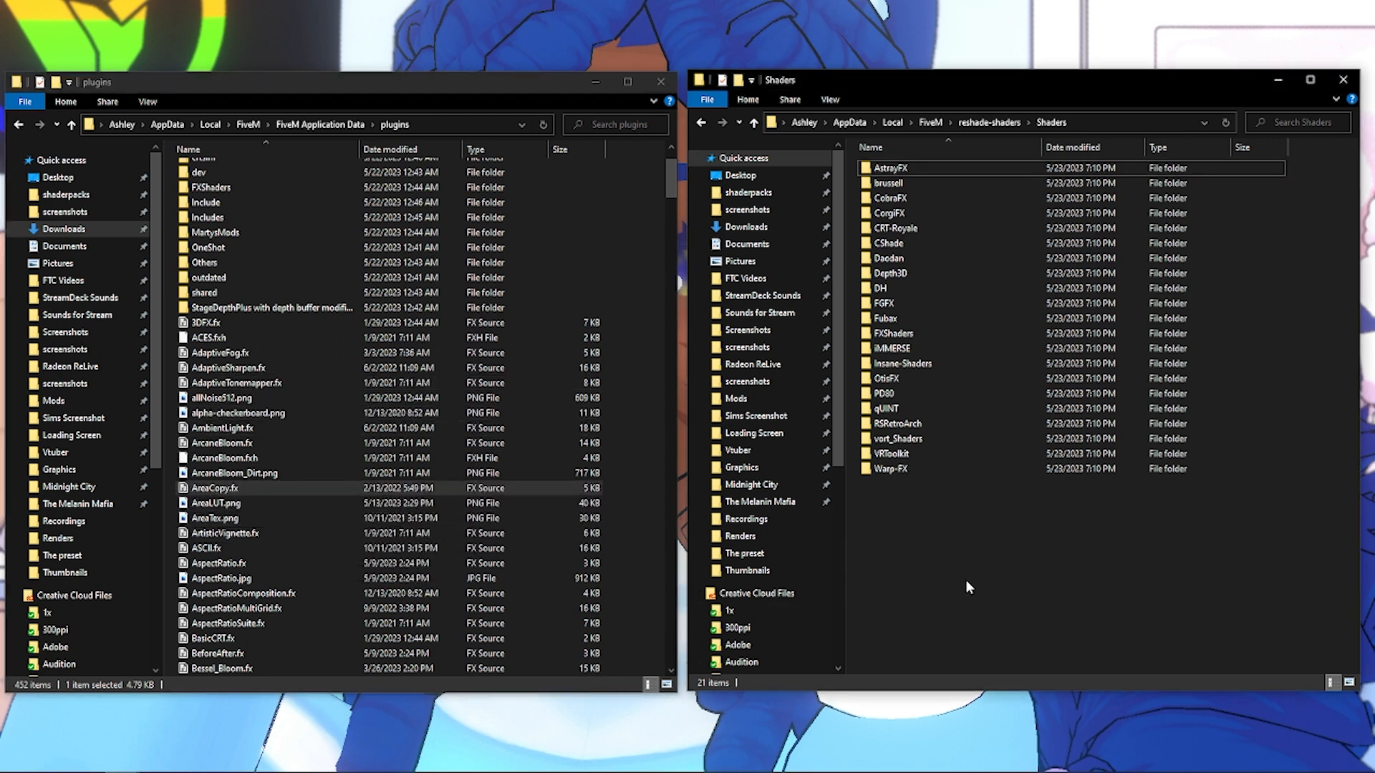
mouse_move(888, 168)
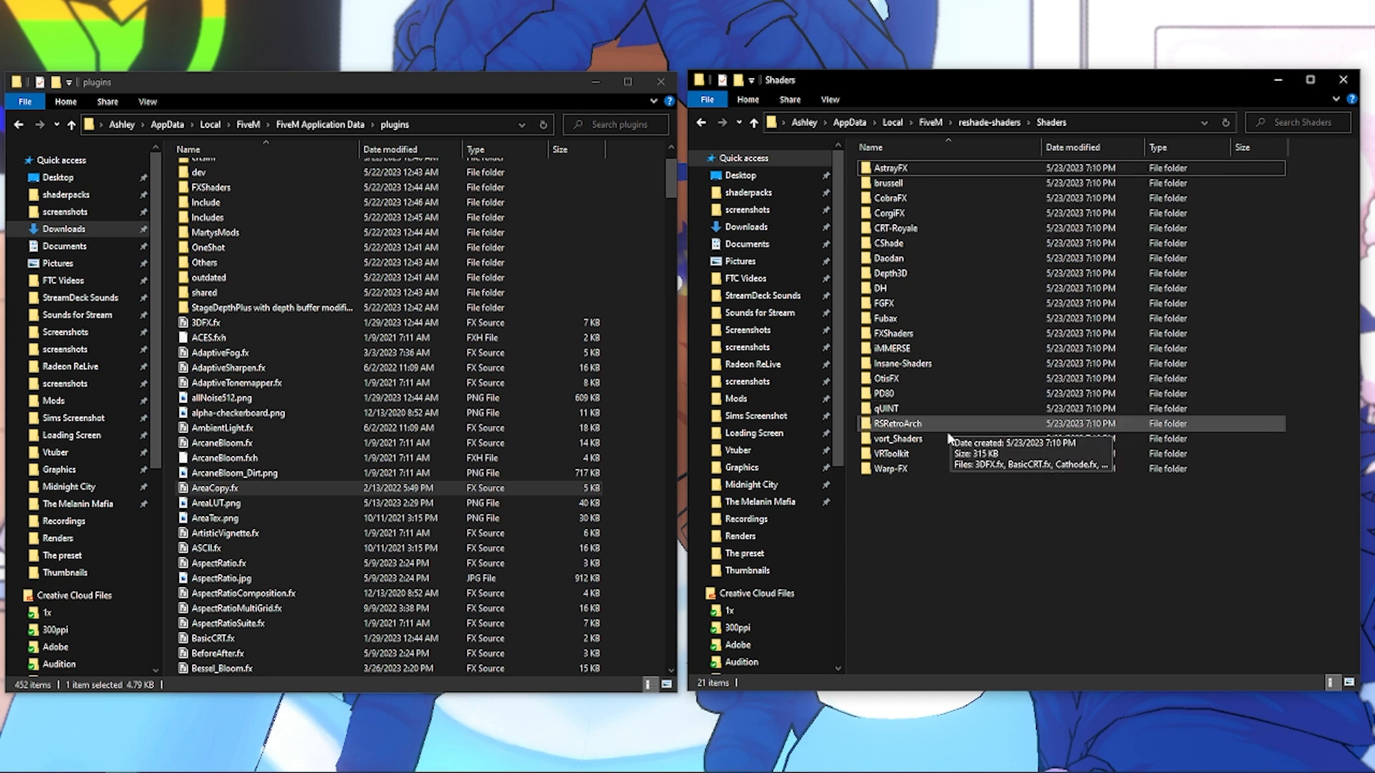
Open AstrayFX and delete all of its contents.
double_click(891, 168)
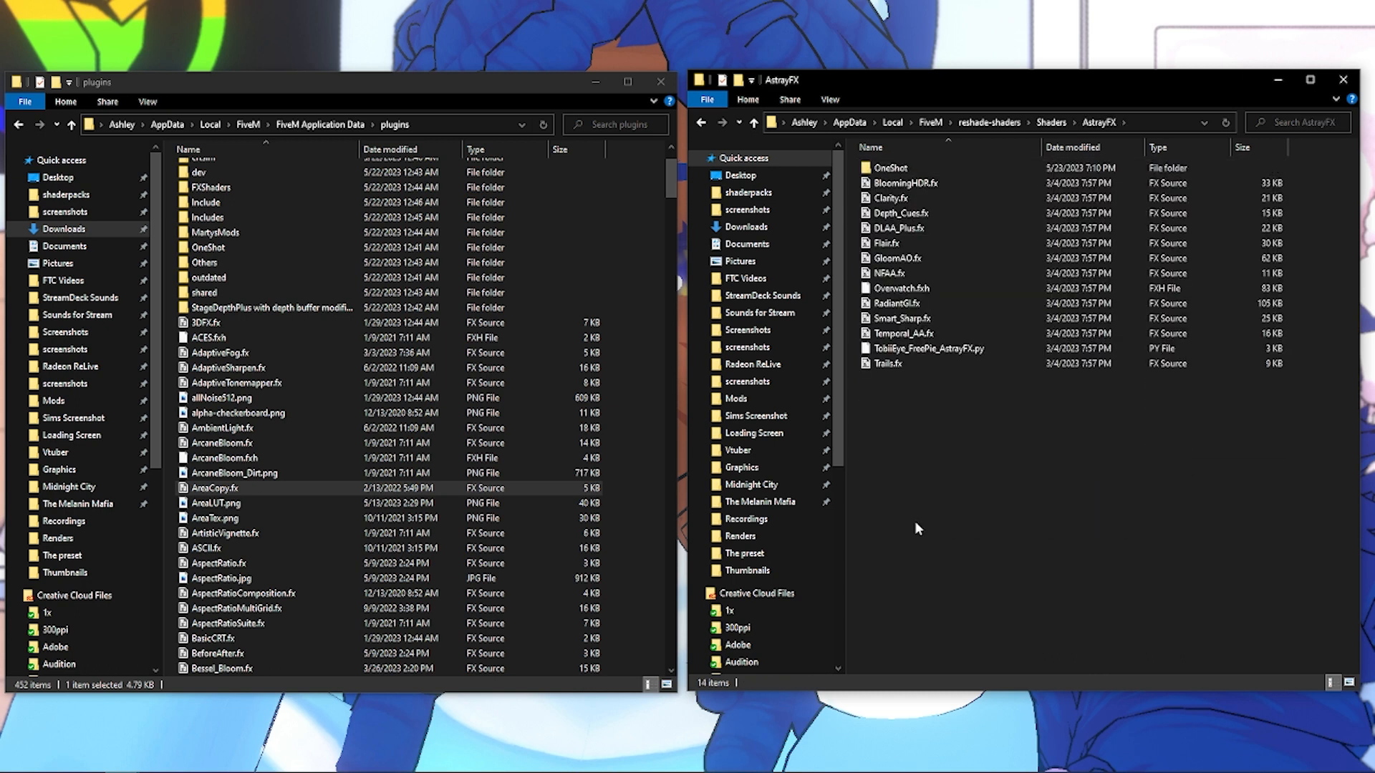
left_click(890, 168)
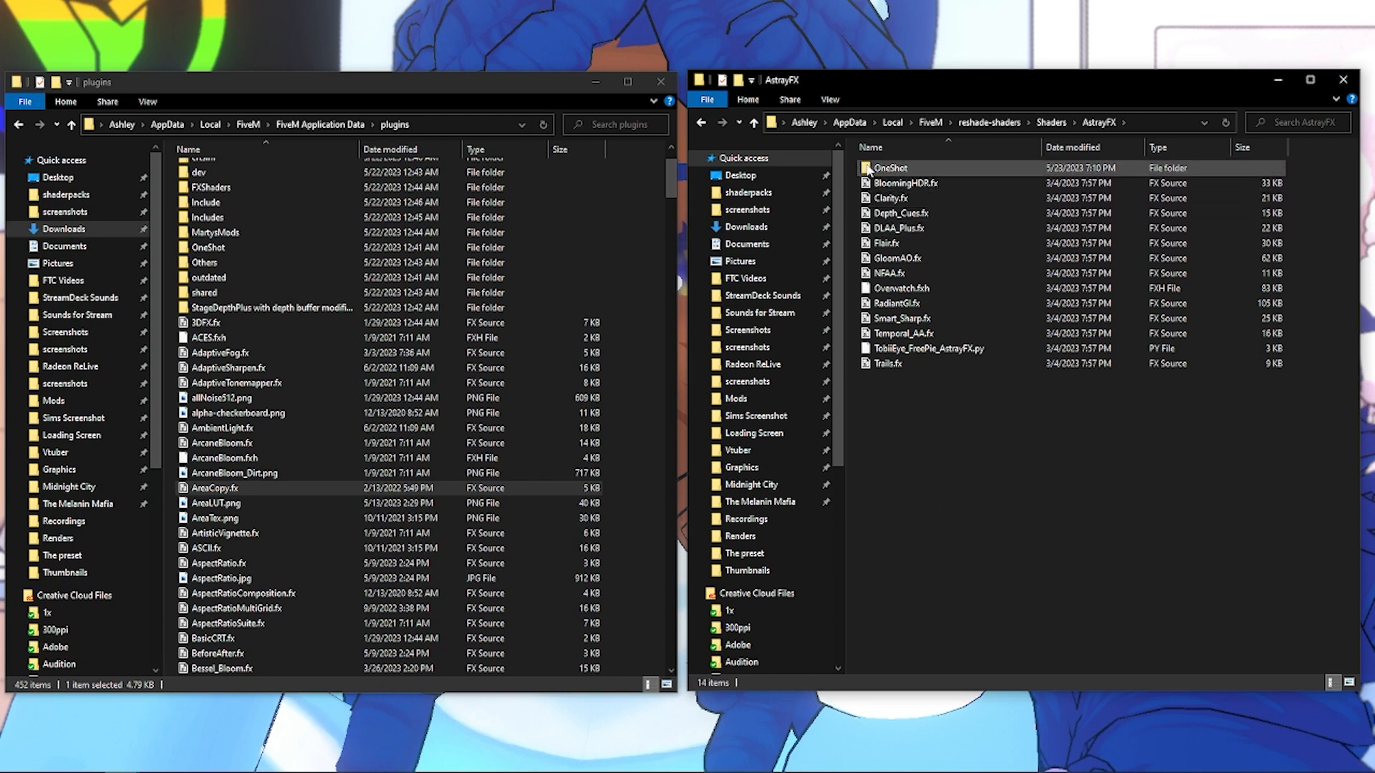
key("ctrl+a")
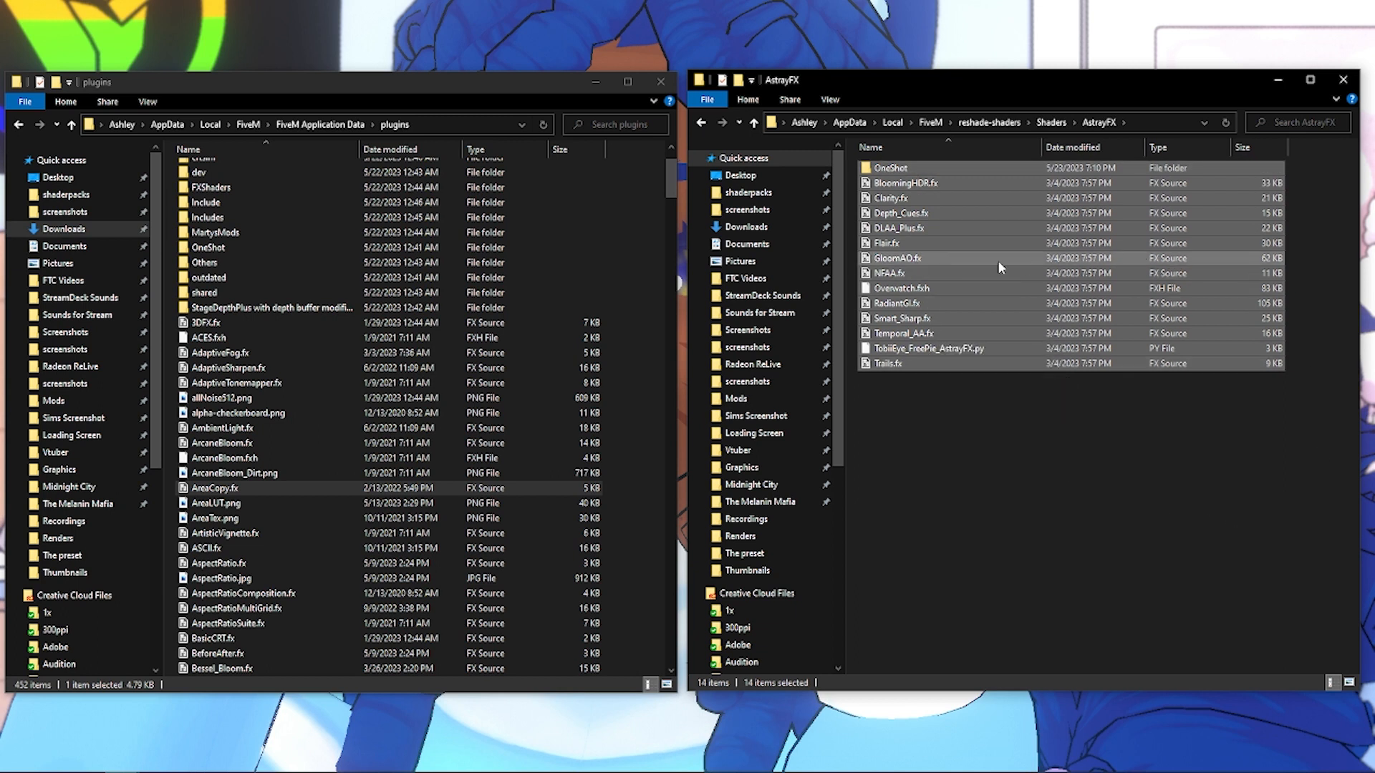
right_click(997, 267)
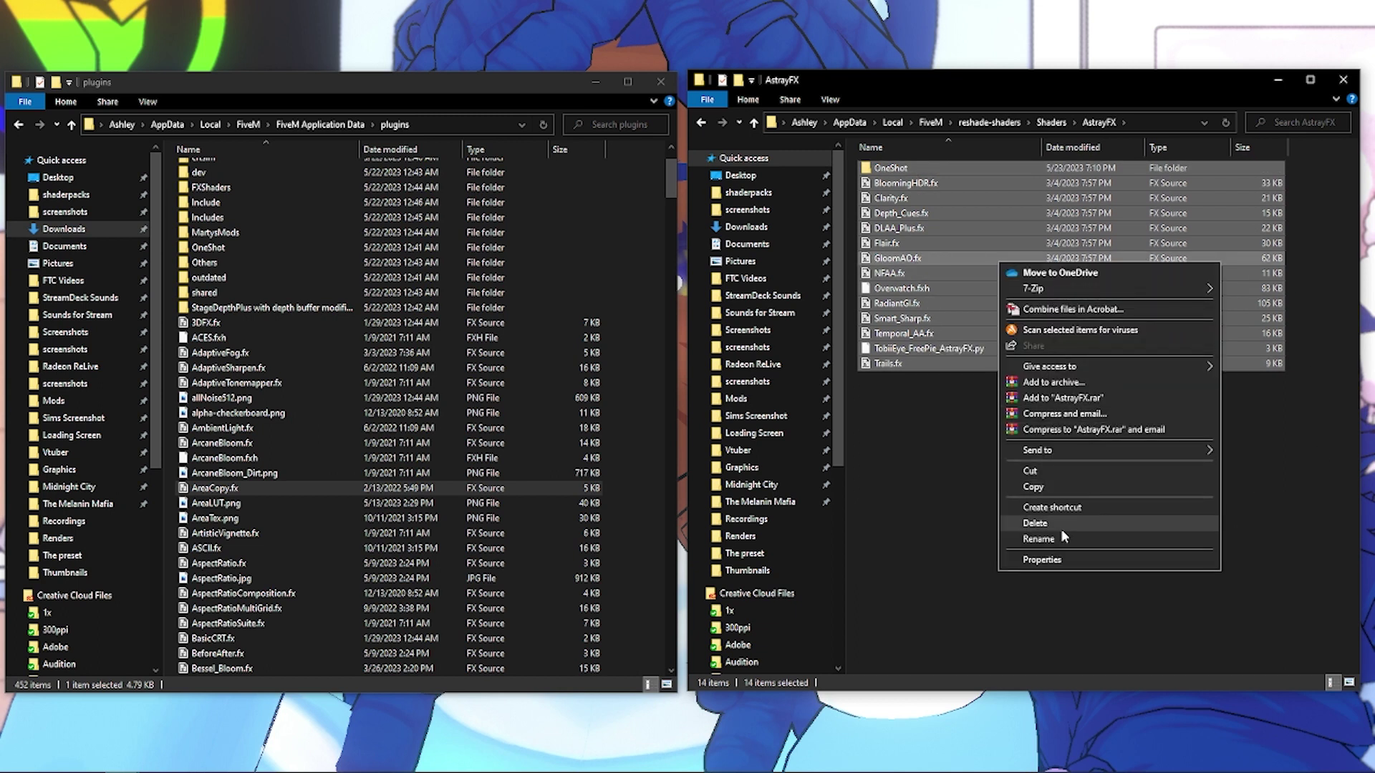
left_click(981, 436)
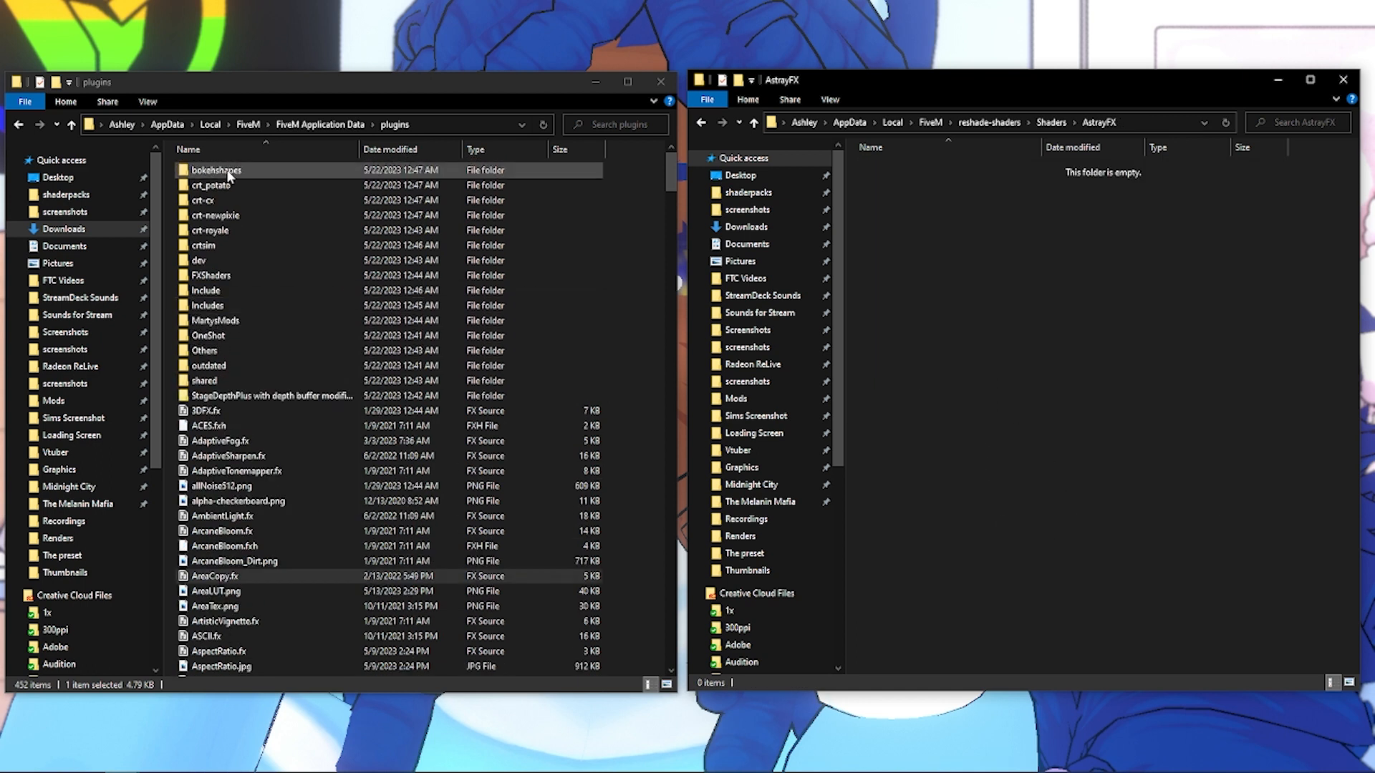
Select OneShot in plugins and return to the Shaders folder.
left_click(208, 335)
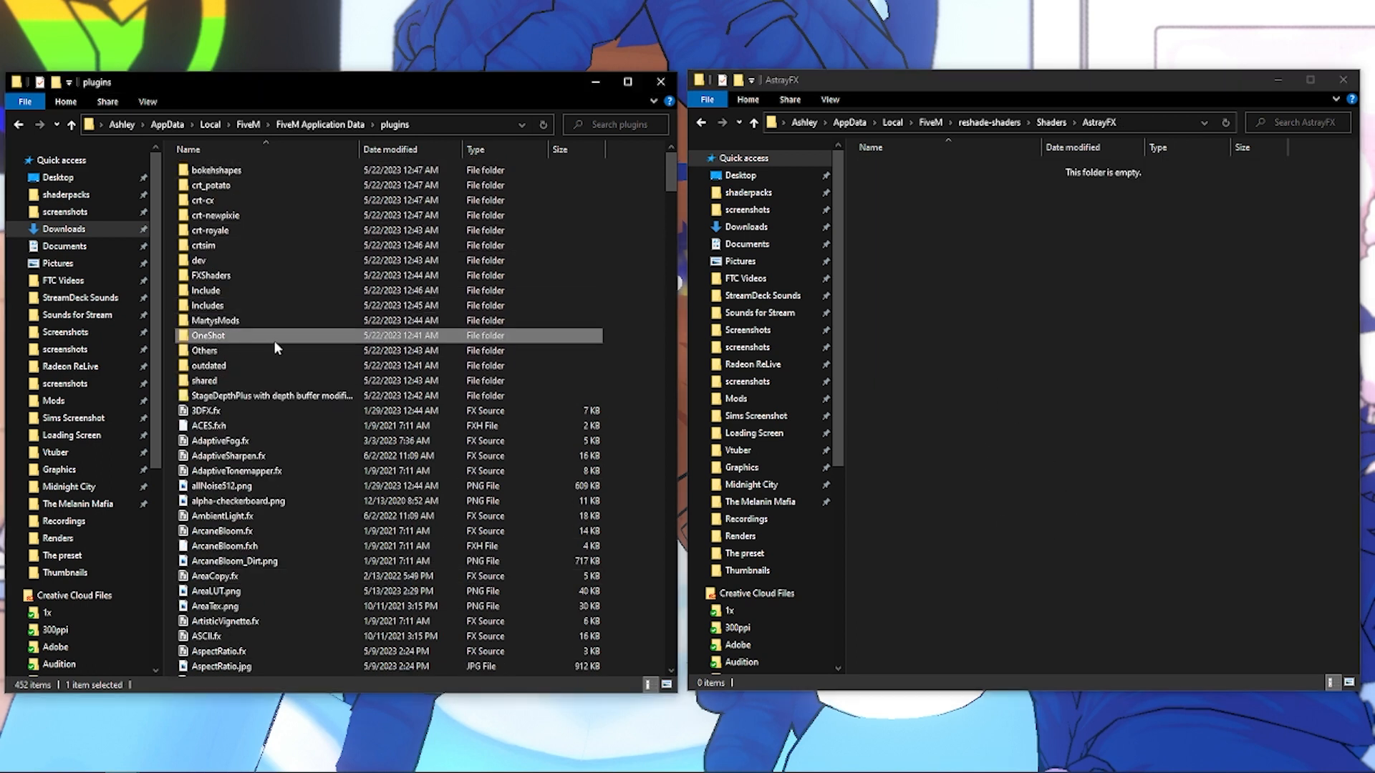
scroll("down", 3)
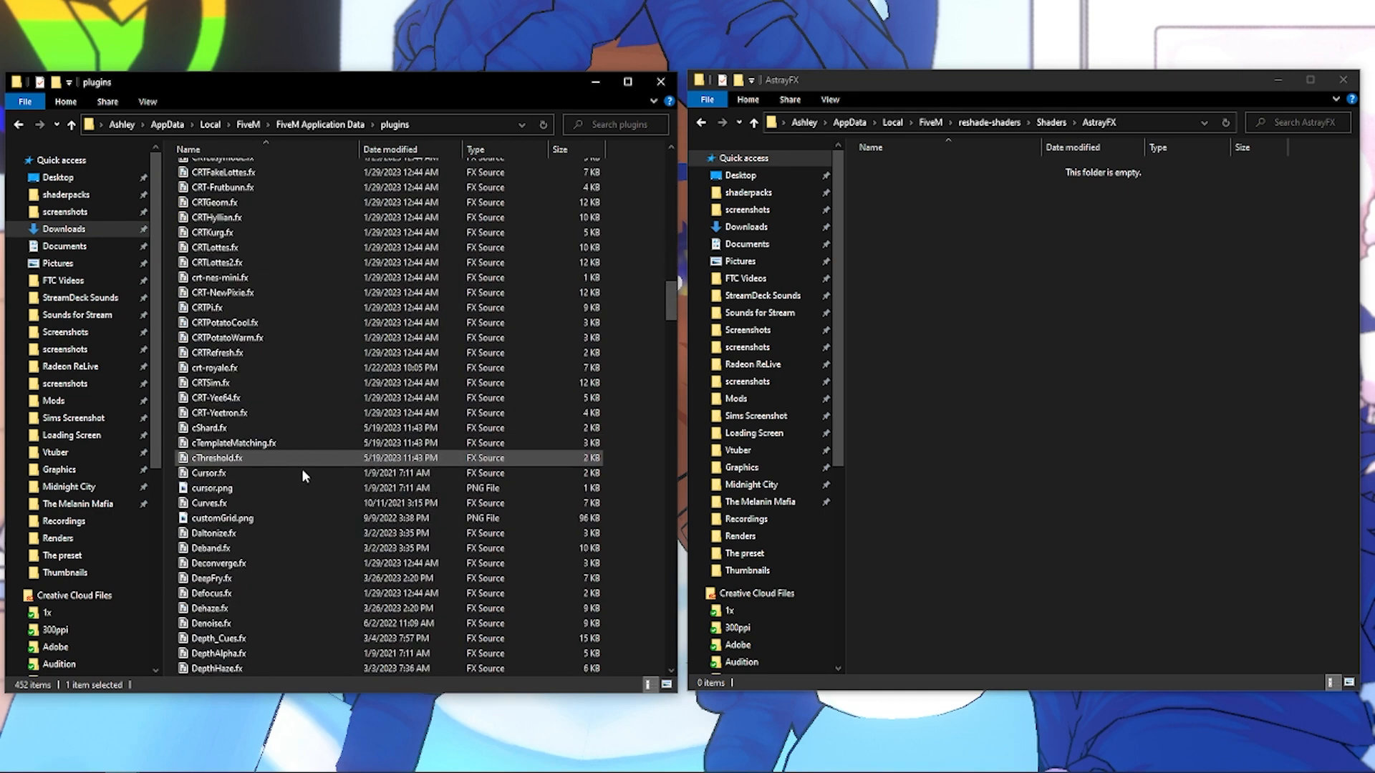
scroll("down", 3)
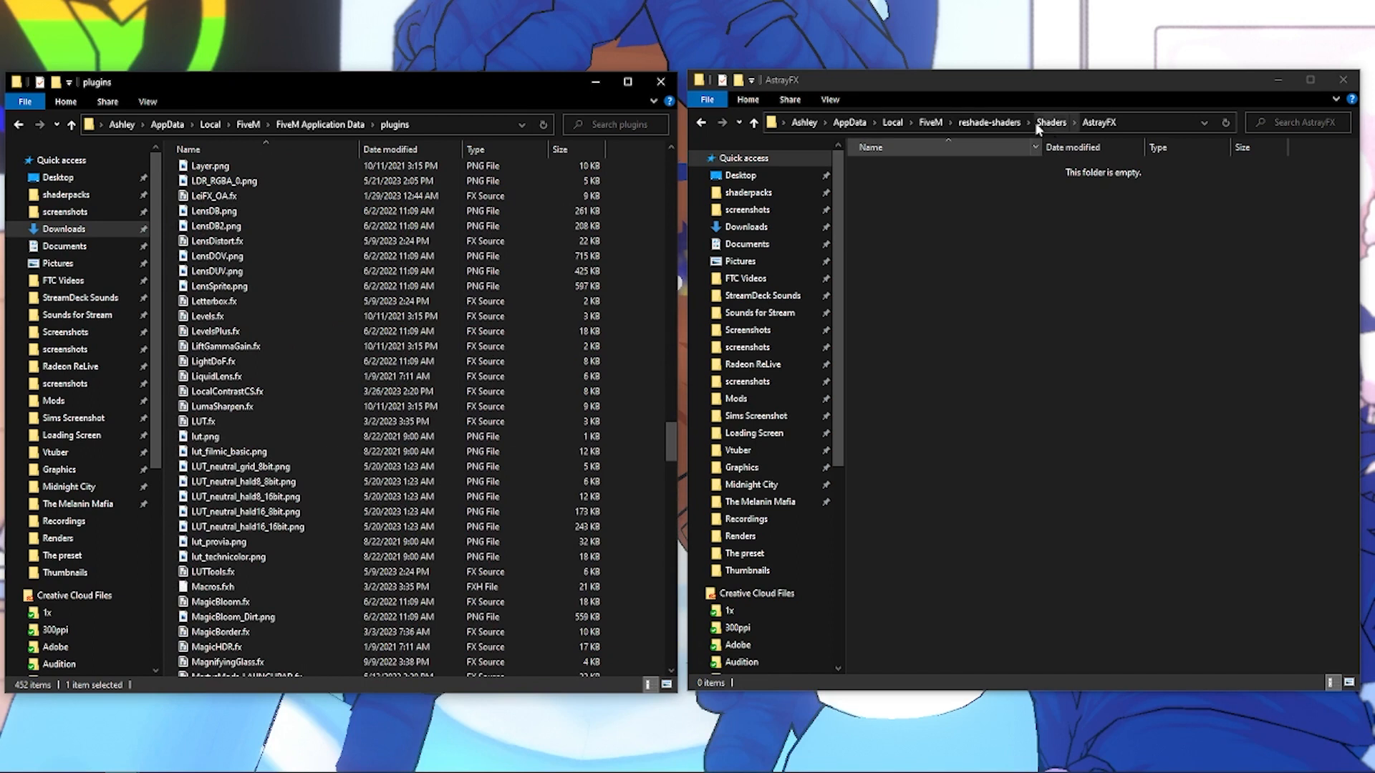
left_click(1050, 122)
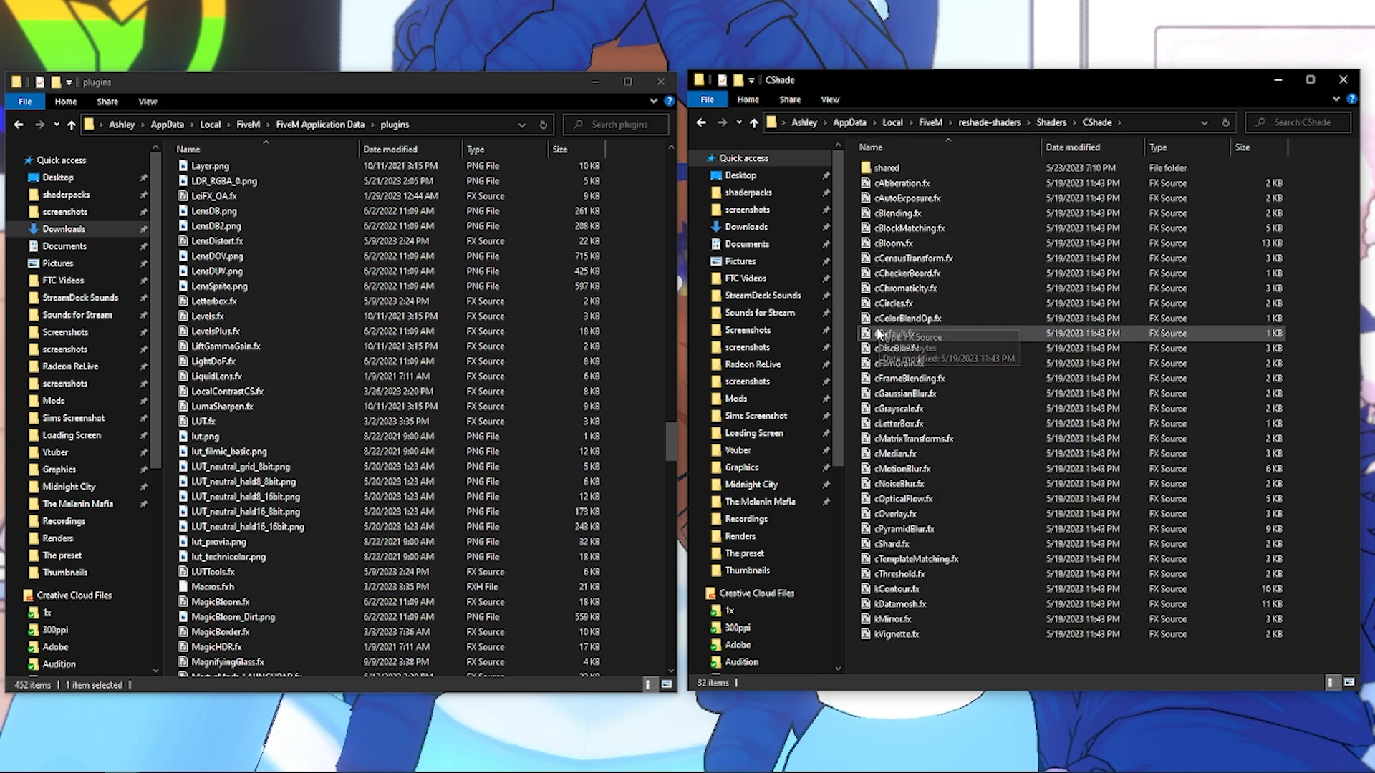
mouse_move(893, 303)
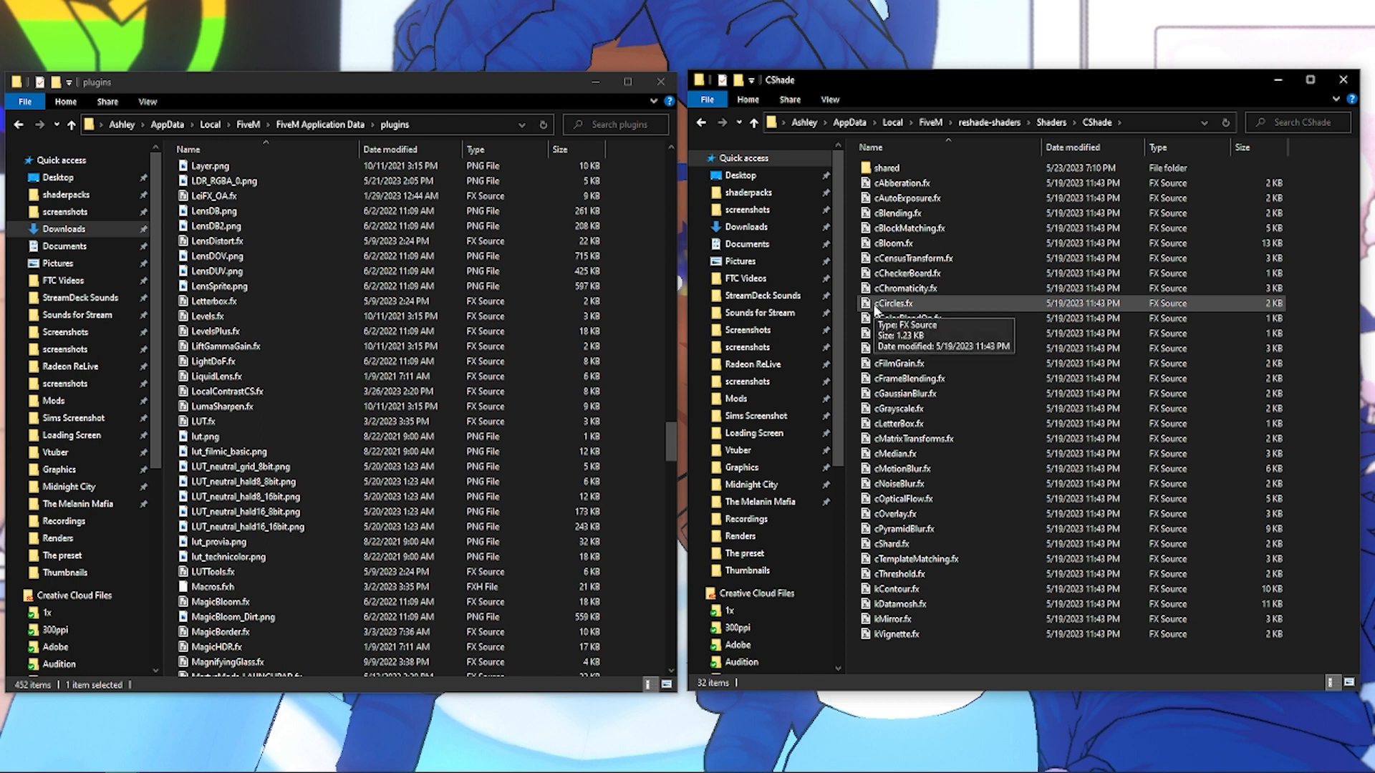
mouse_move(954, 228)
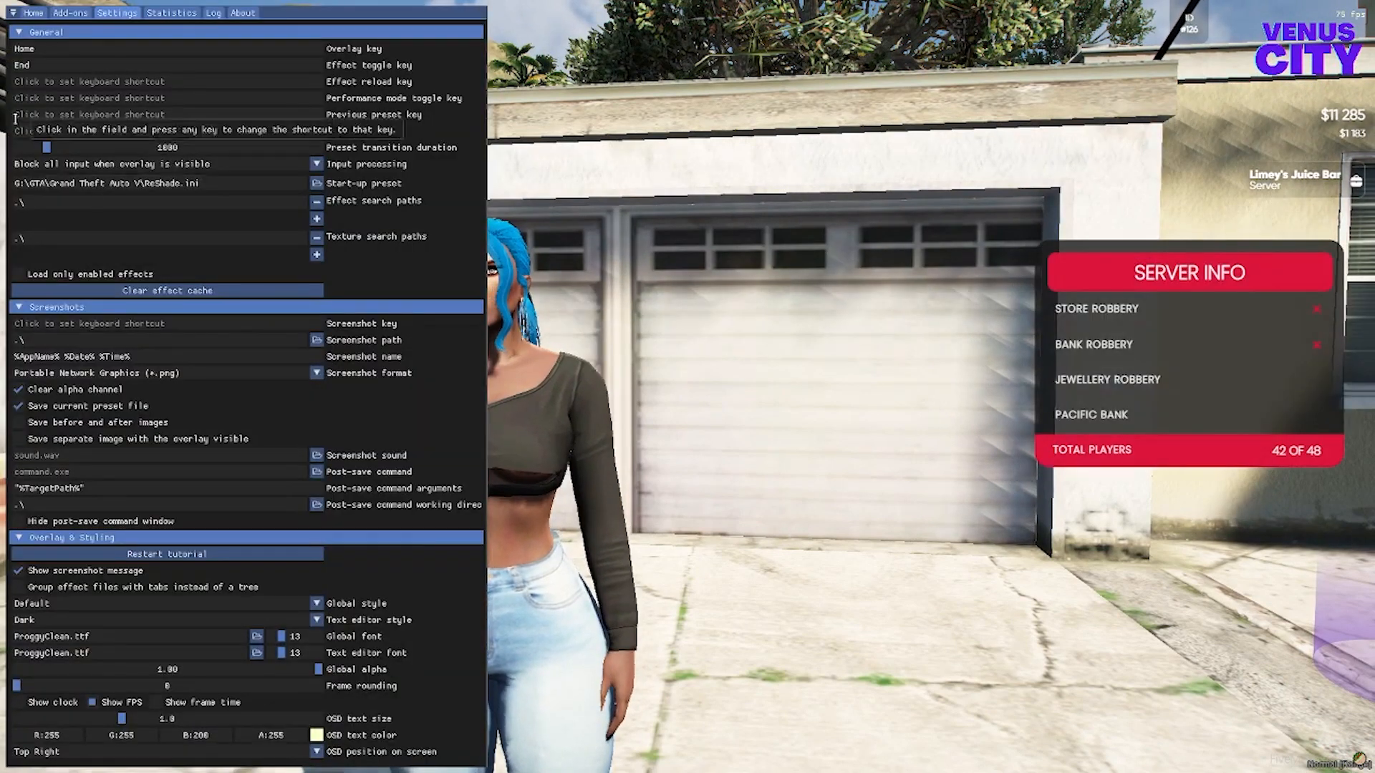
View the overlay's Add-ons tab, then scroll the Home tab's loaded effects list.
left_click(70, 12)
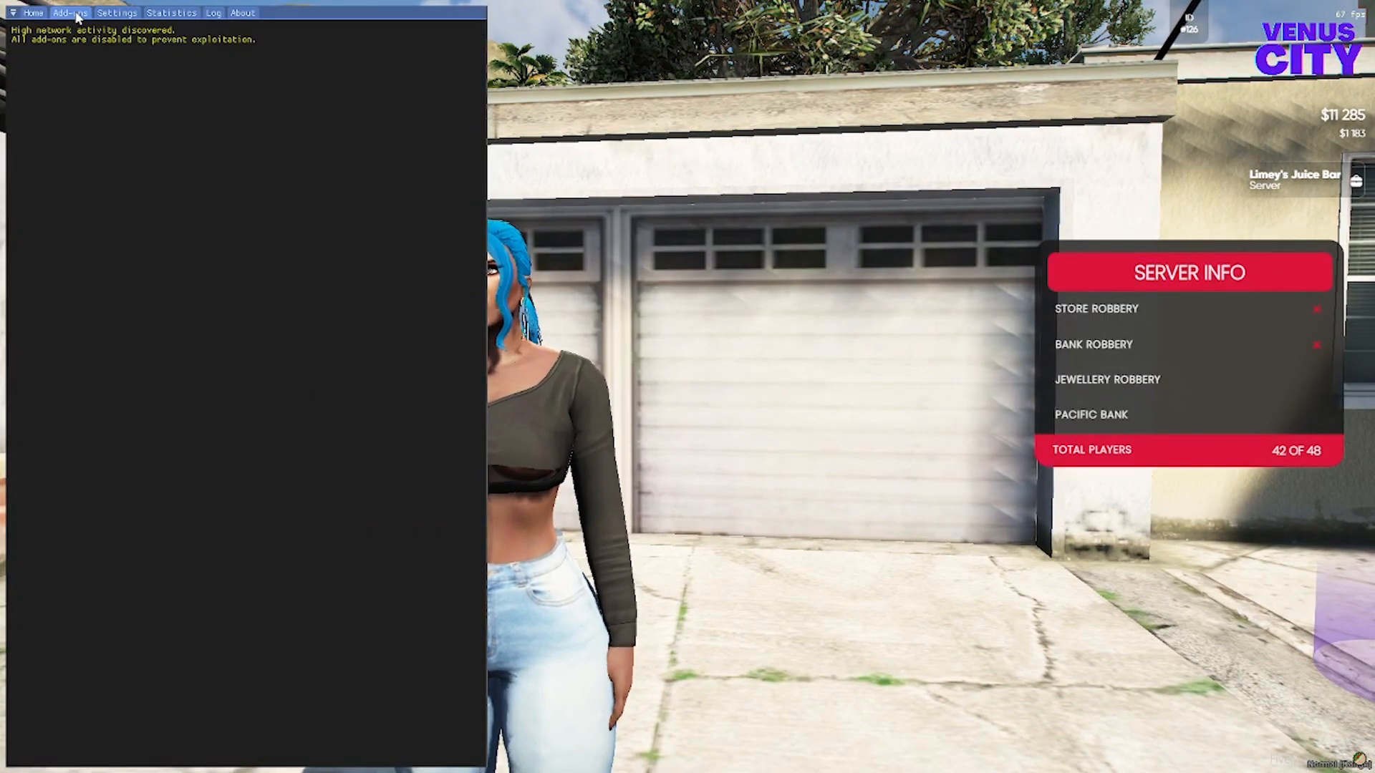
left_click(32, 12)
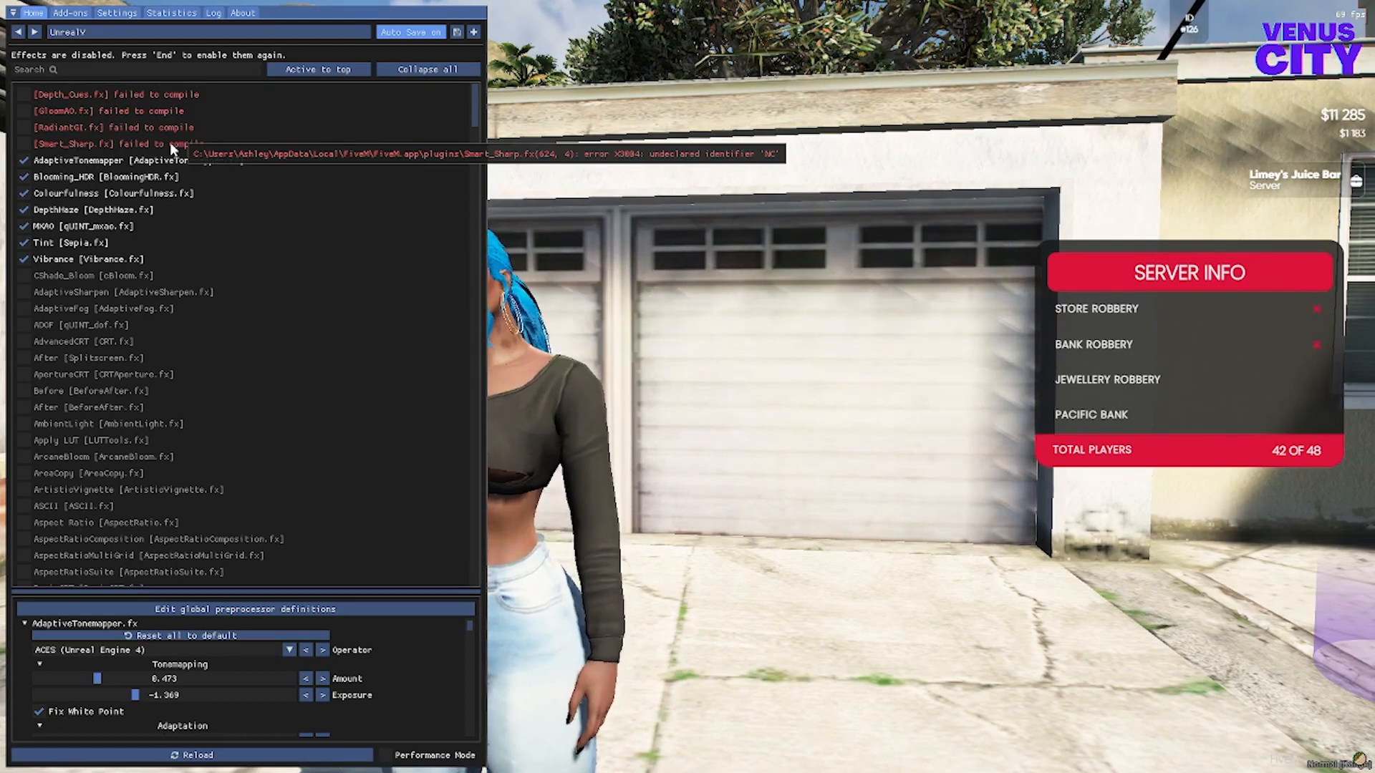
mouse_move(167, 94)
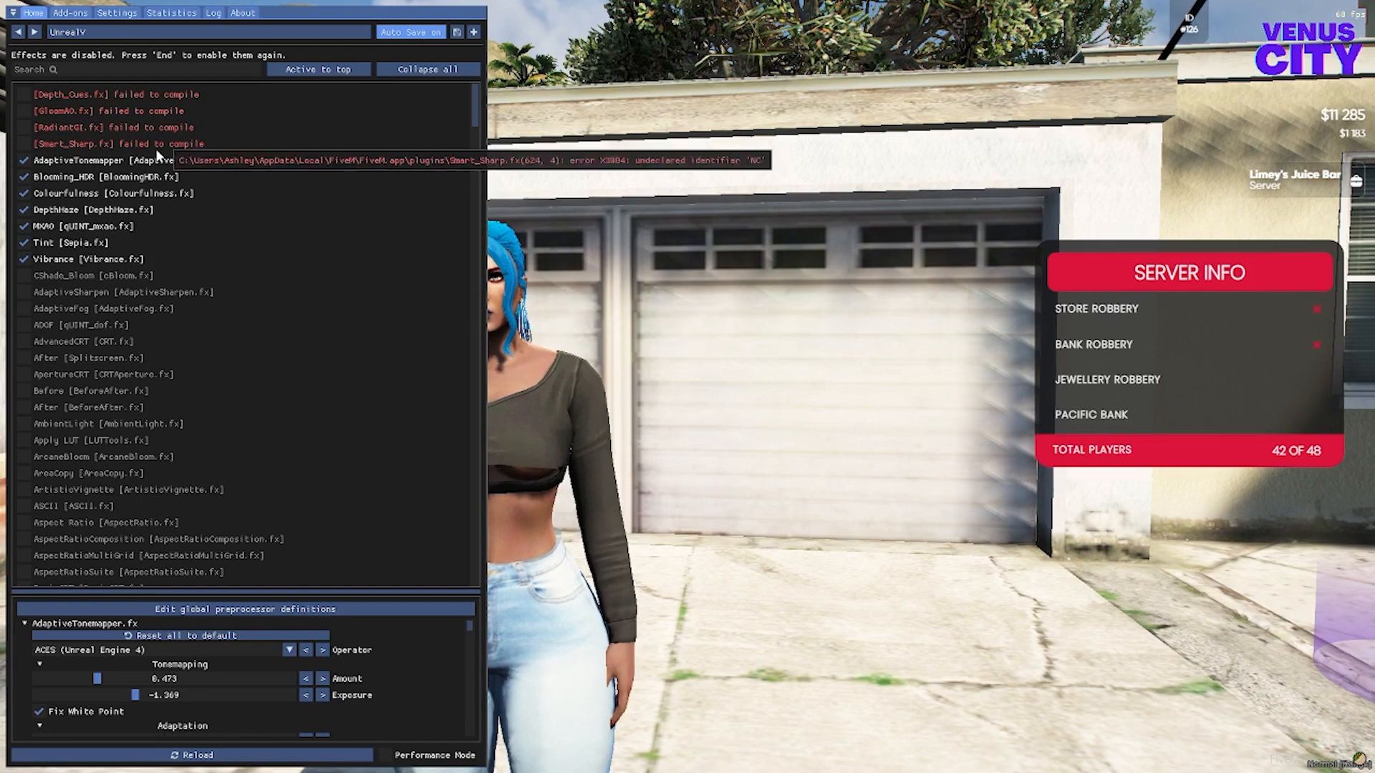
scroll("down", 3)
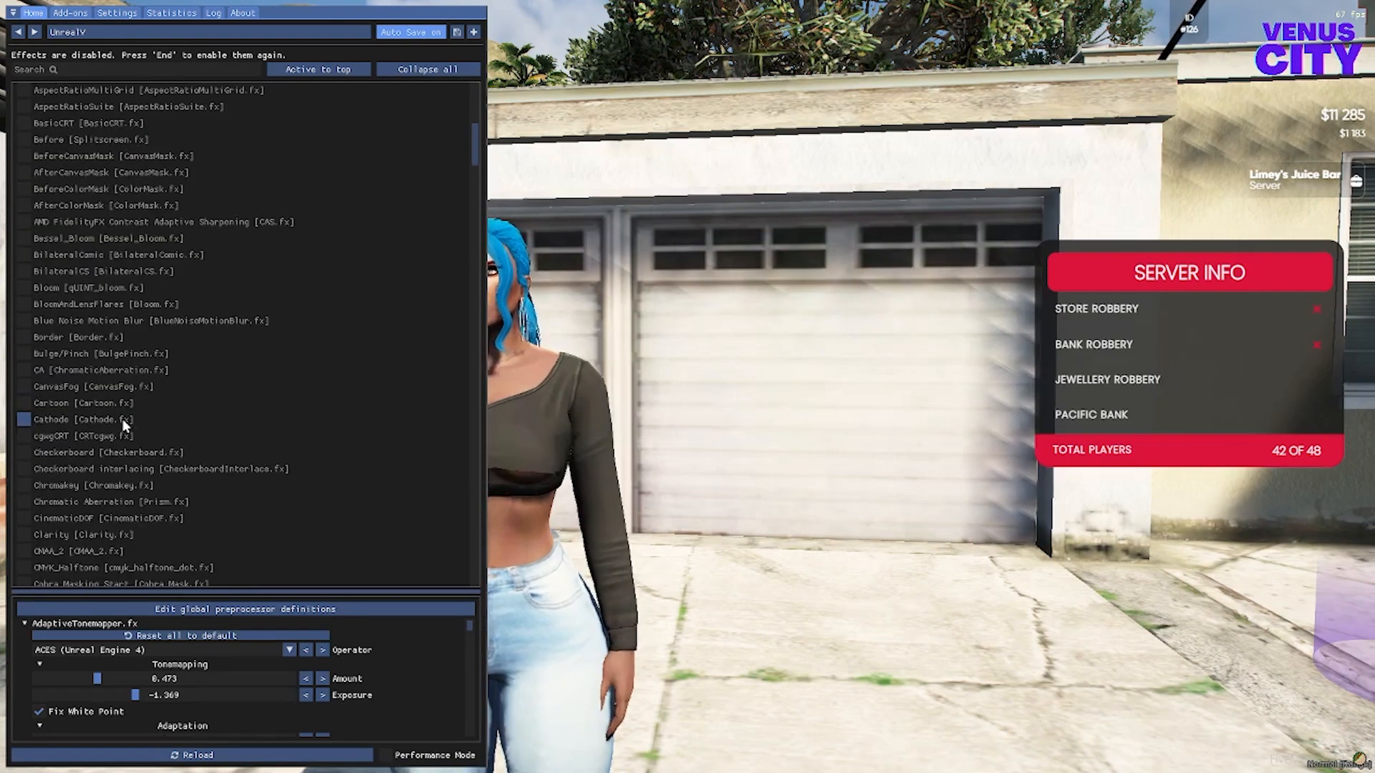
scroll("down", 3)
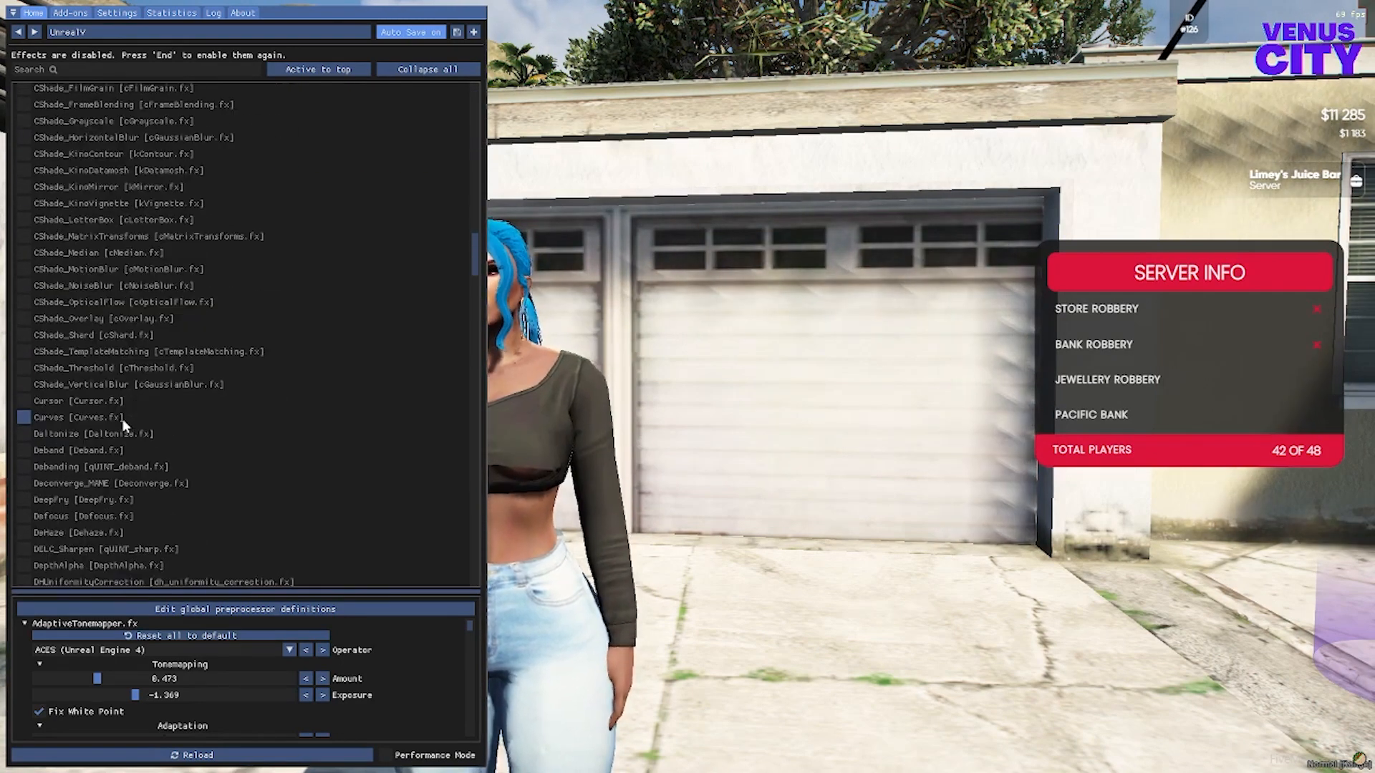
scroll("down", 3)
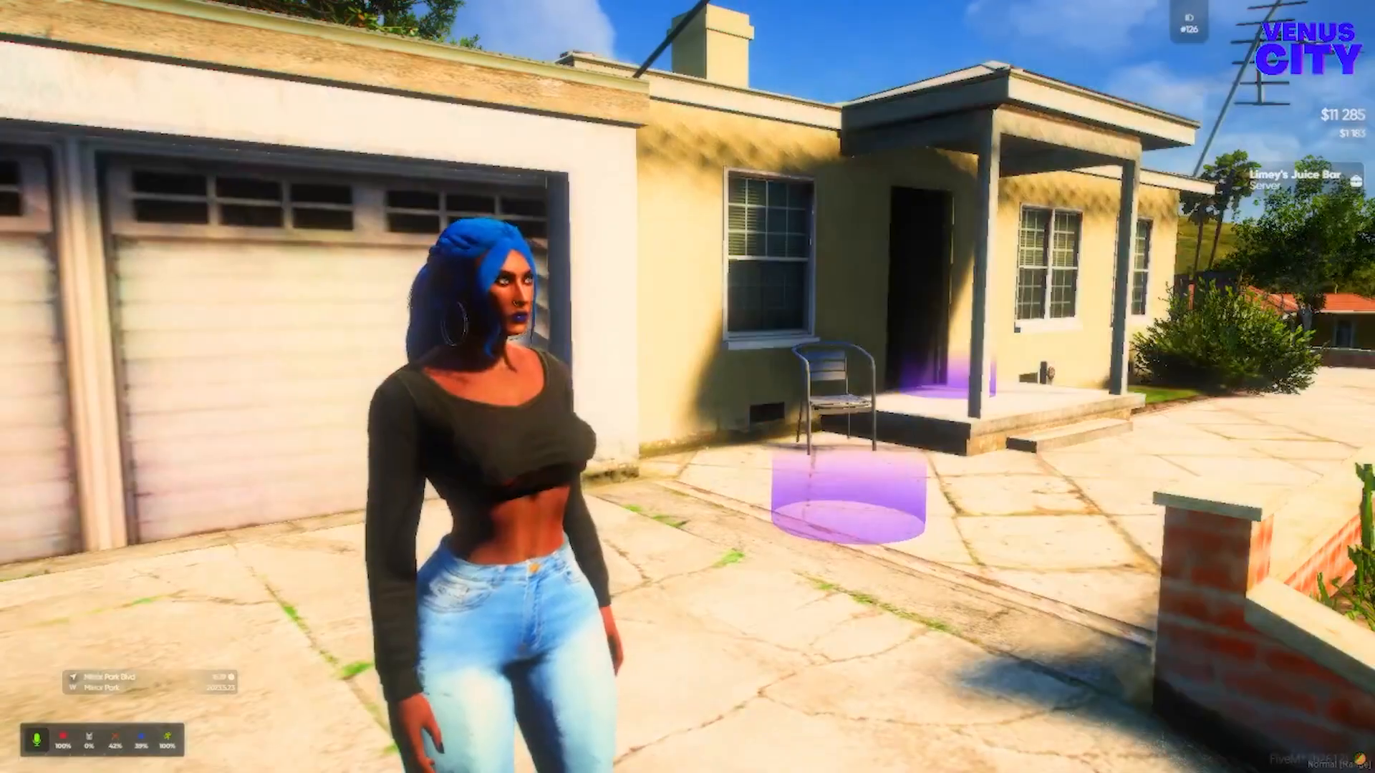
mouse_move(687, 387)
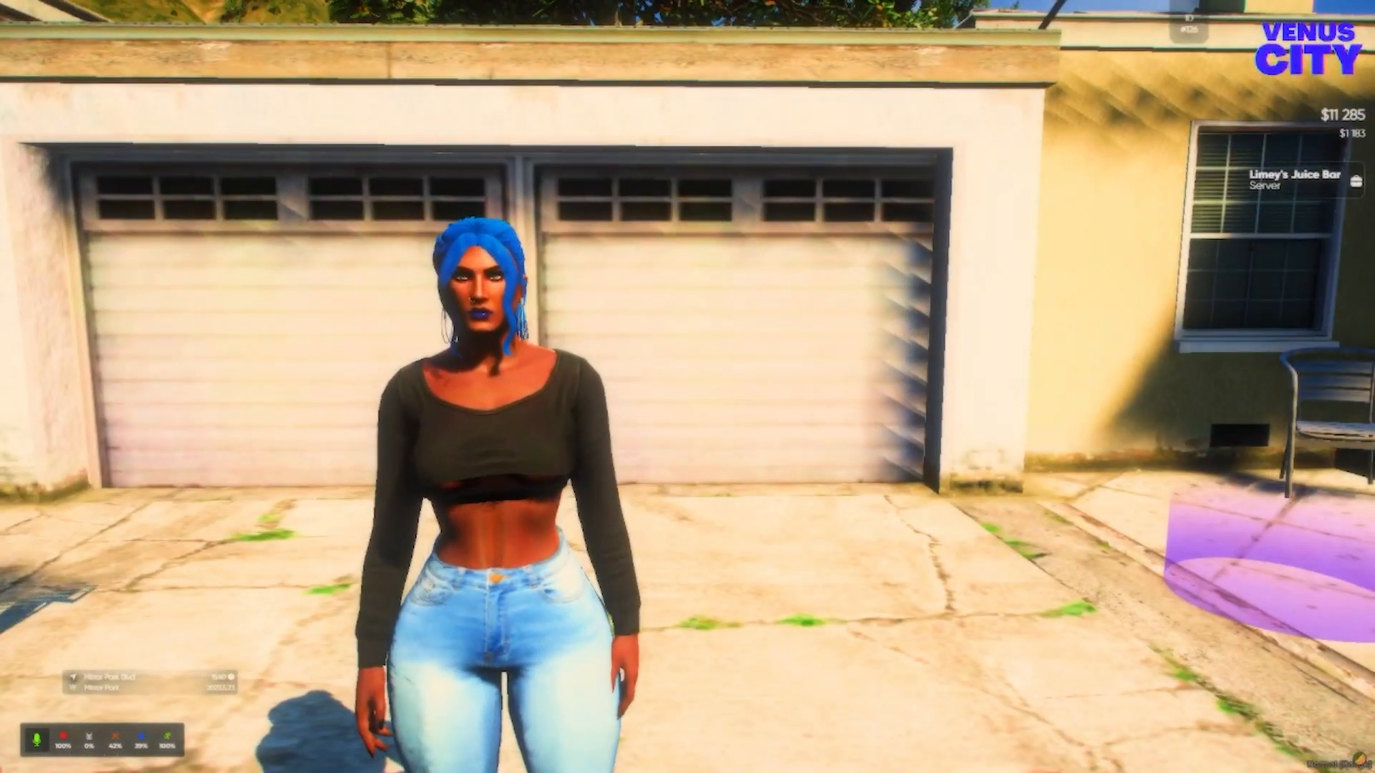